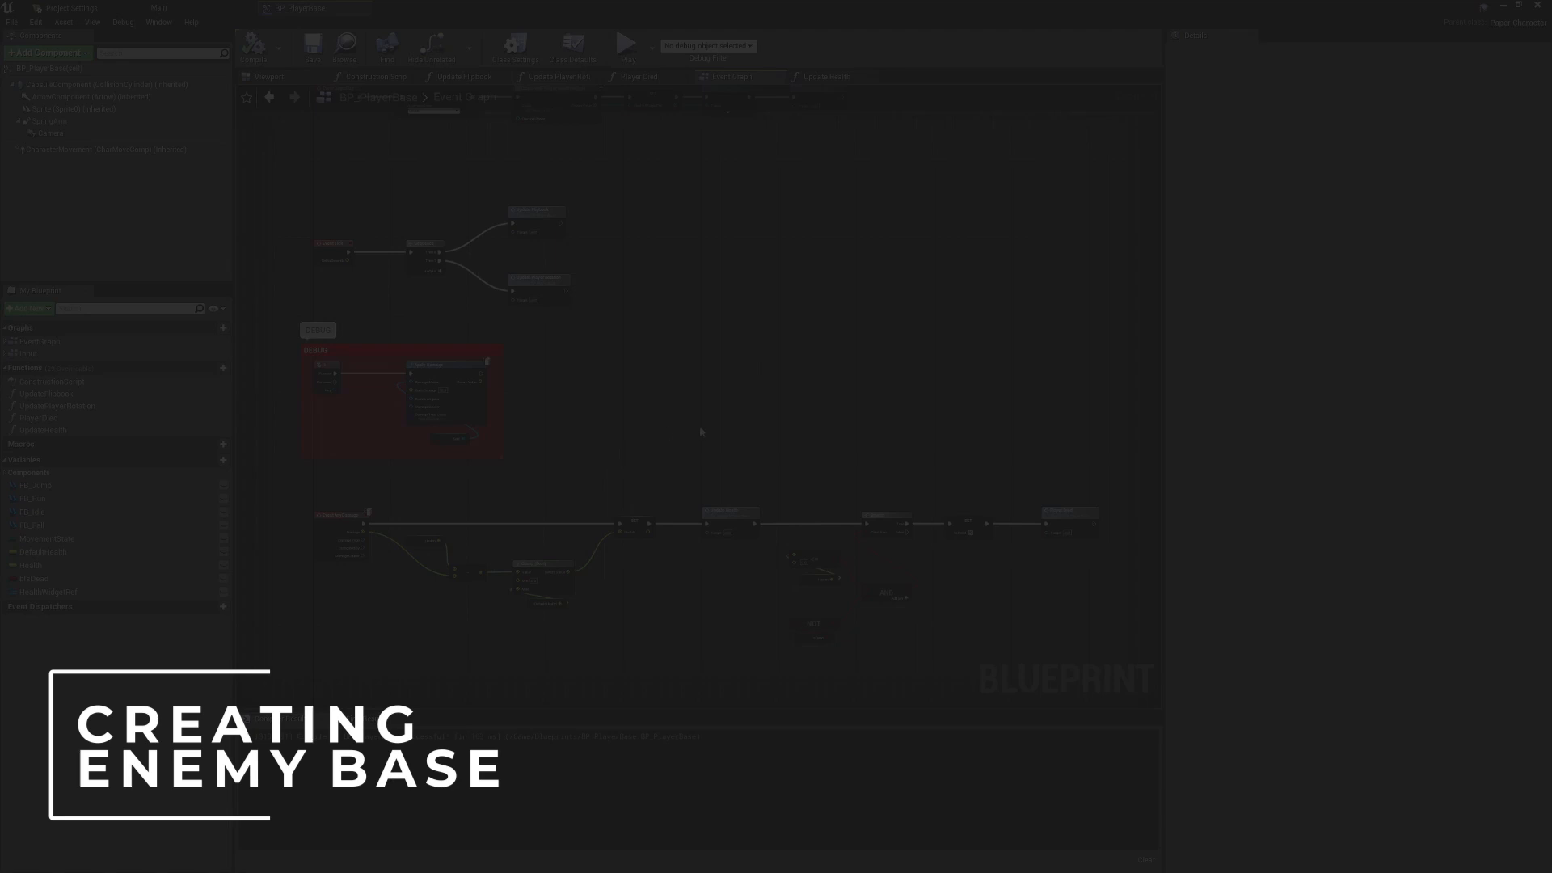
Close the BP_PlayerBase editor and open the Blueprints > Enemies folder
{"action": "left_click", "coordinate": [254, 45]}
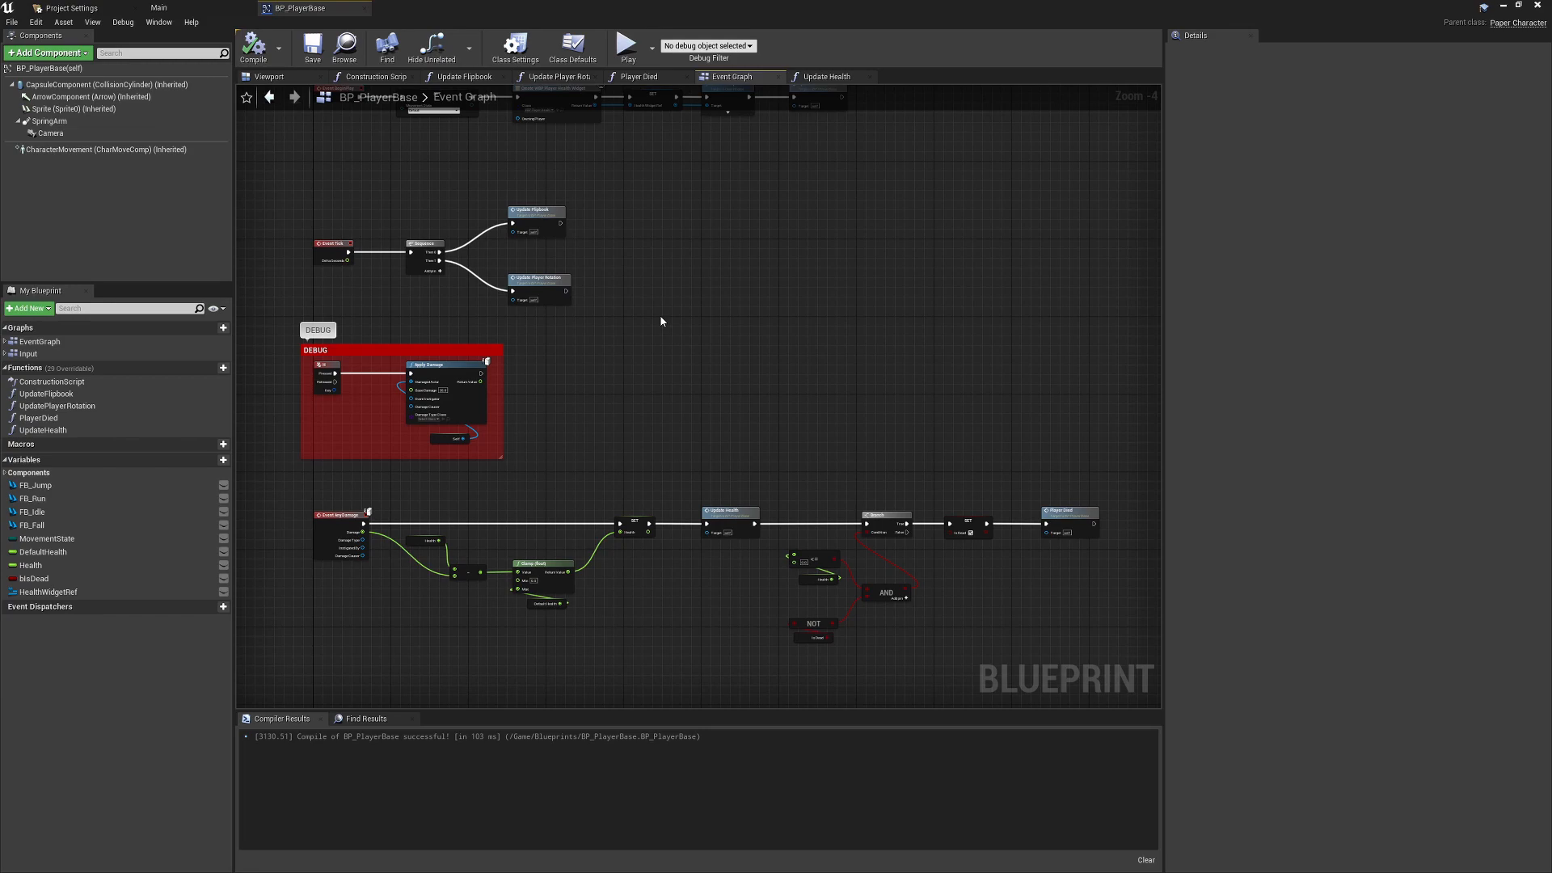
{"action": "mouse_move", "coordinate": [610, 371]}
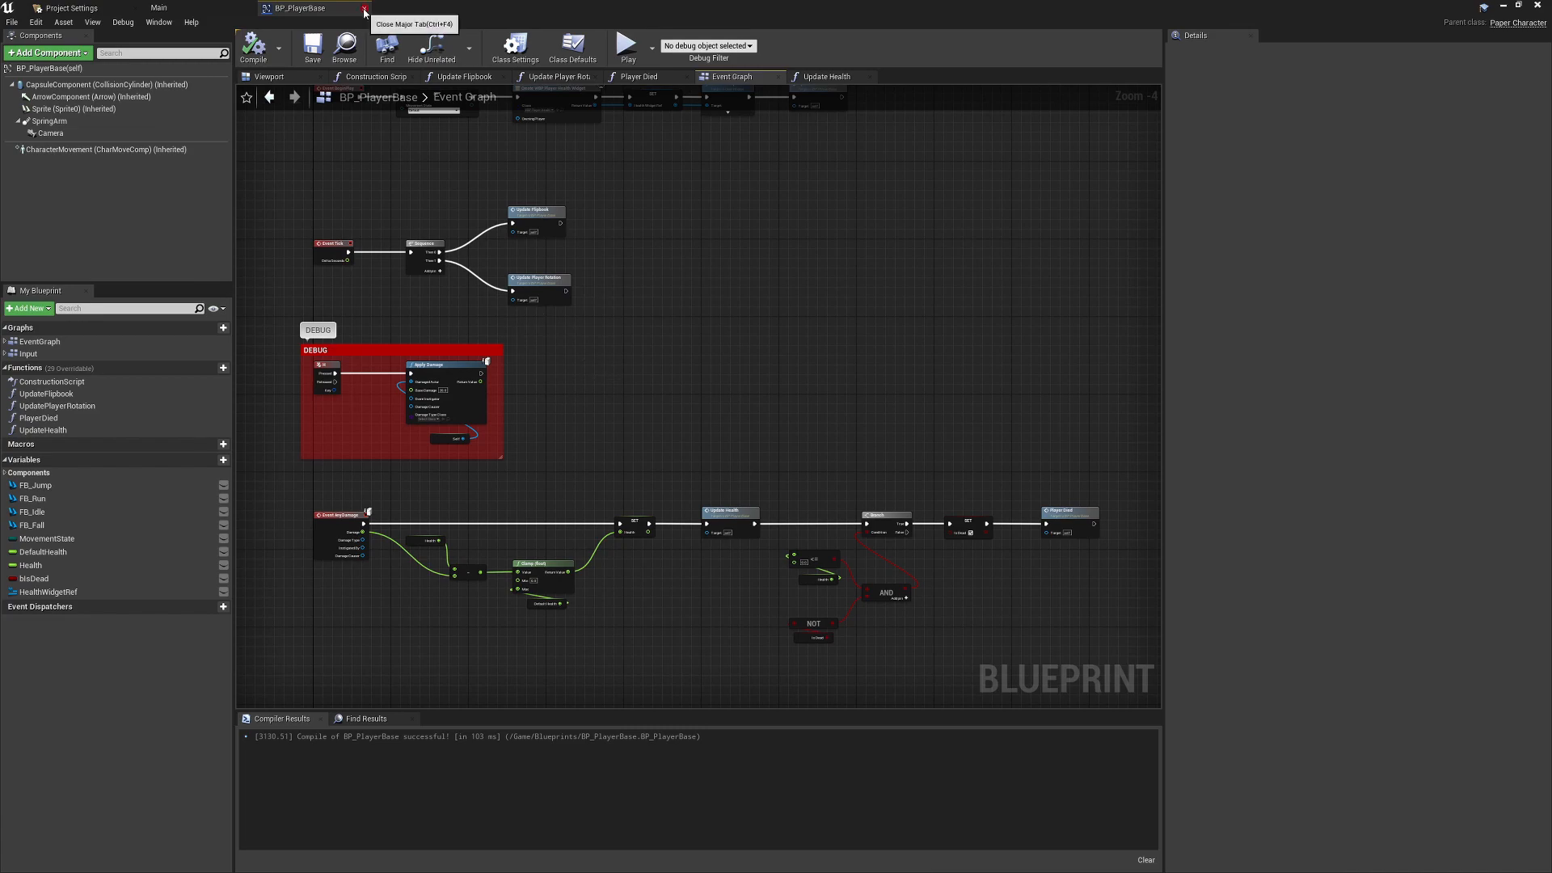
{"action": "left_click", "coordinate": [364, 13]}
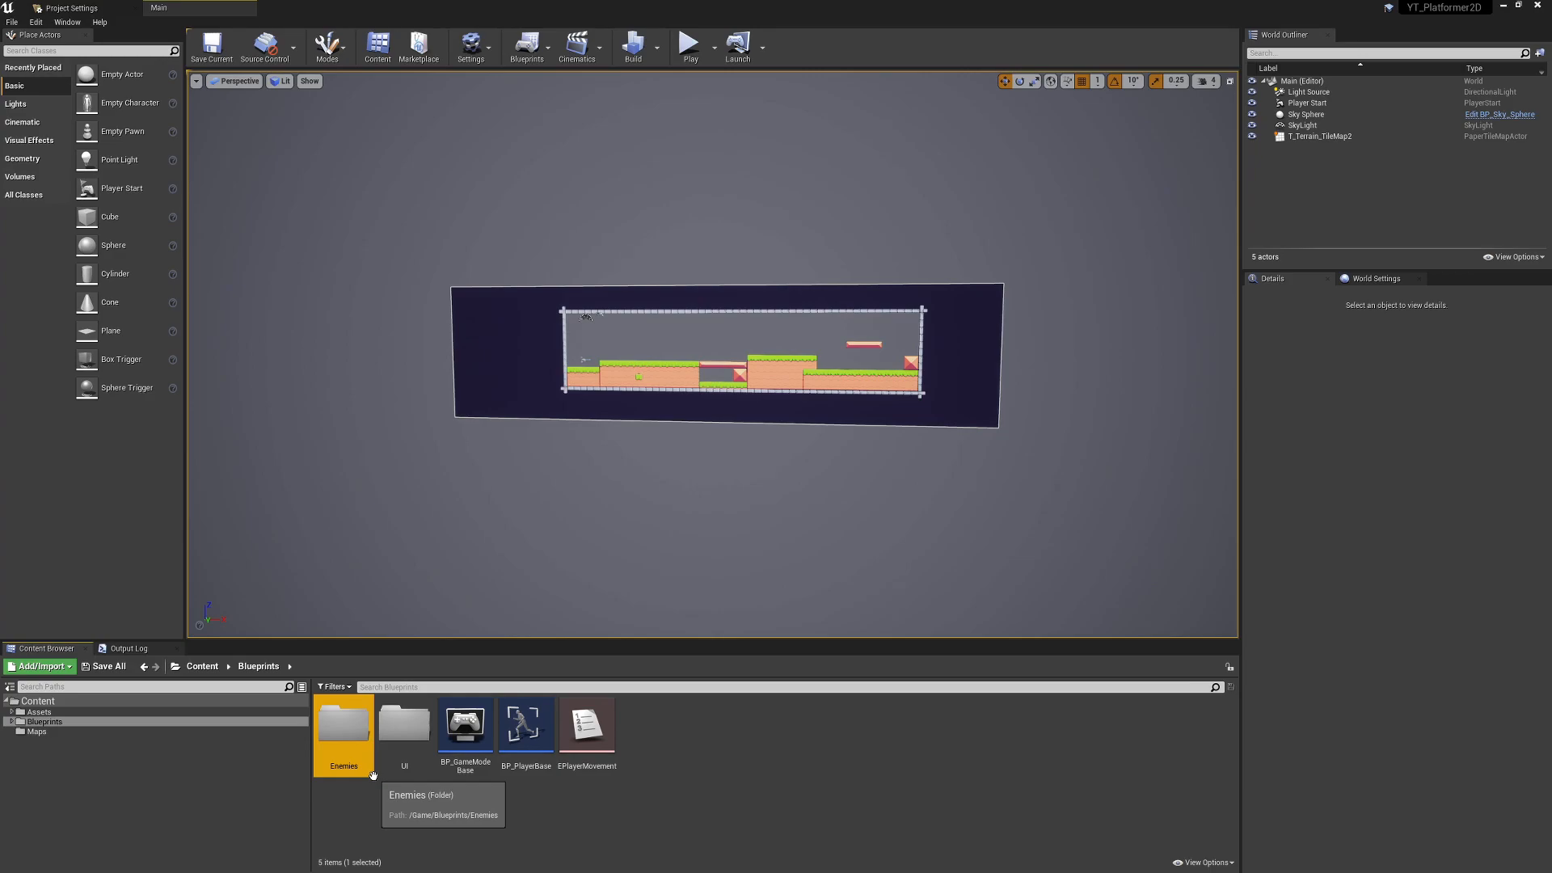
{"action": "mouse_move", "coordinate": [343, 746]}
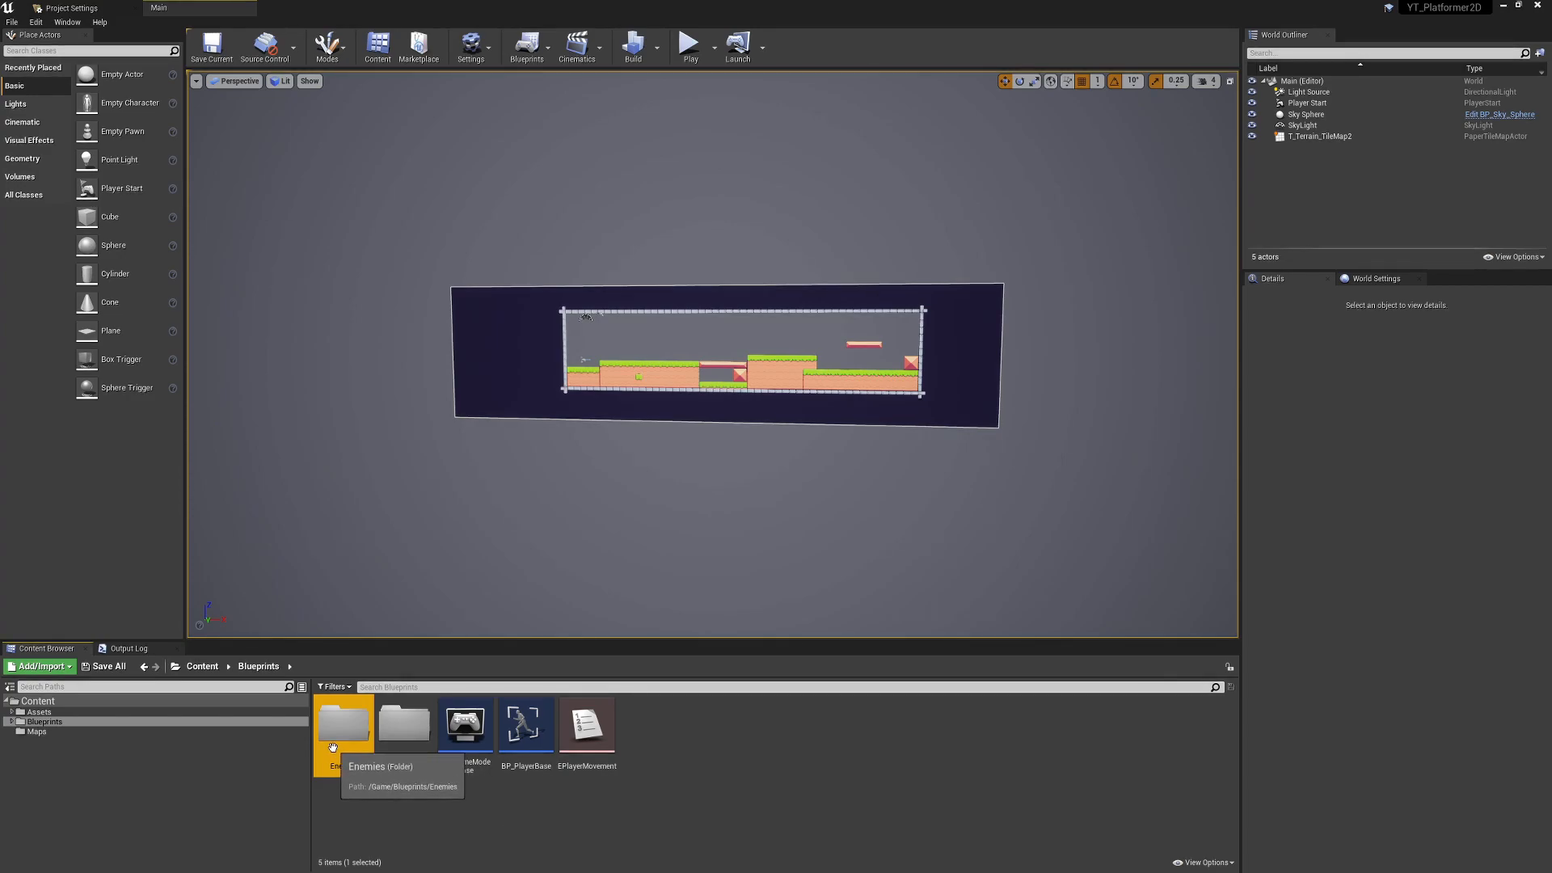
{"action": "double_click", "coordinate": [341, 722]}
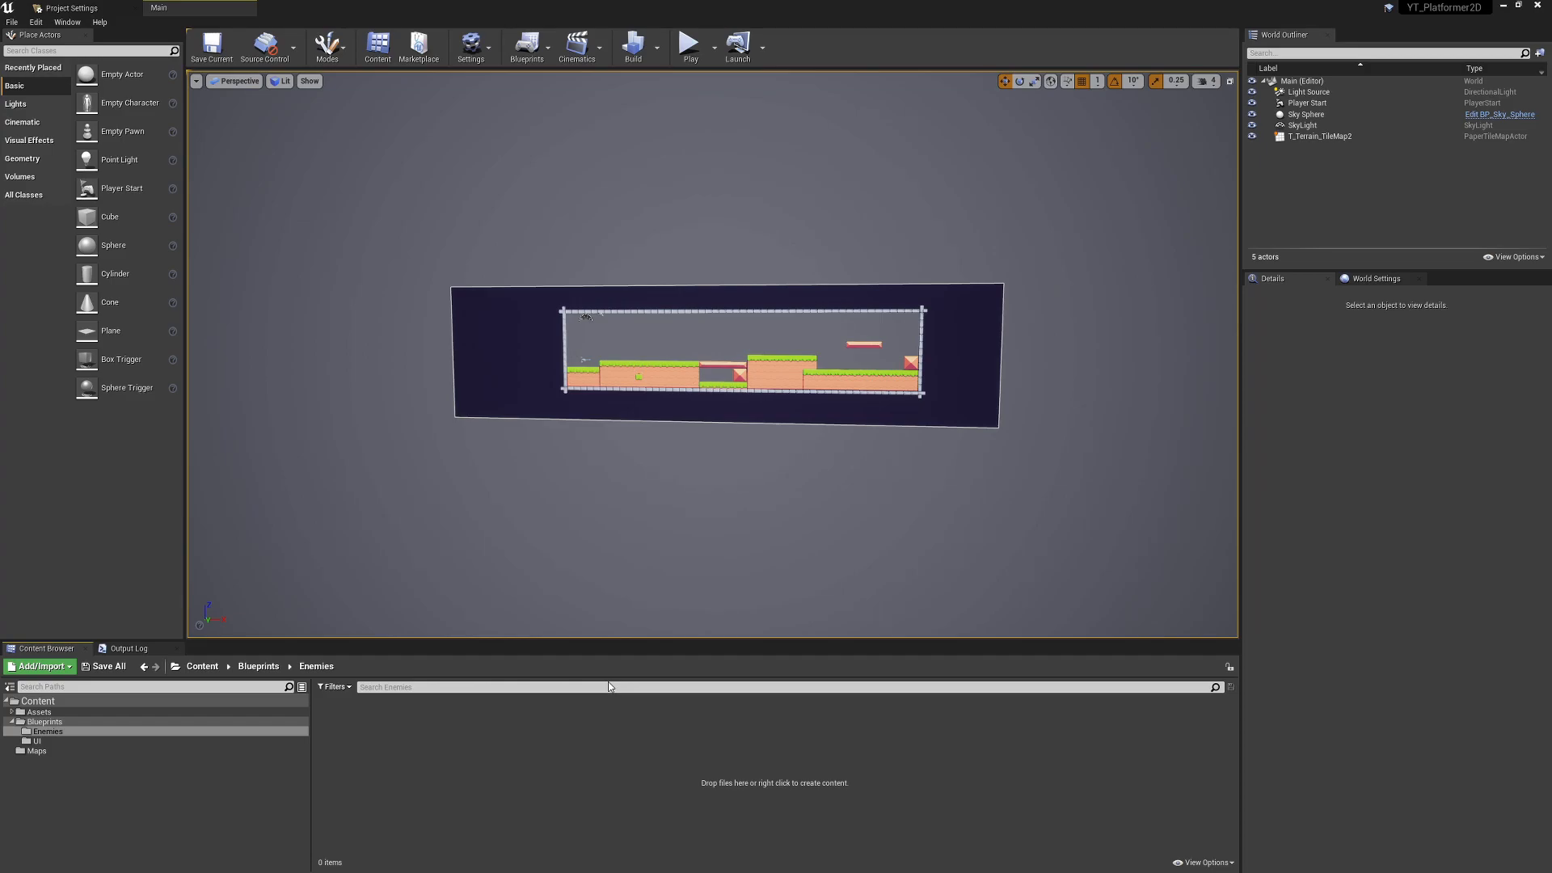
Create a new Blueprint Class with PaperCharacter as parent, named BP_EnemyBase
{"action": "right_click", "coordinate": [610, 685]}
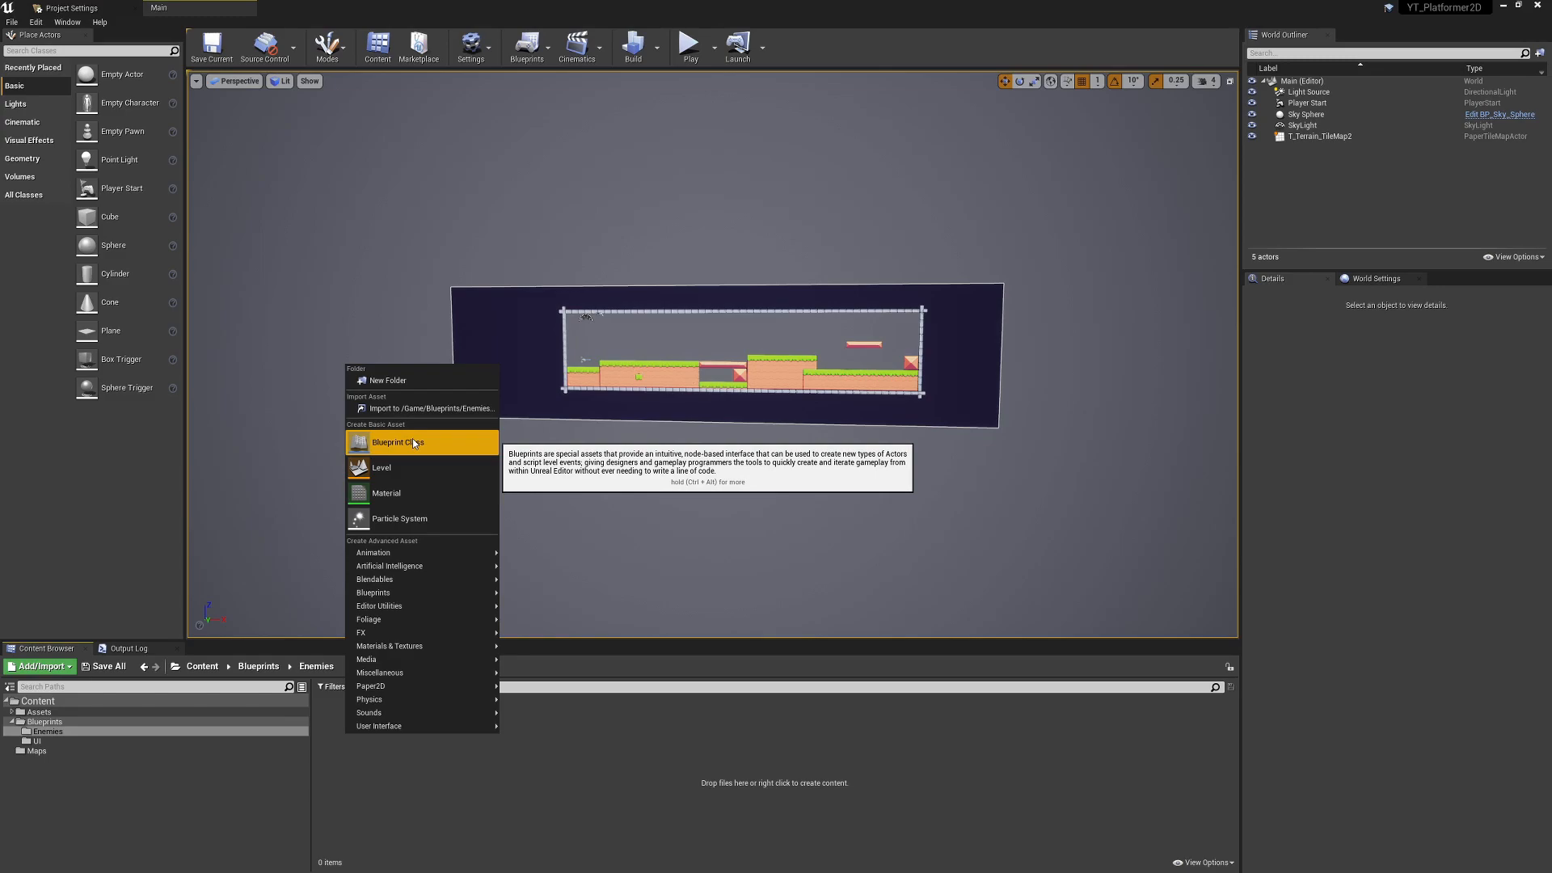
{"action": "left_click", "coordinate": [397, 441]}
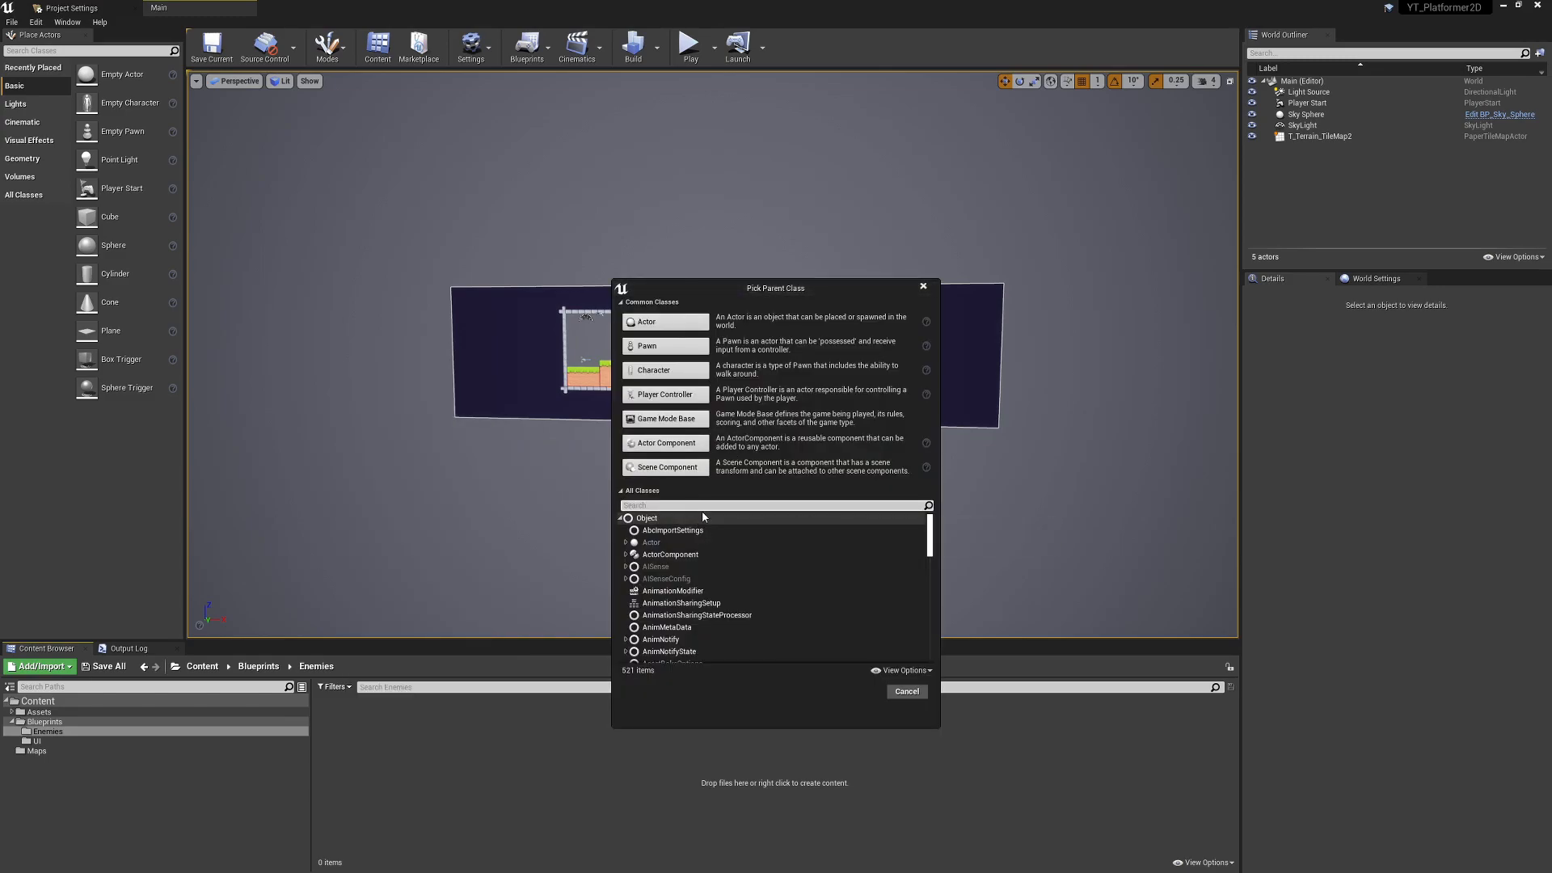
{"action": "scroll", "scroll_direction": "down", "scroll_amount": 3}
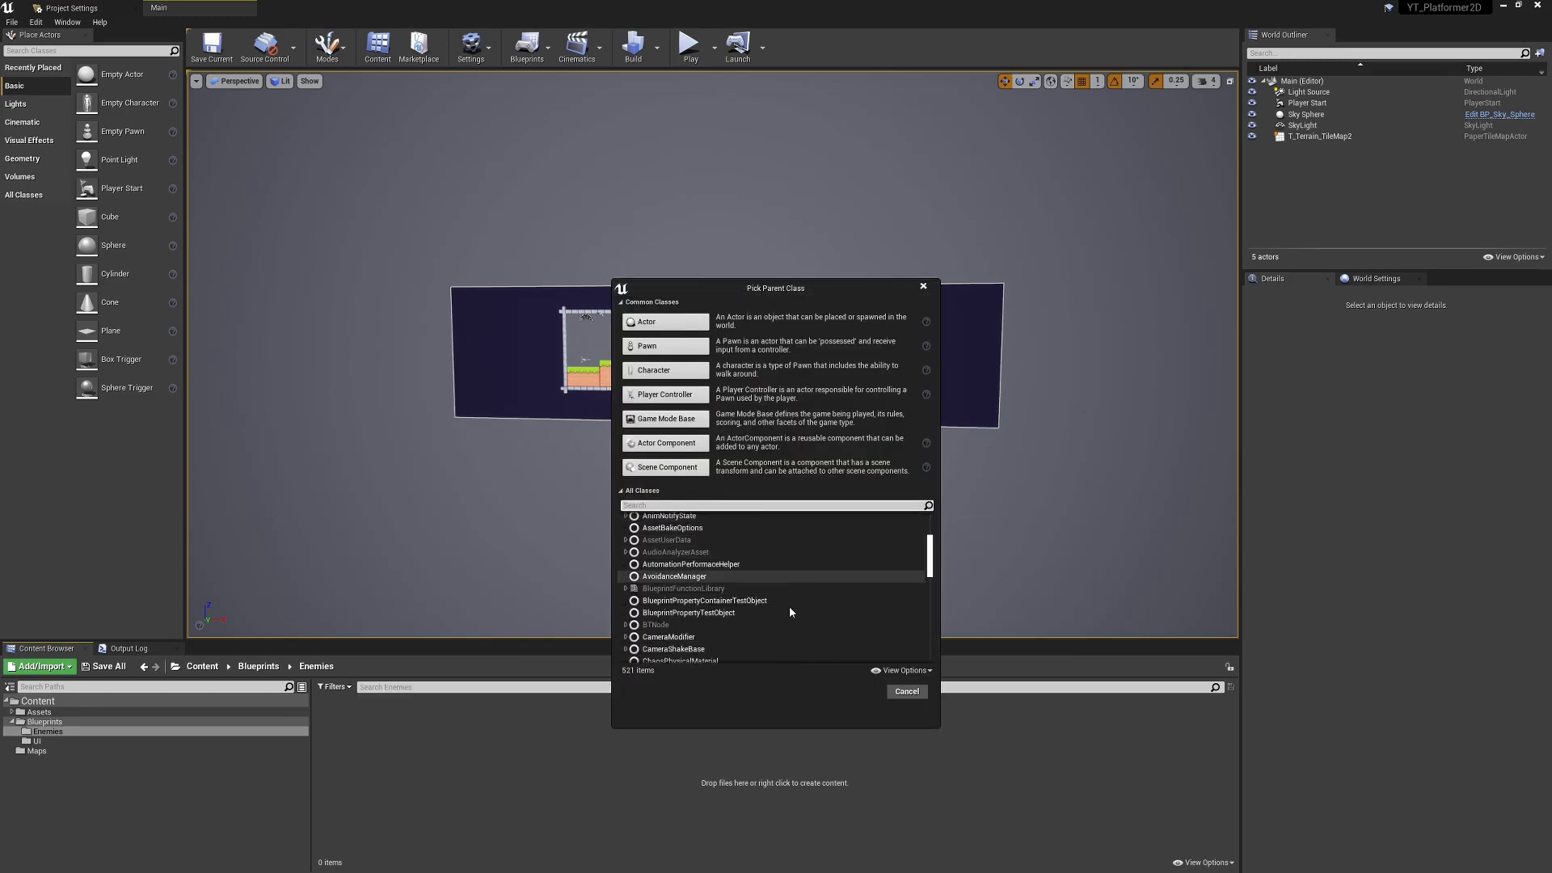
{"action": "type", "text": "paper"}
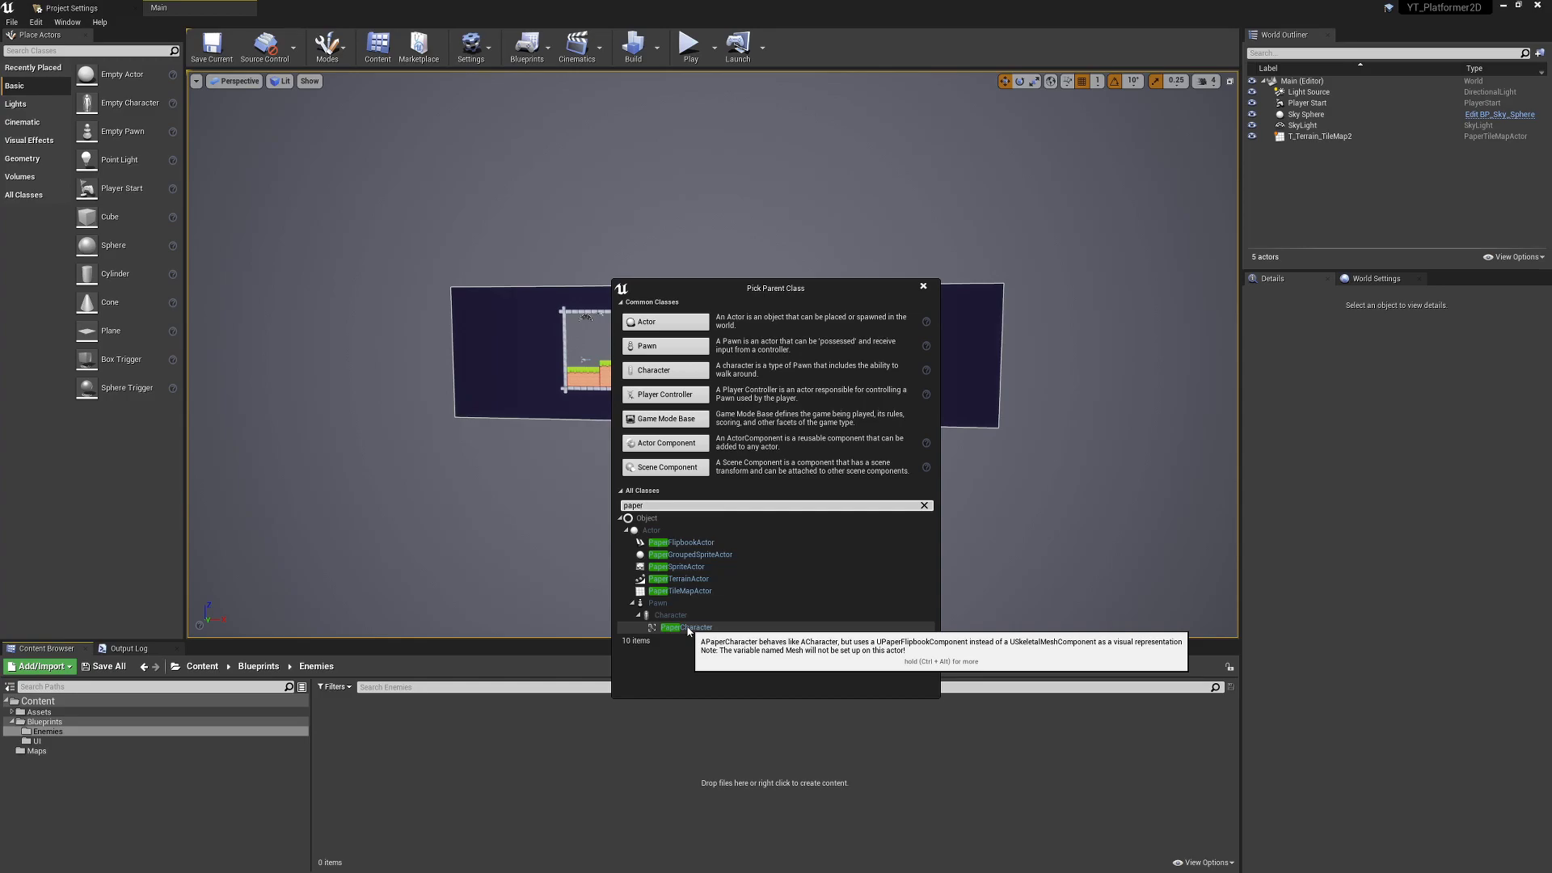
{"action": "left_click", "coordinate": [686, 627]}
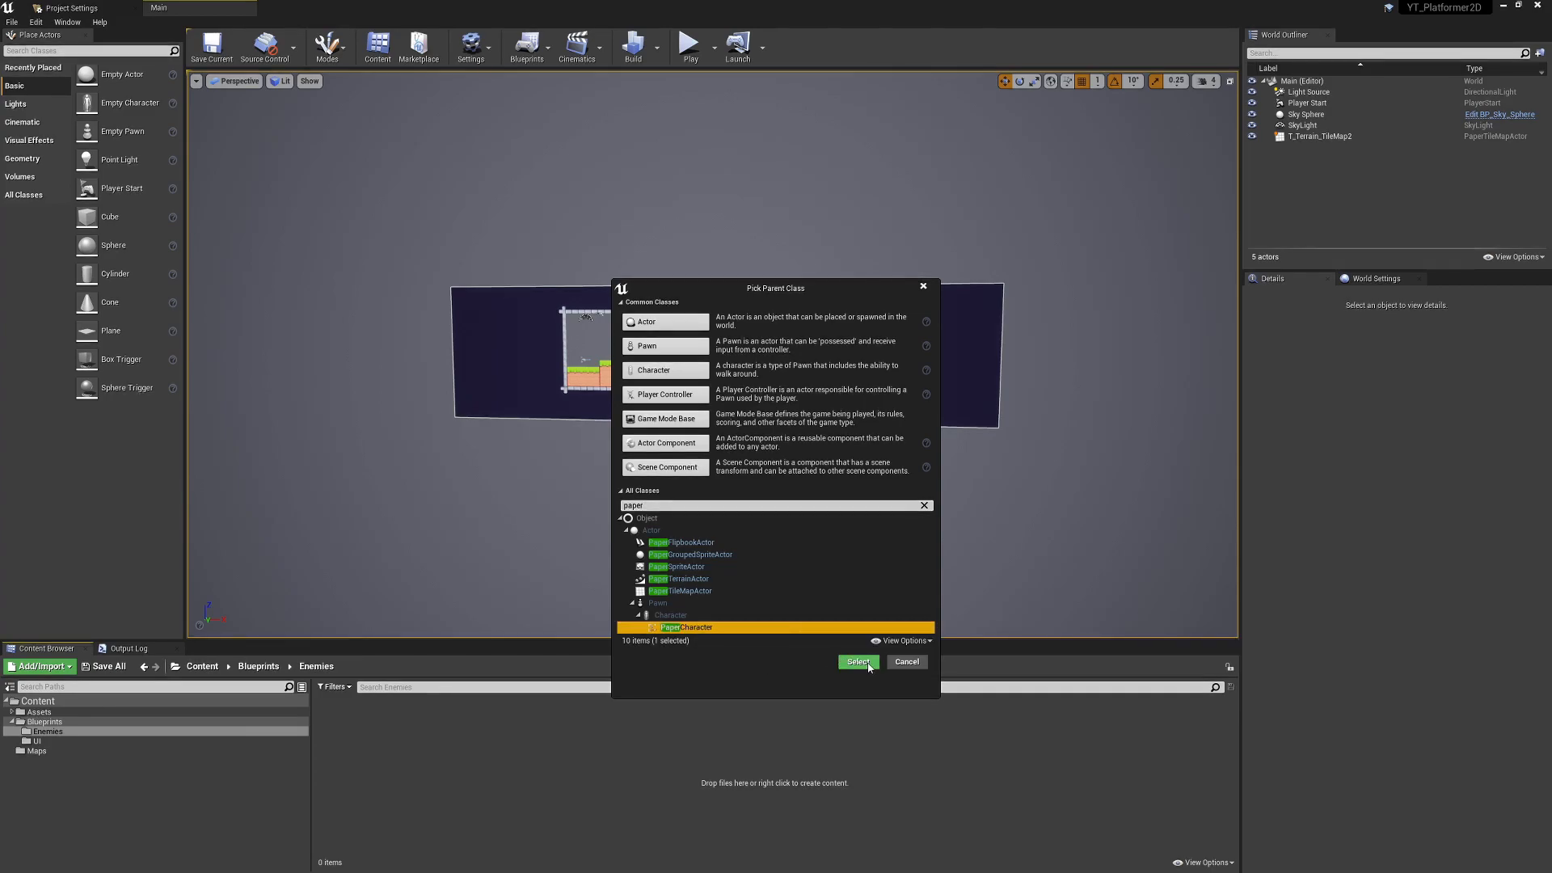
{"action": "left_click", "coordinate": [857, 661]}
{"action": "type", "text": "BP_EnemyBase"}
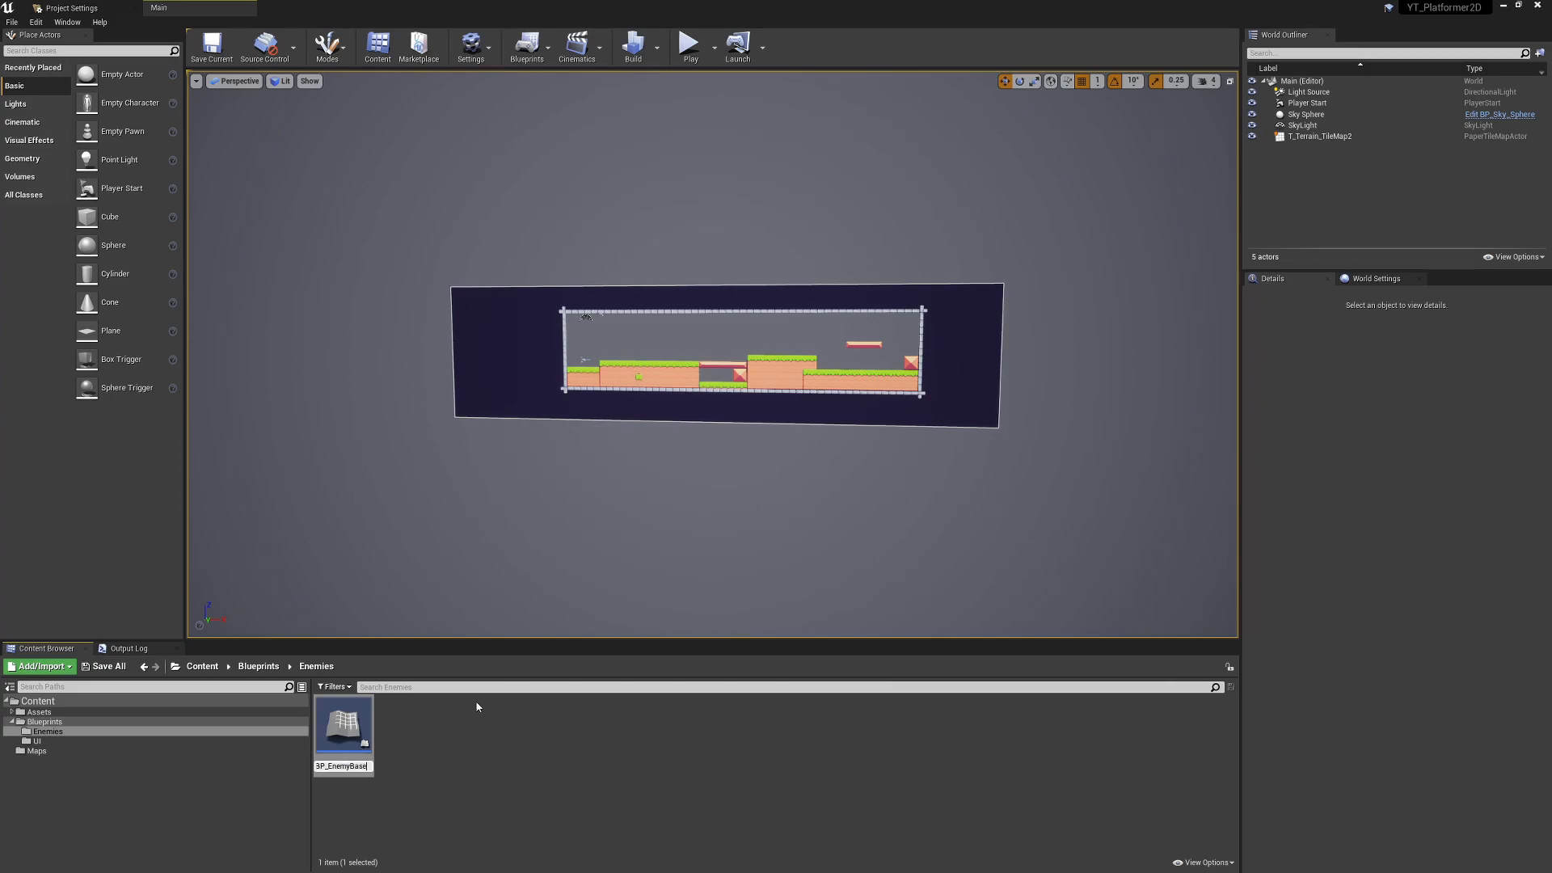
Open BP_EnemyBase in the Blueprint Editor
{"action": "double_click", "coordinate": [343, 720]}
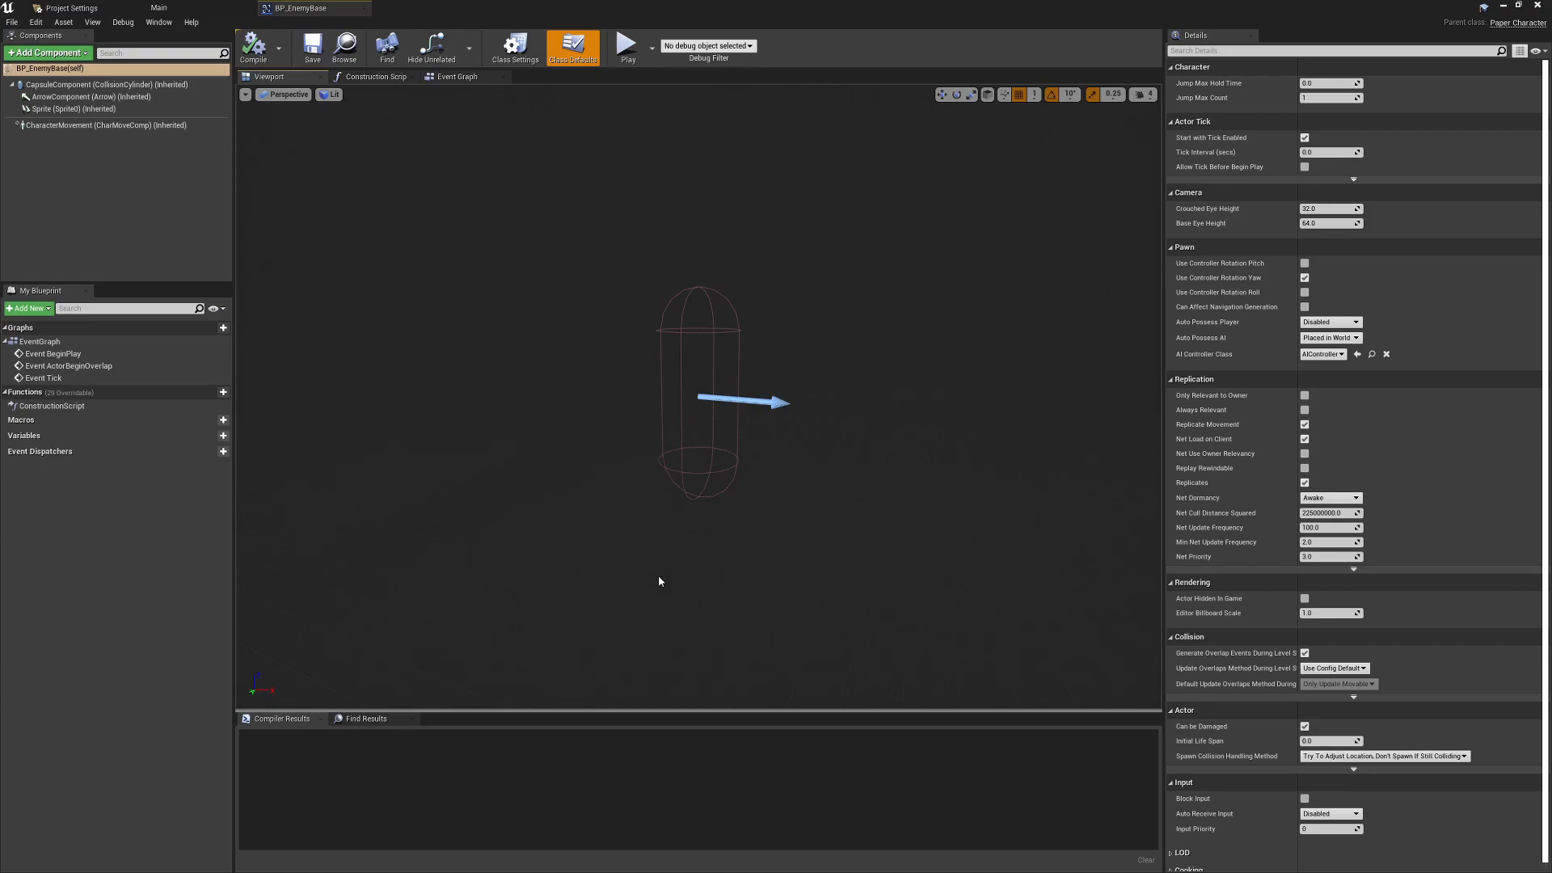
{"action": "mouse_move", "coordinate": [626, 570]}
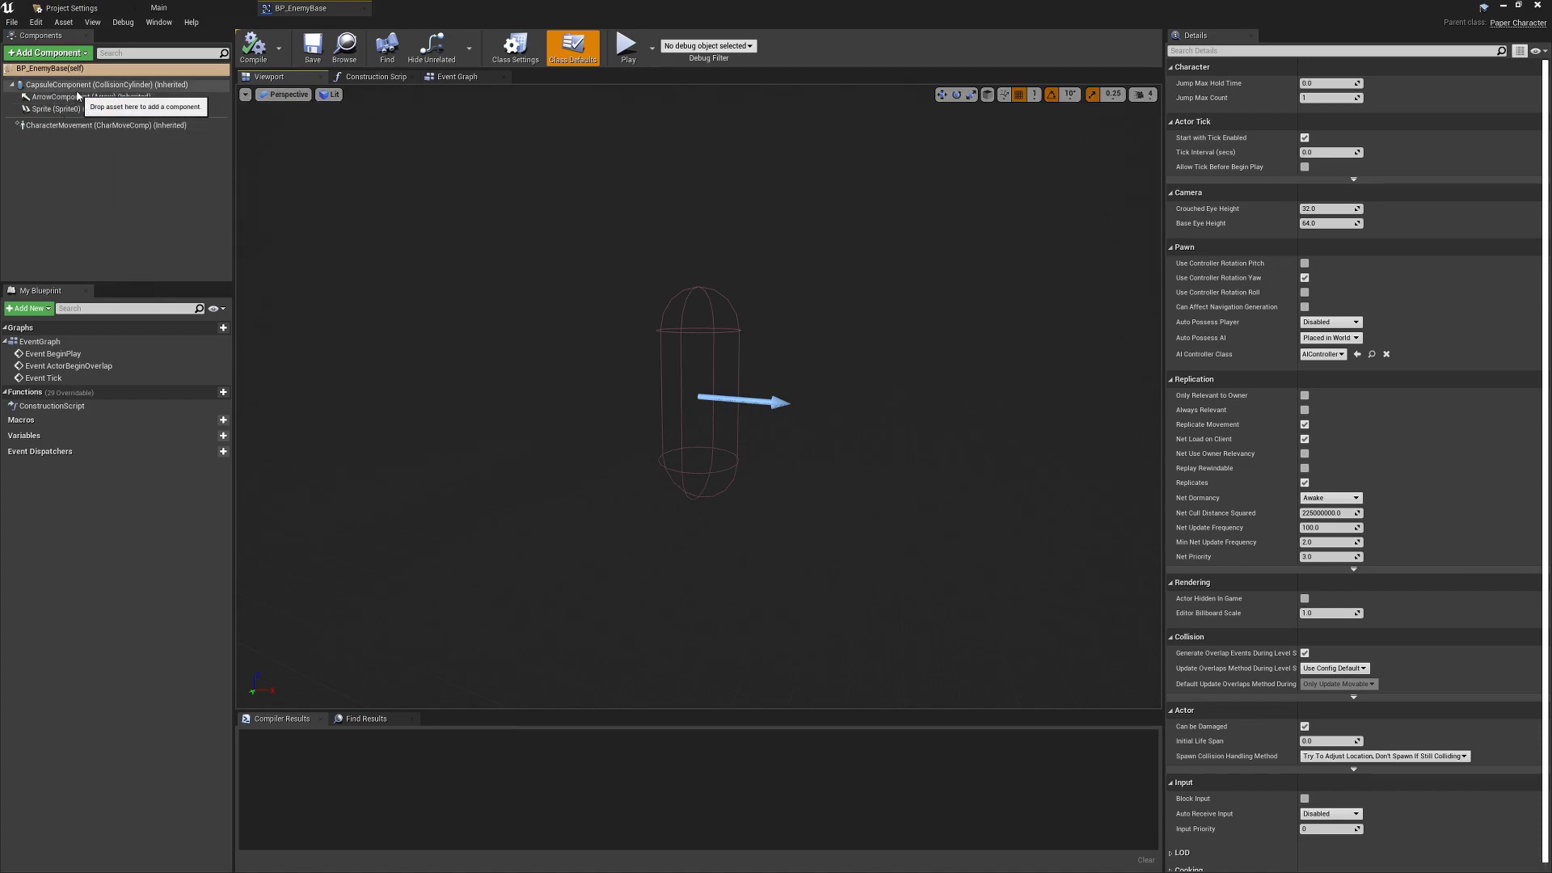
{"action": "mouse_move", "coordinate": [89, 84]}
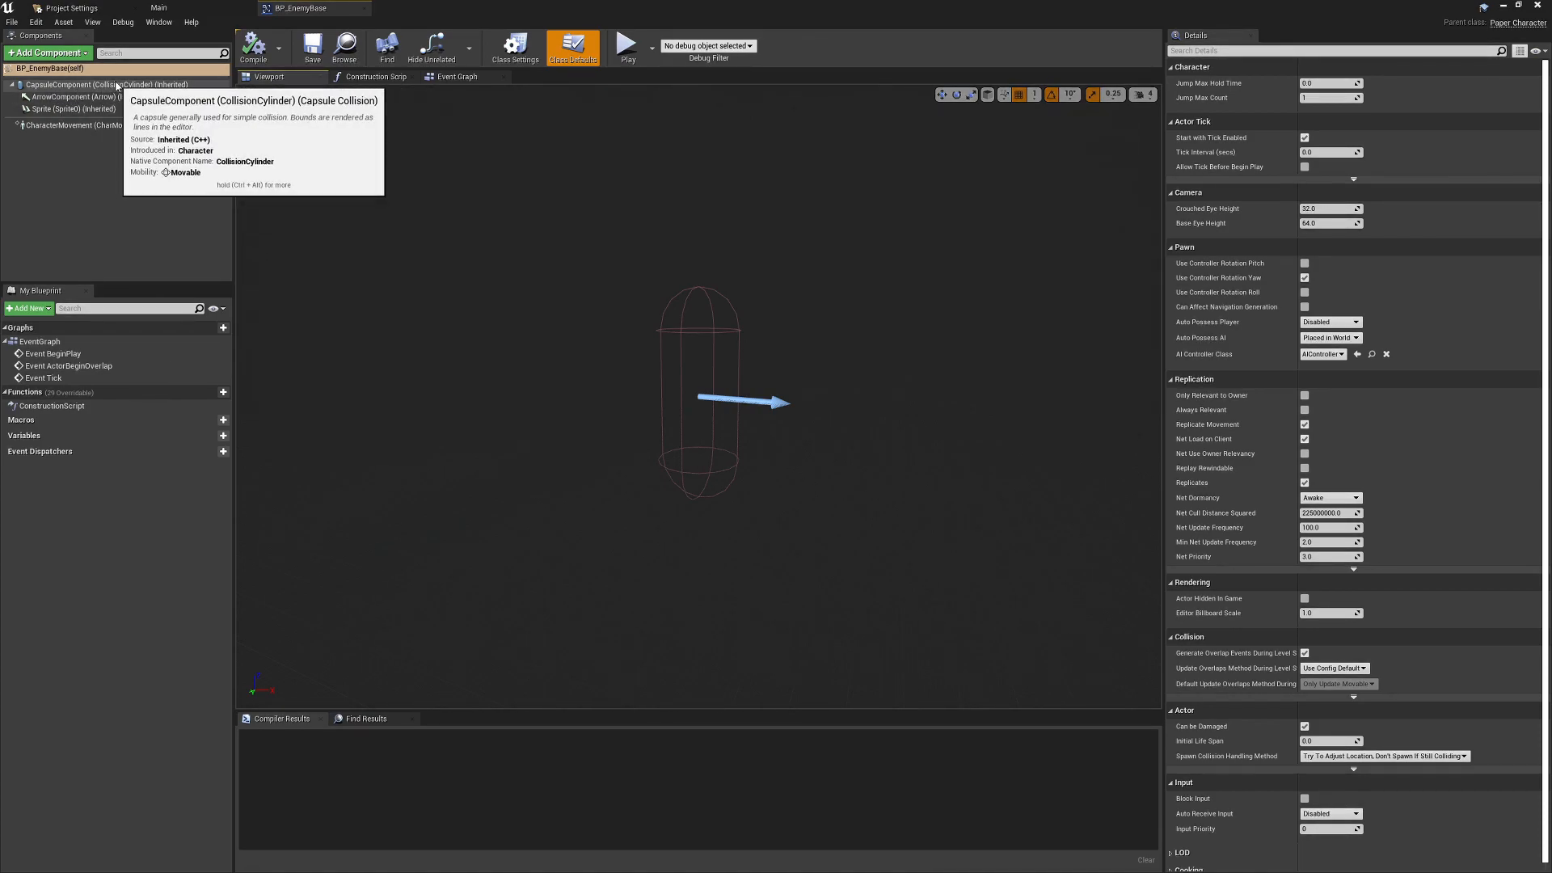
{"action": "mouse_move", "coordinate": [732, 363]}
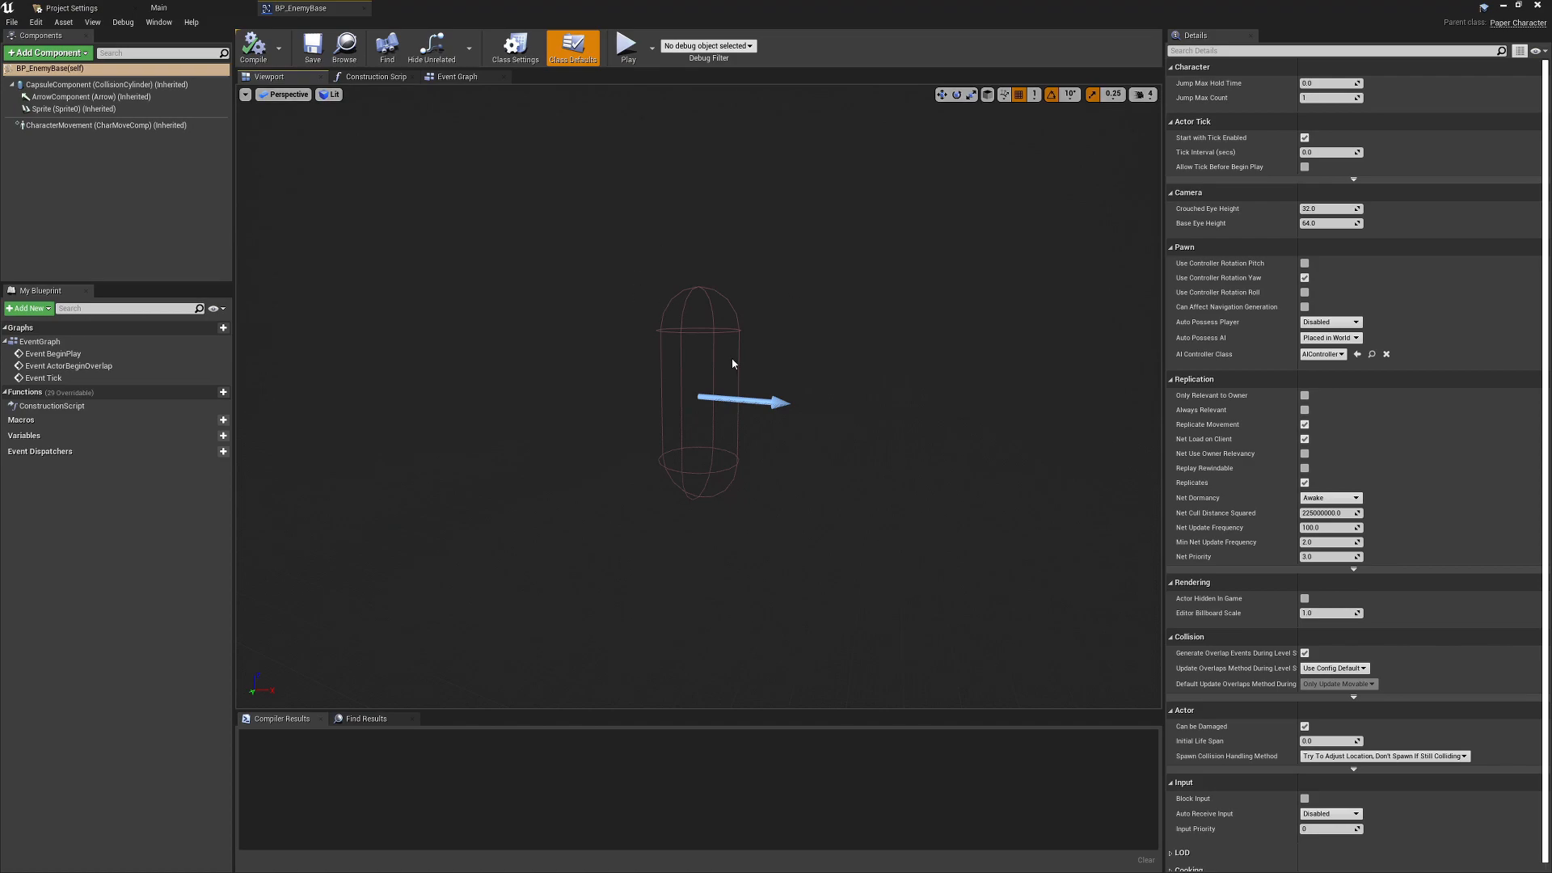
{"action": "mouse_move", "coordinate": [737, 354]}
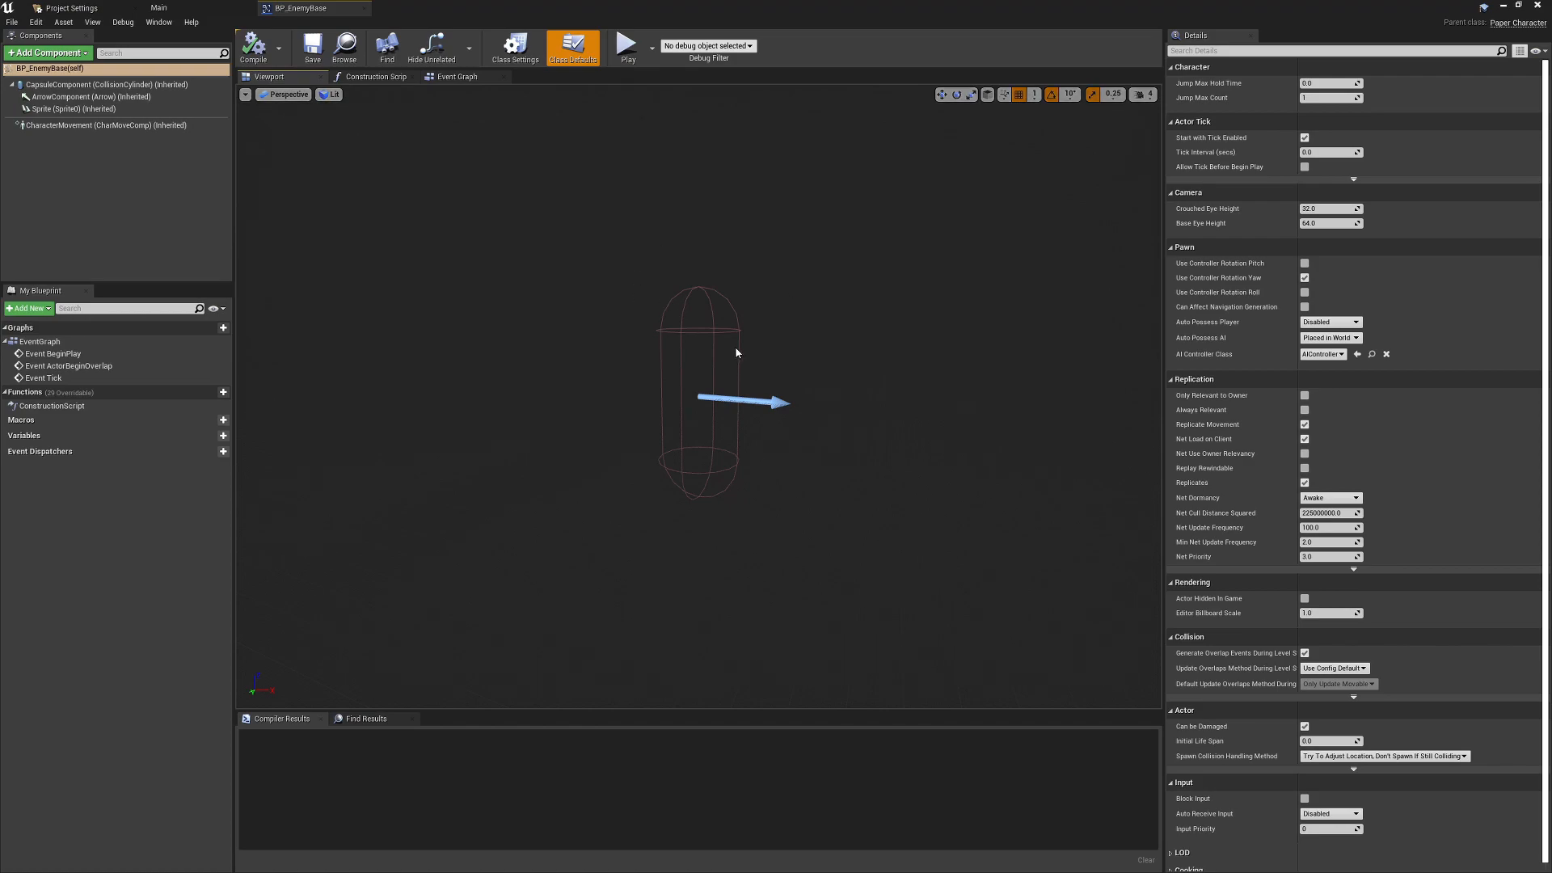
{"action": "mouse_move", "coordinate": [427, 208]}
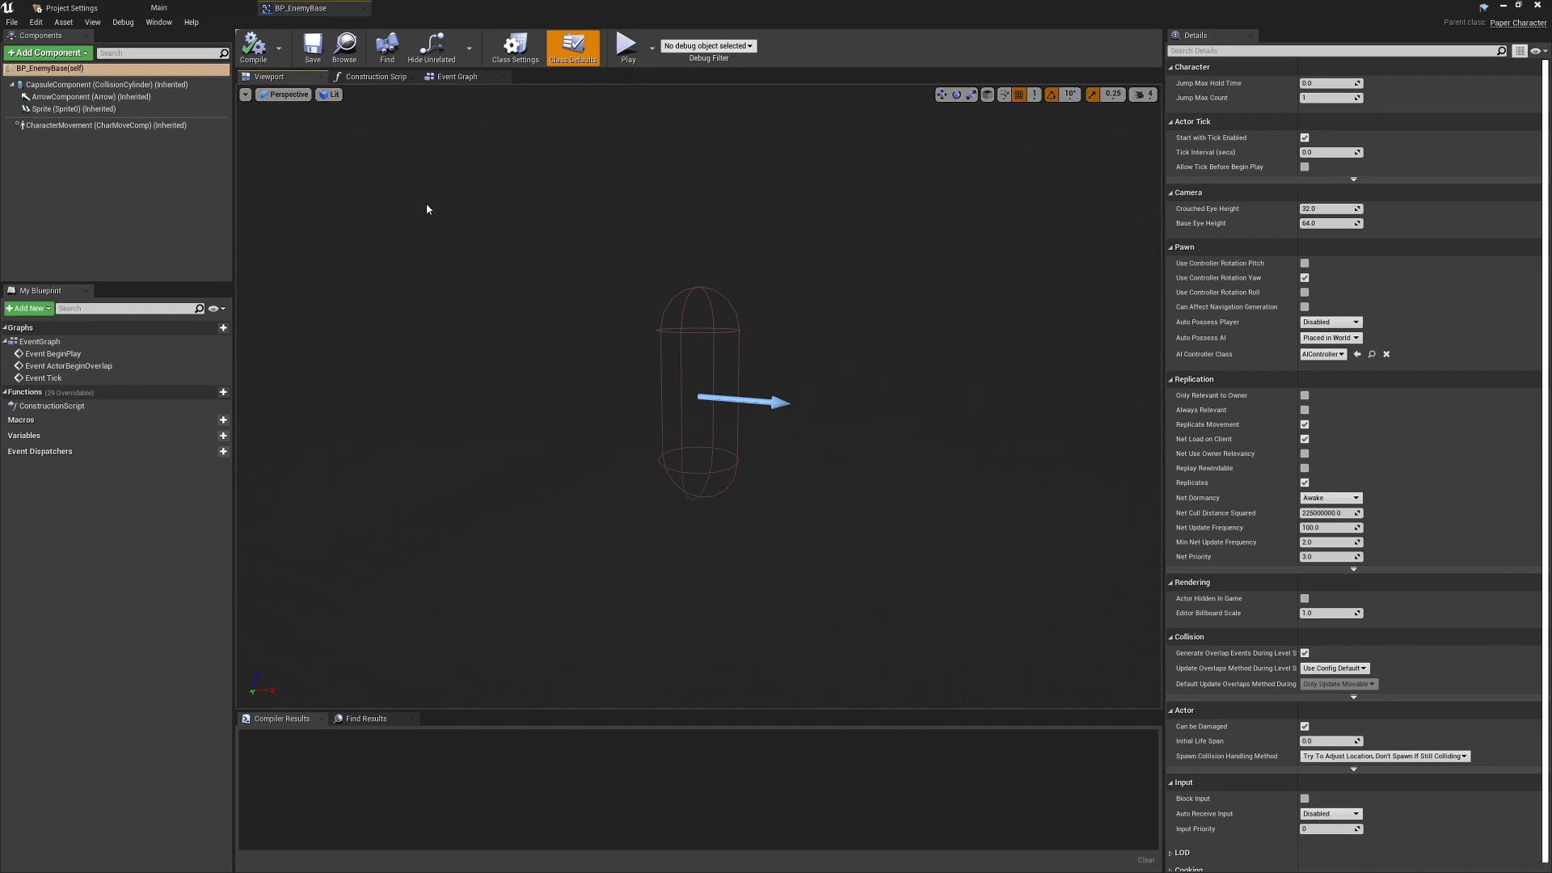
{"action": "left_click", "coordinate": [92, 84]}
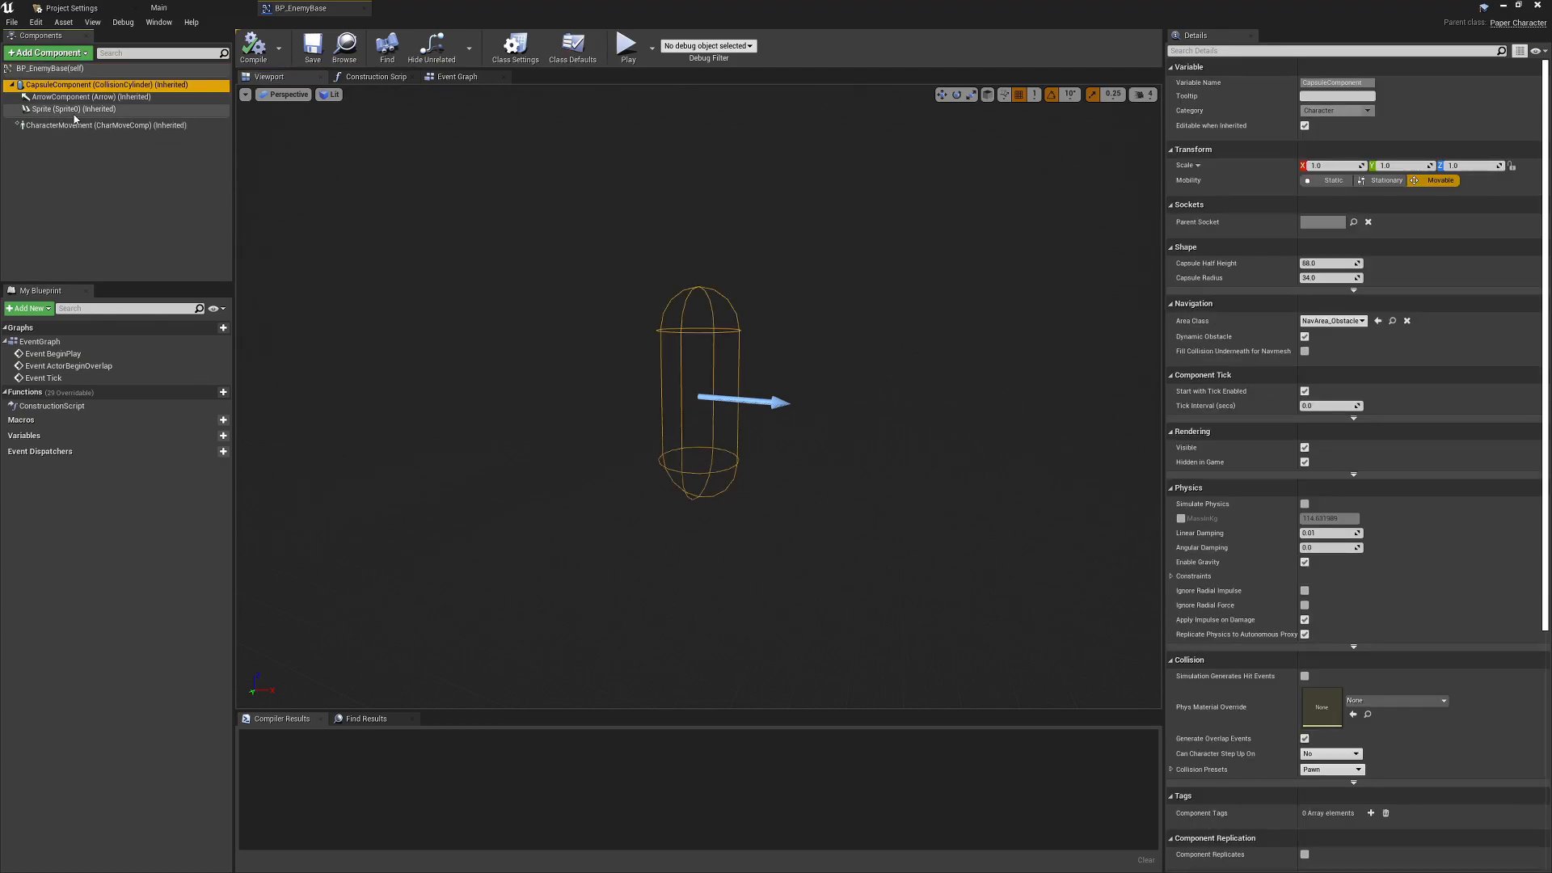
{"action": "left_click", "coordinate": [55, 108]}
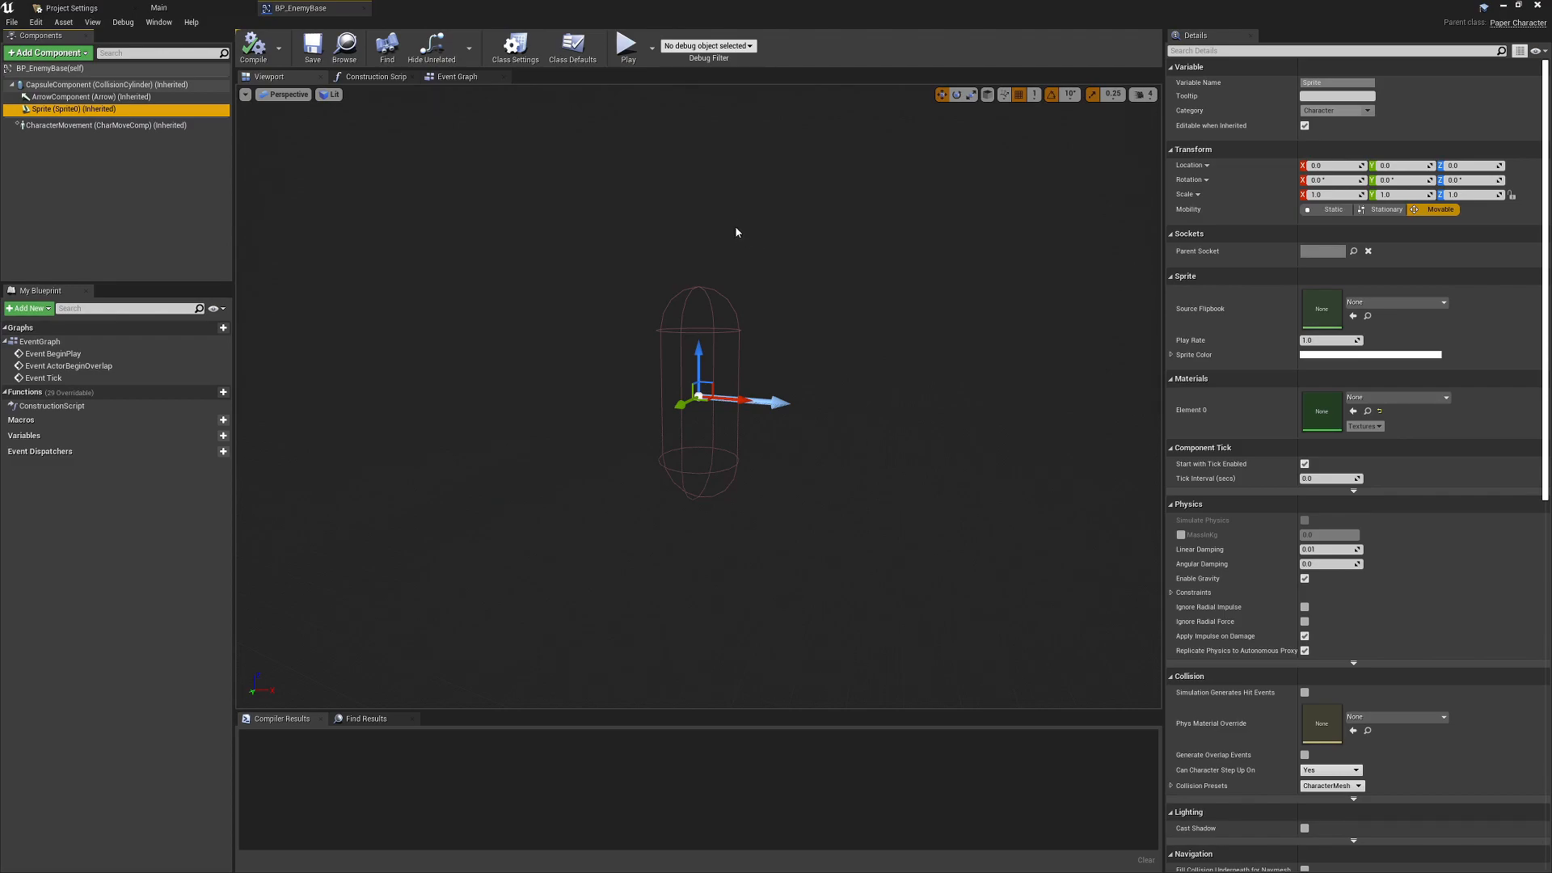
{"action": "mouse_move", "coordinate": [741, 245]}
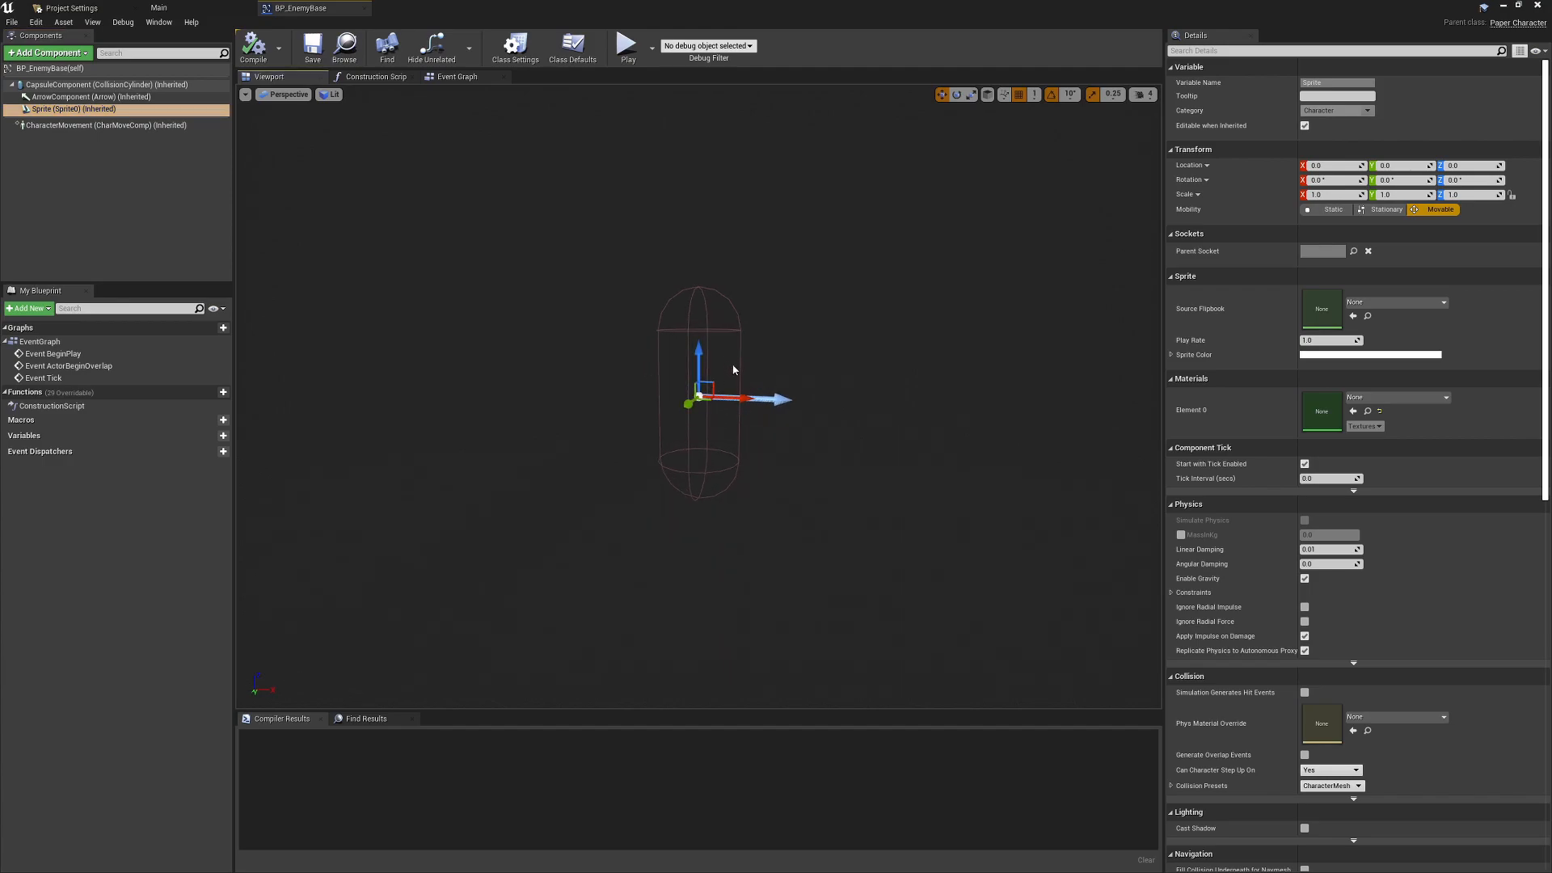
{"action": "mouse_move", "coordinate": [797, 375]}
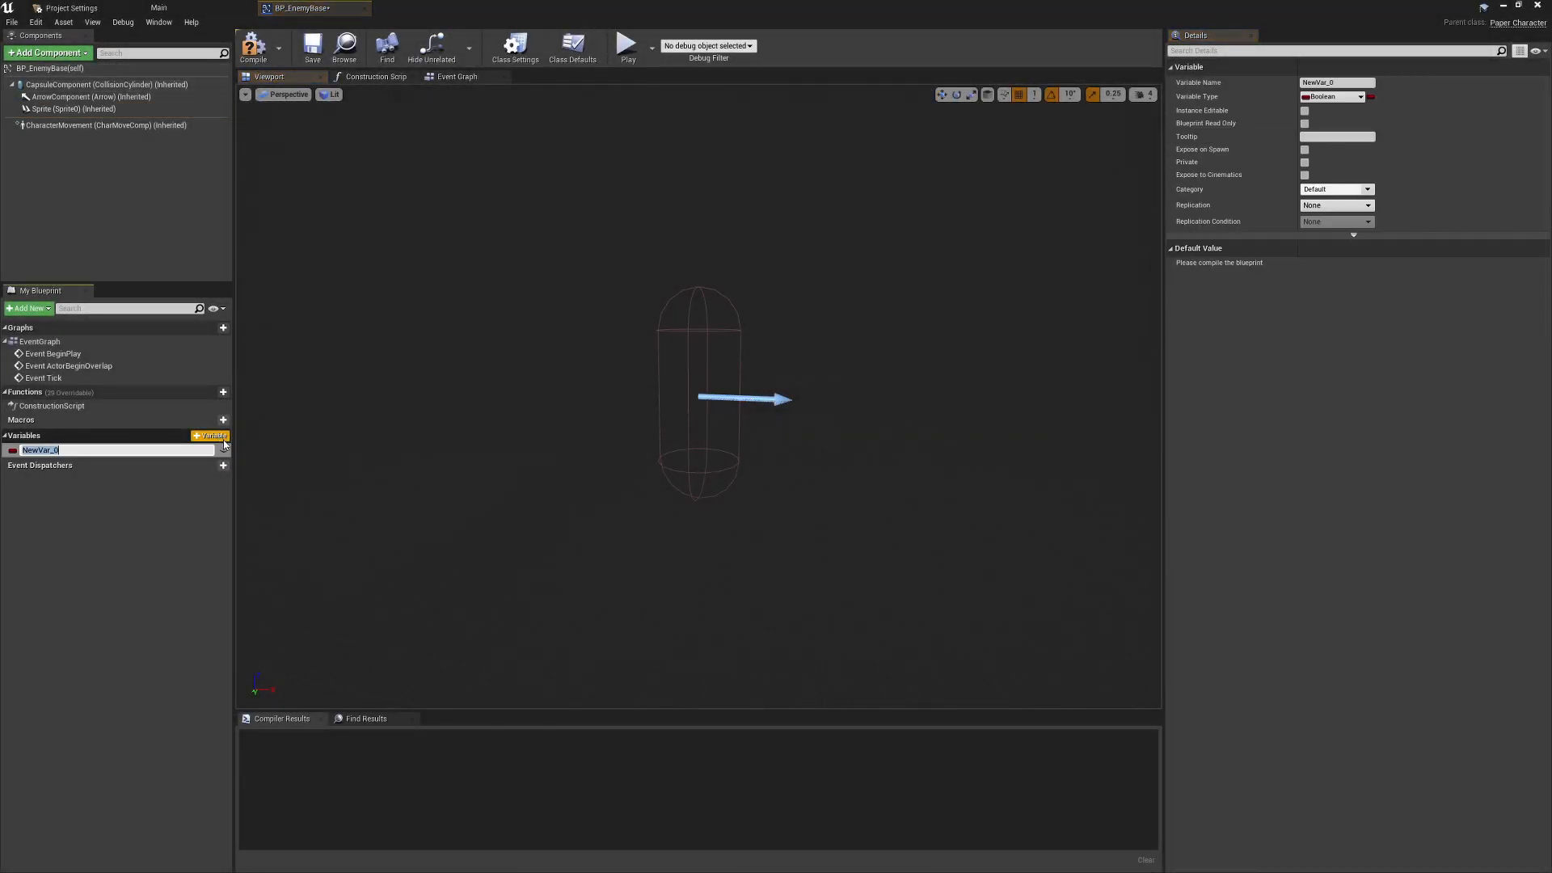
{"action": "mouse_move", "coordinate": [1343, 116]}
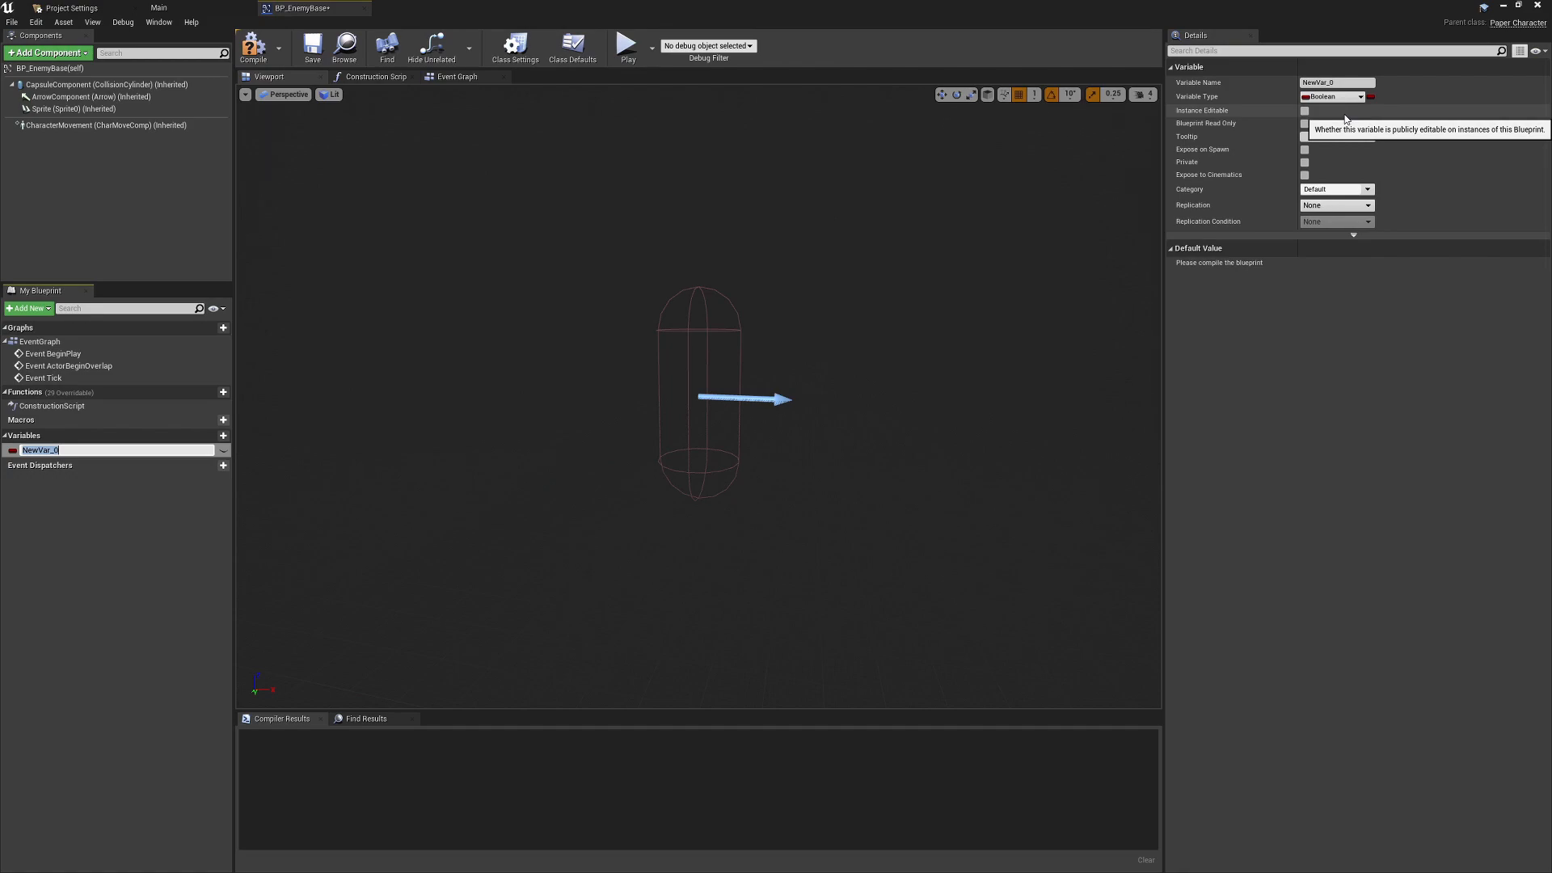
{"action": "mouse_move", "coordinate": [1351, 108]}
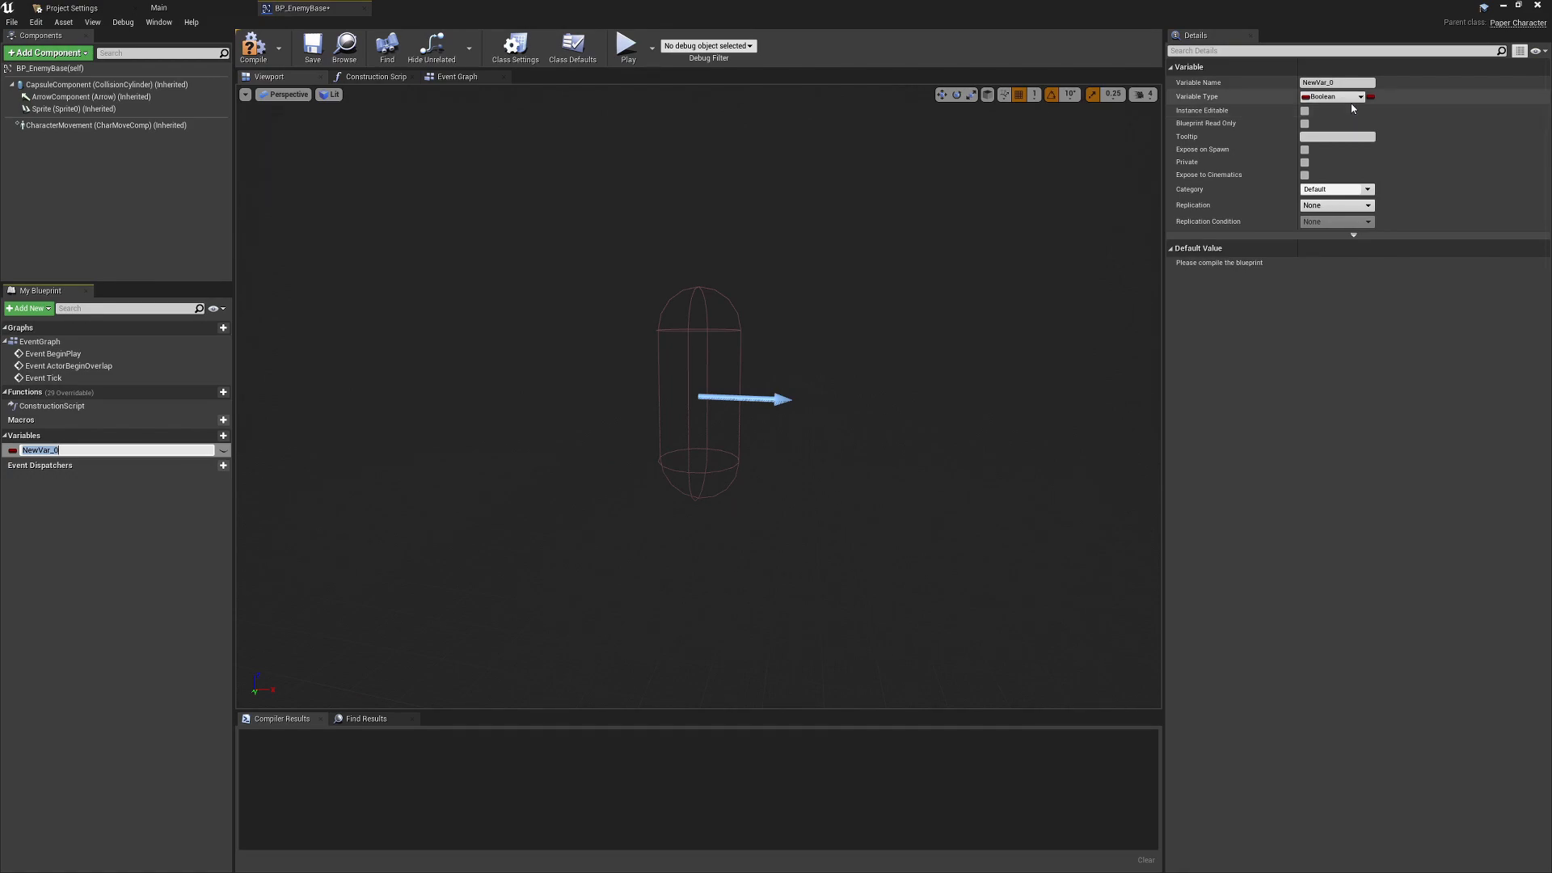
Add float variables DefaultHealth and Health, then show the Construction Script graph
{"action": "left_click", "coordinate": [1330, 96]}
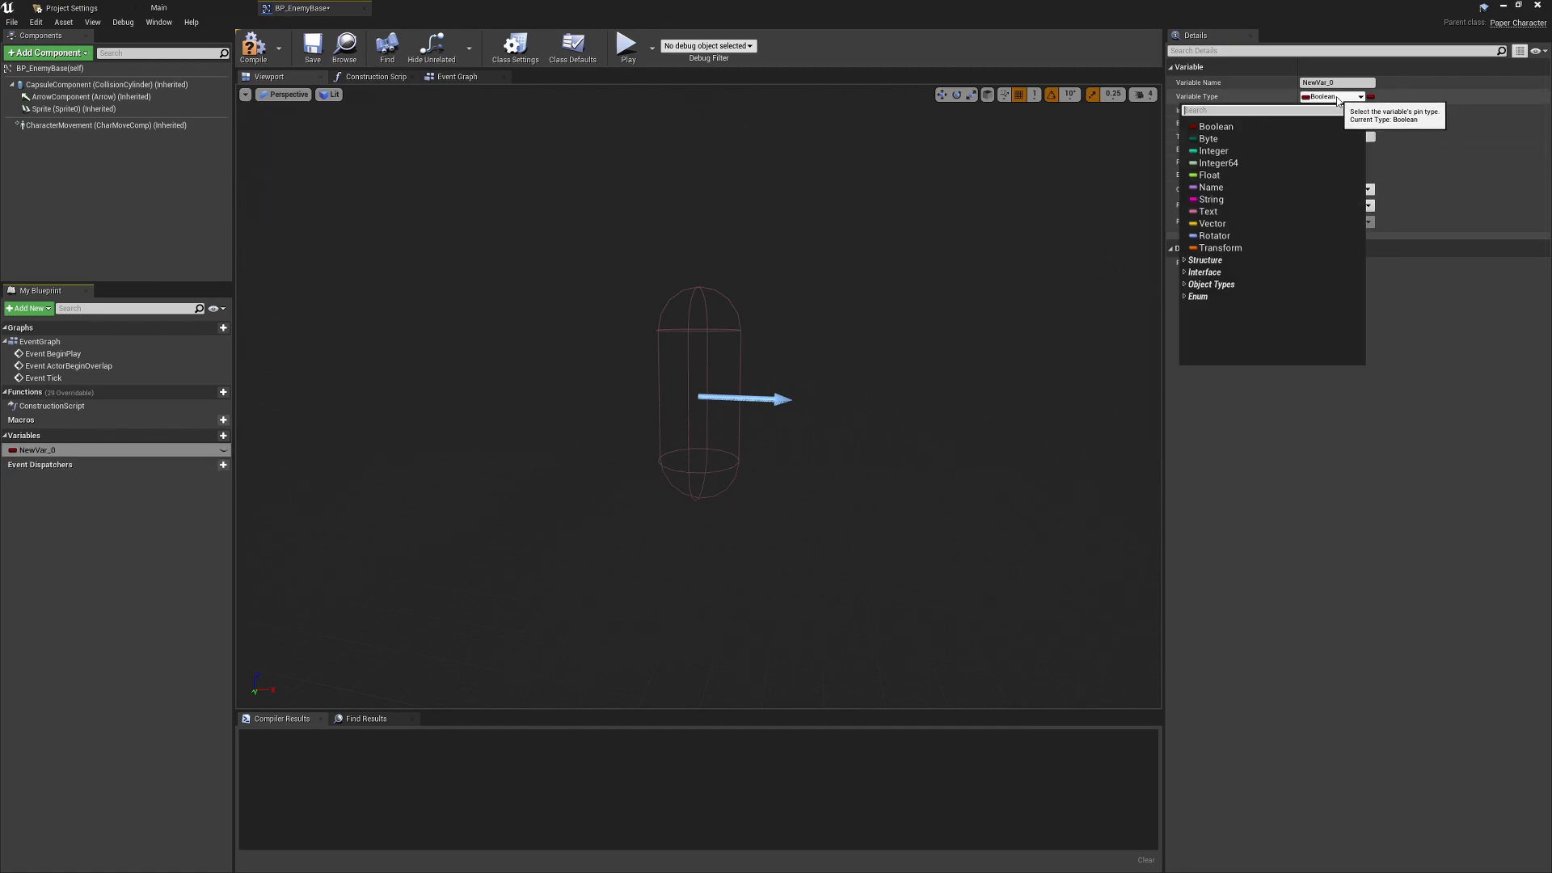
{"action": "left_click", "coordinate": [1209, 175]}
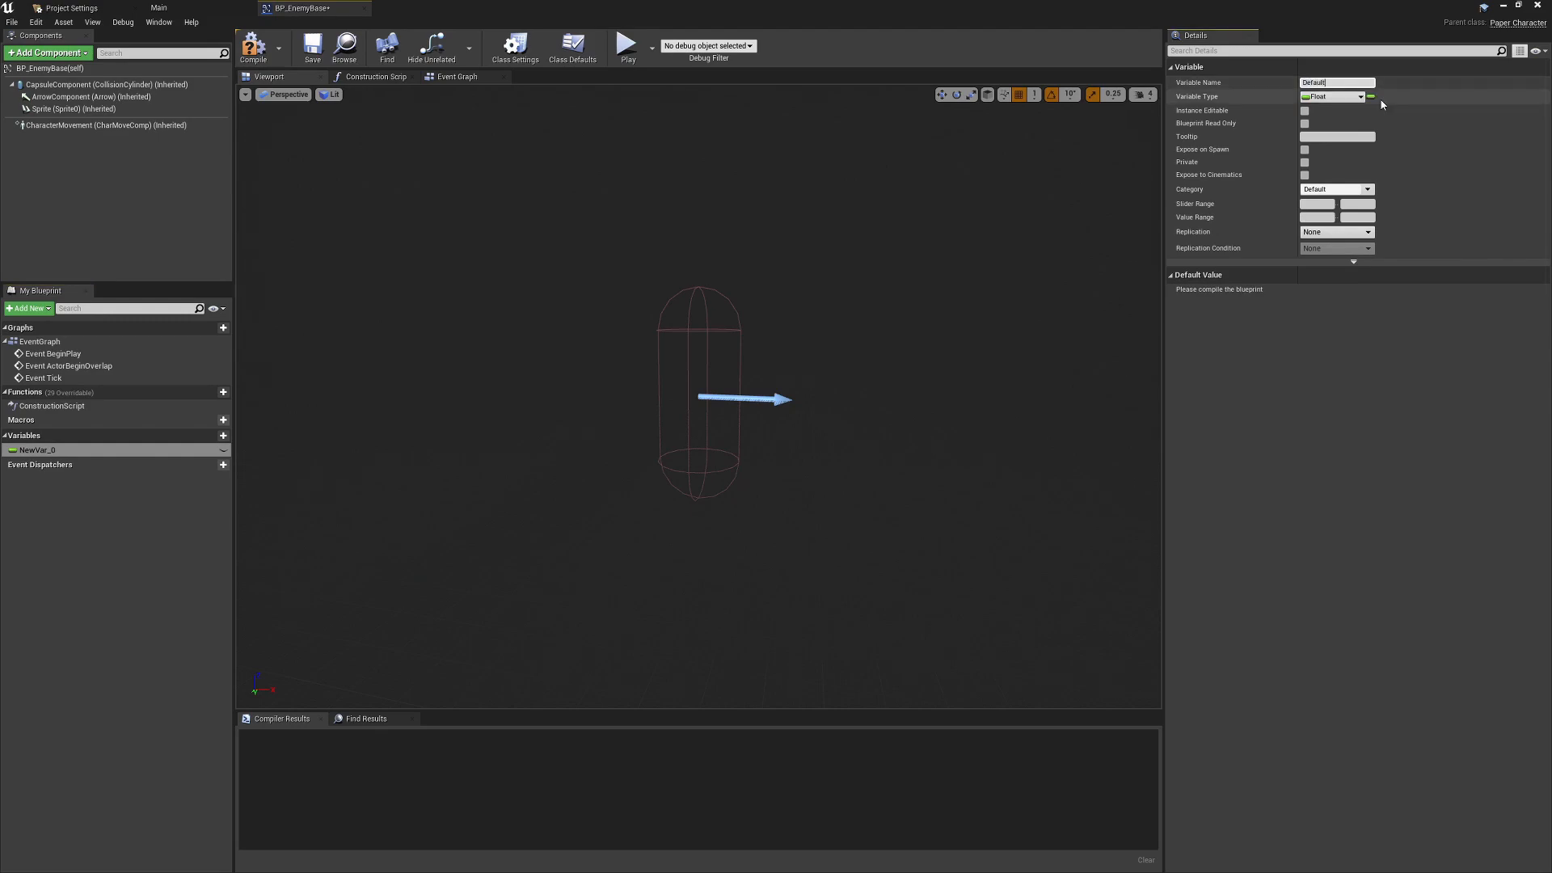
{"action": "type", "text": "DefaultHealth_0"}
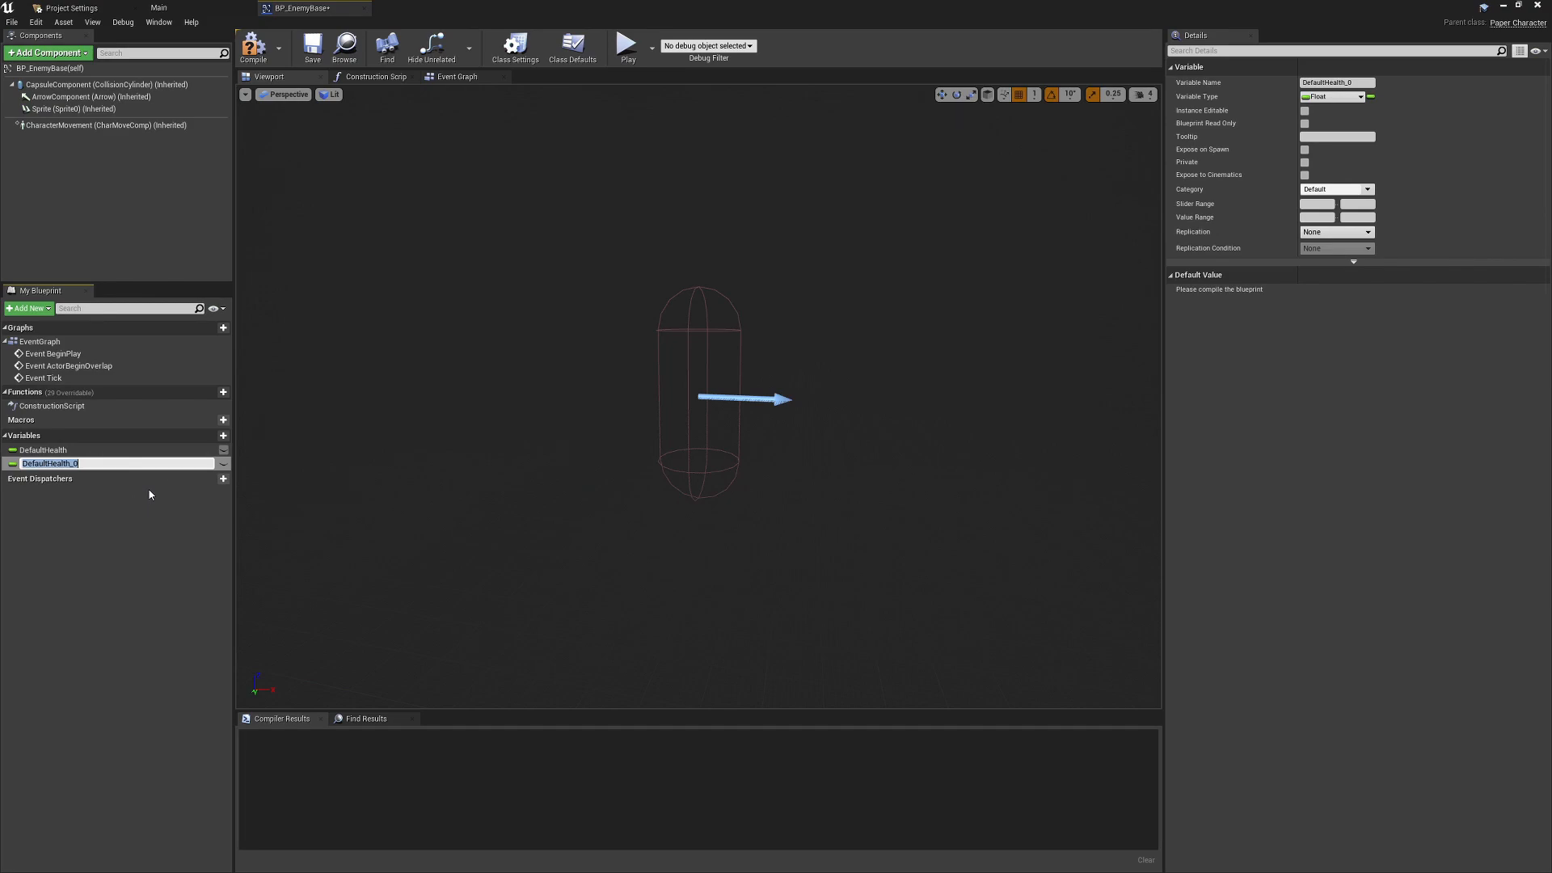
{"action": "type", "text": "H"}
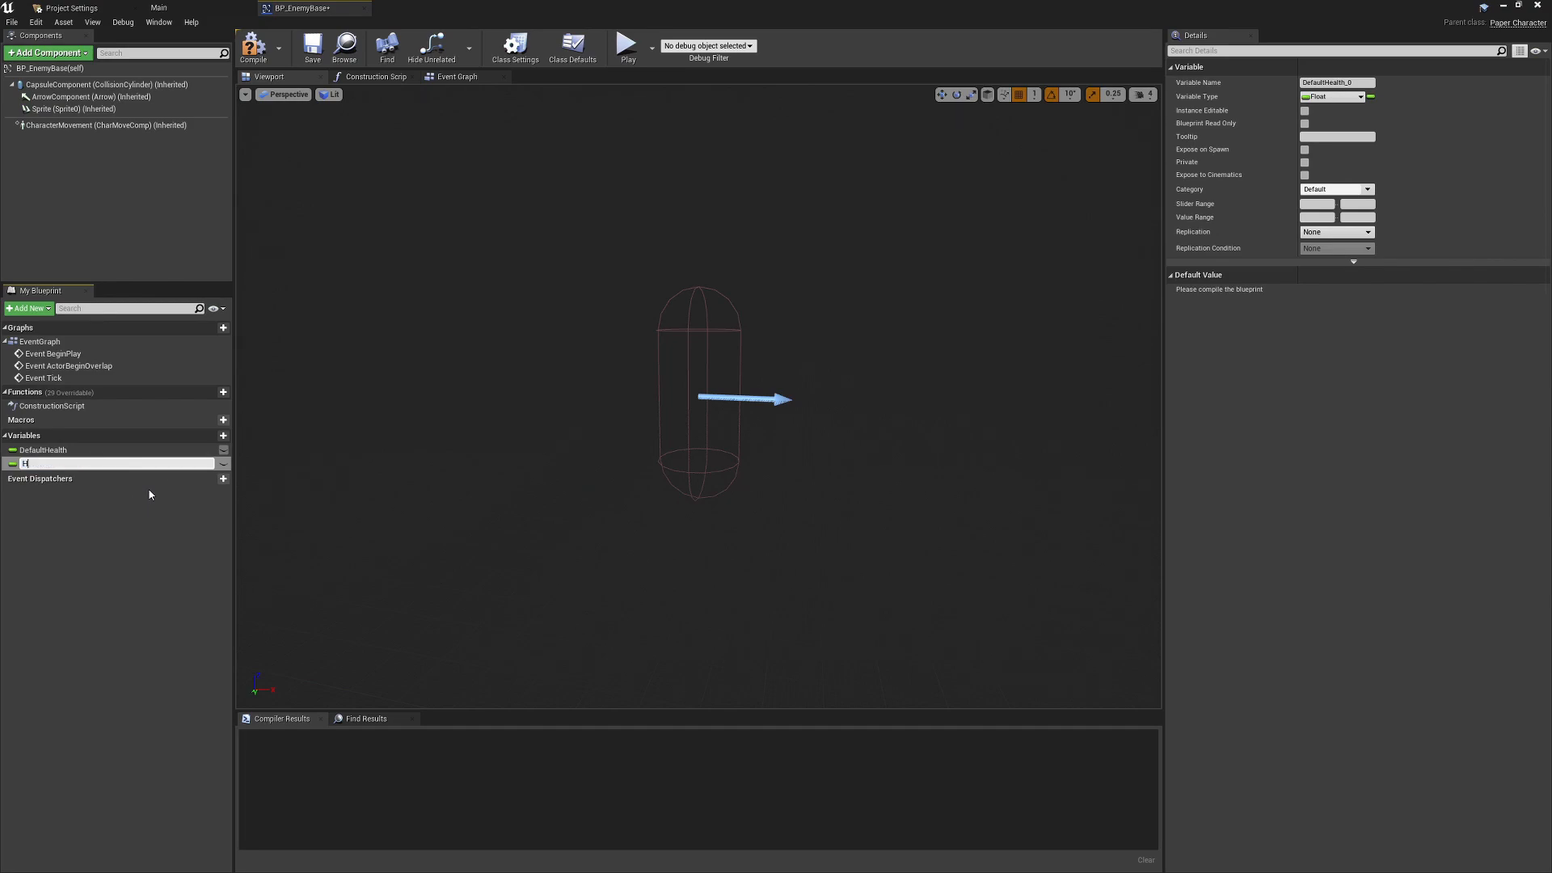
{"action": "type", "text": "Health"}
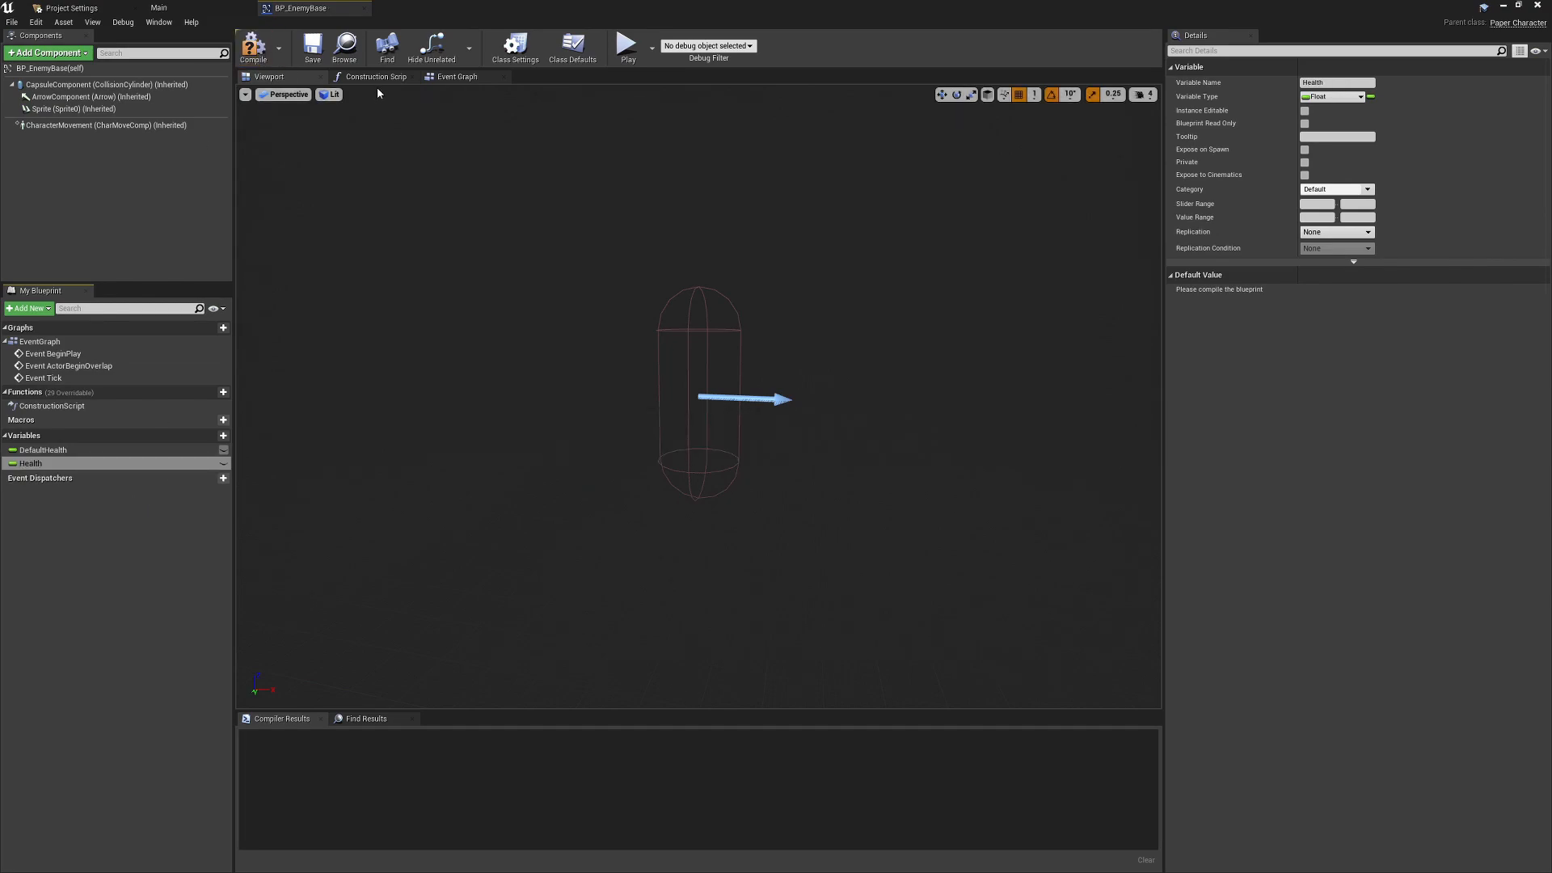
{"action": "left_click", "coordinate": [376, 76]}
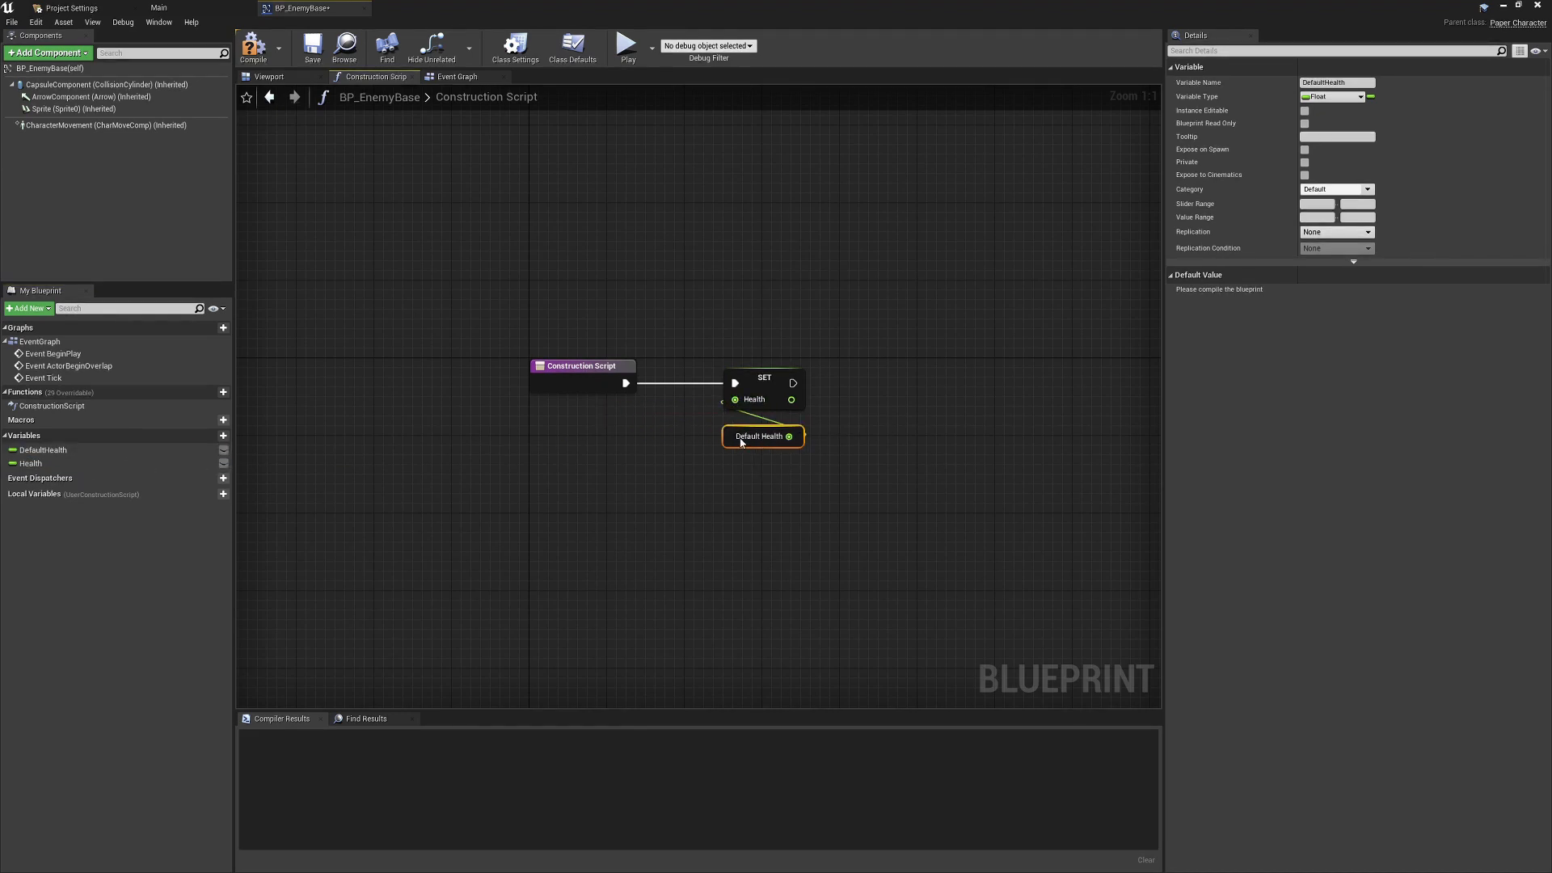
Set DefaultHealth's default value to 100.0, compile, and show the Event Graph
{"action": "left_click", "coordinate": [254, 45]}
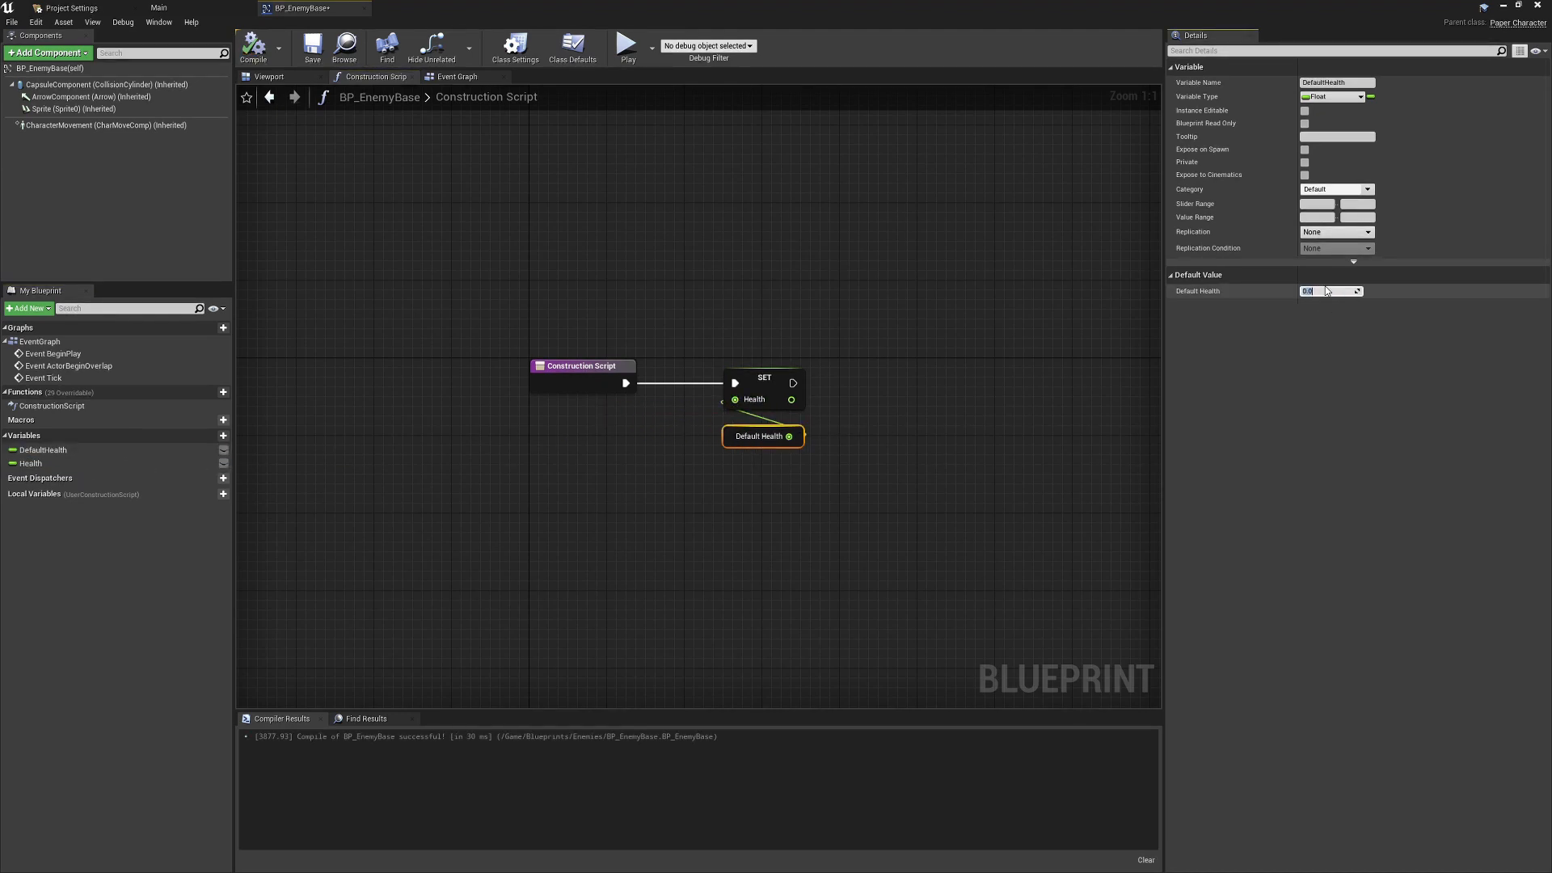
{"action": "type", "text": "100.0"}
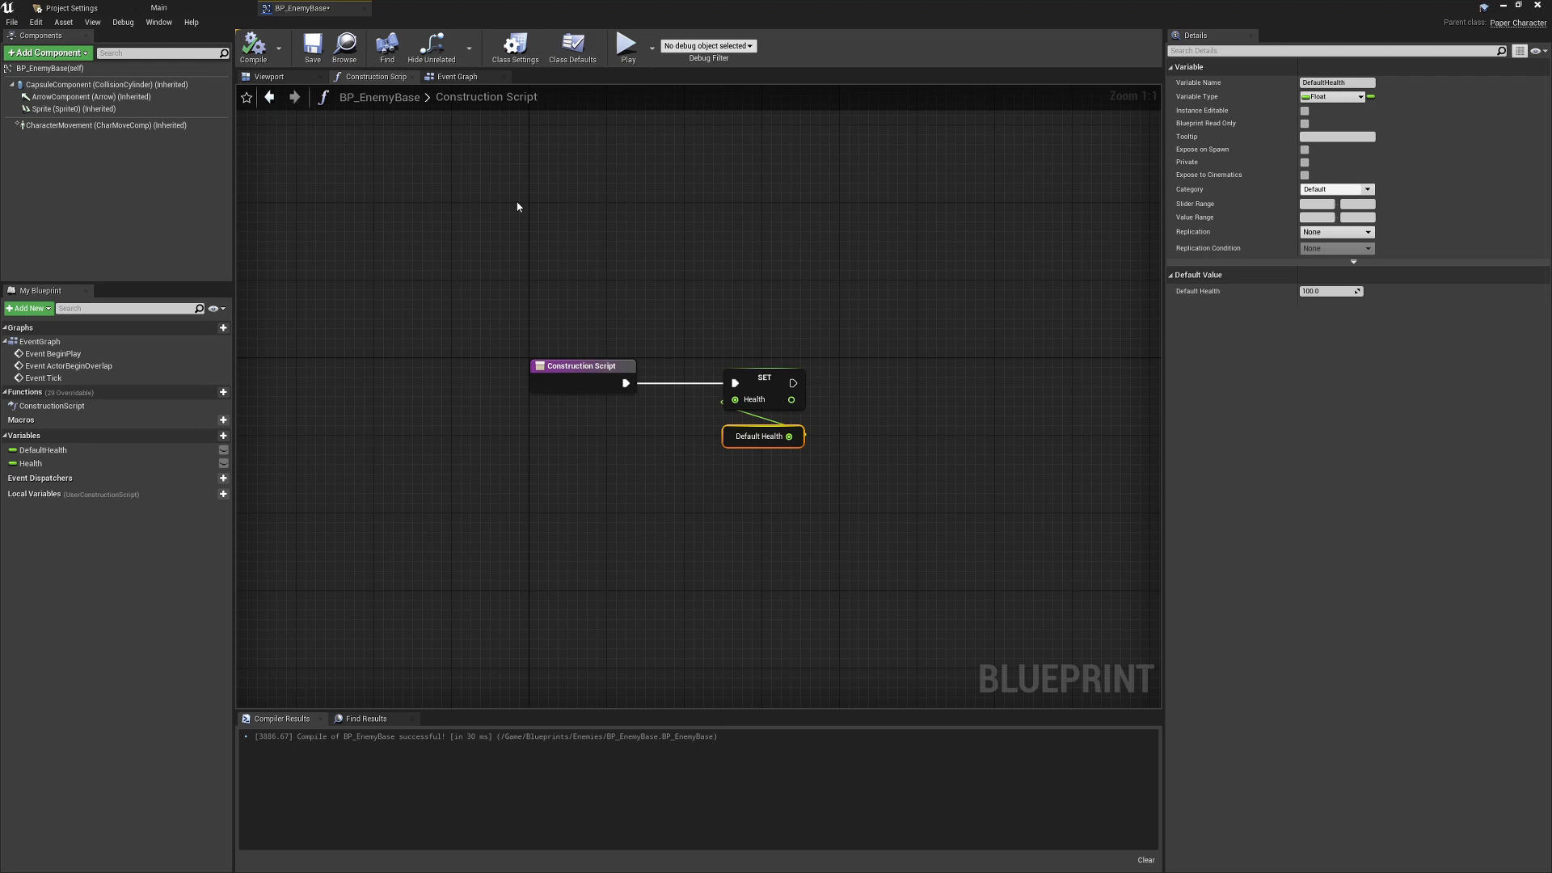
{"action": "mouse_move", "coordinate": [462, 111]}
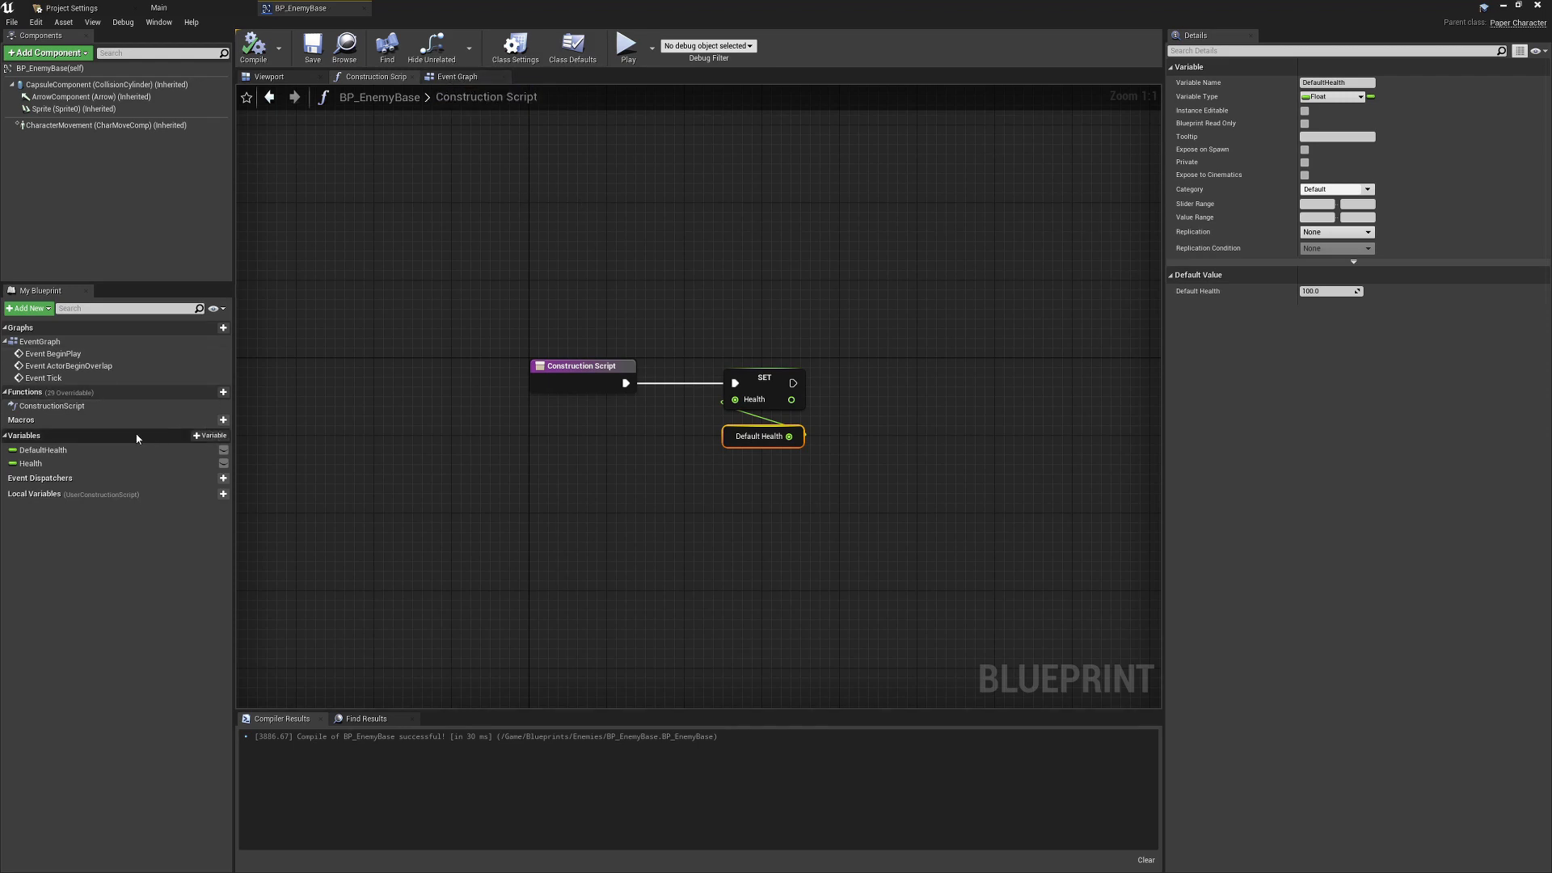
{"action": "mouse_move", "coordinate": [918, 219]}
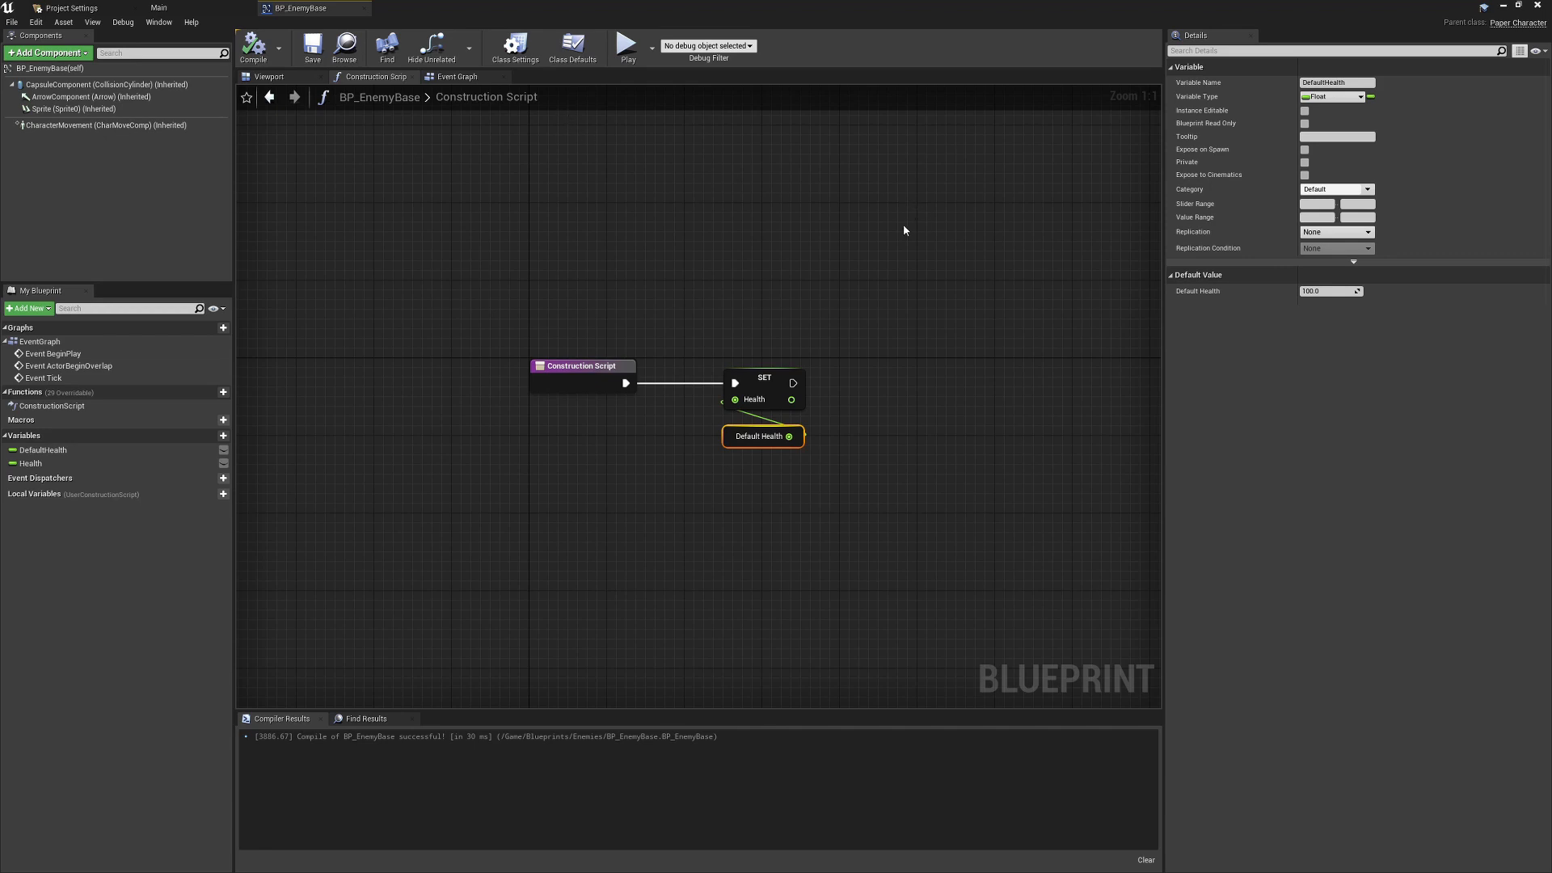
{"action": "left_click", "coordinate": [572, 47]}
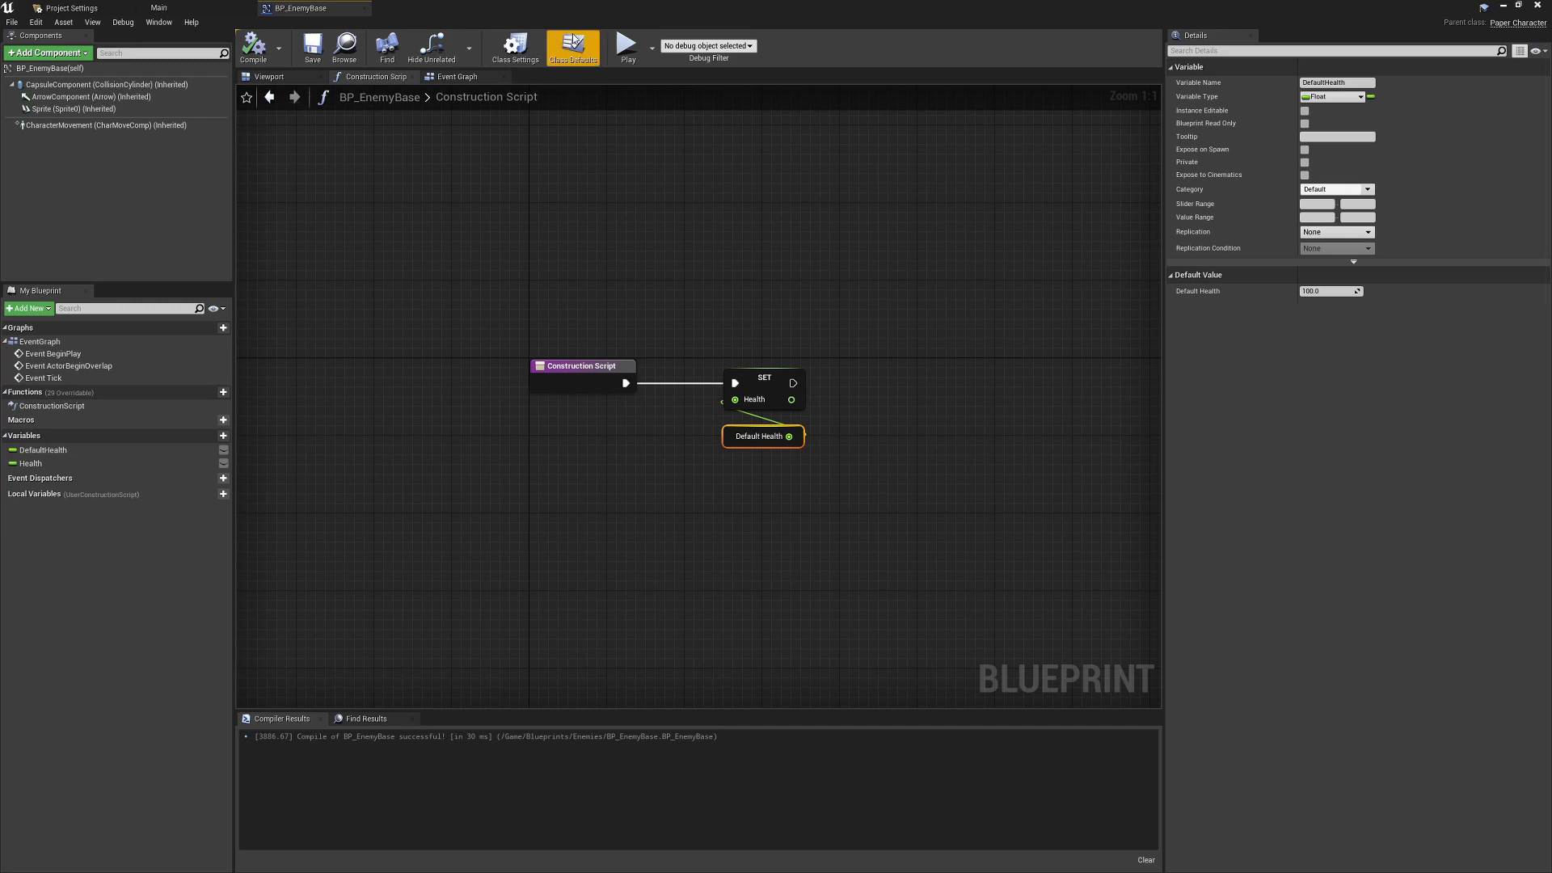
{"action": "left_click", "coordinate": [456, 76]}
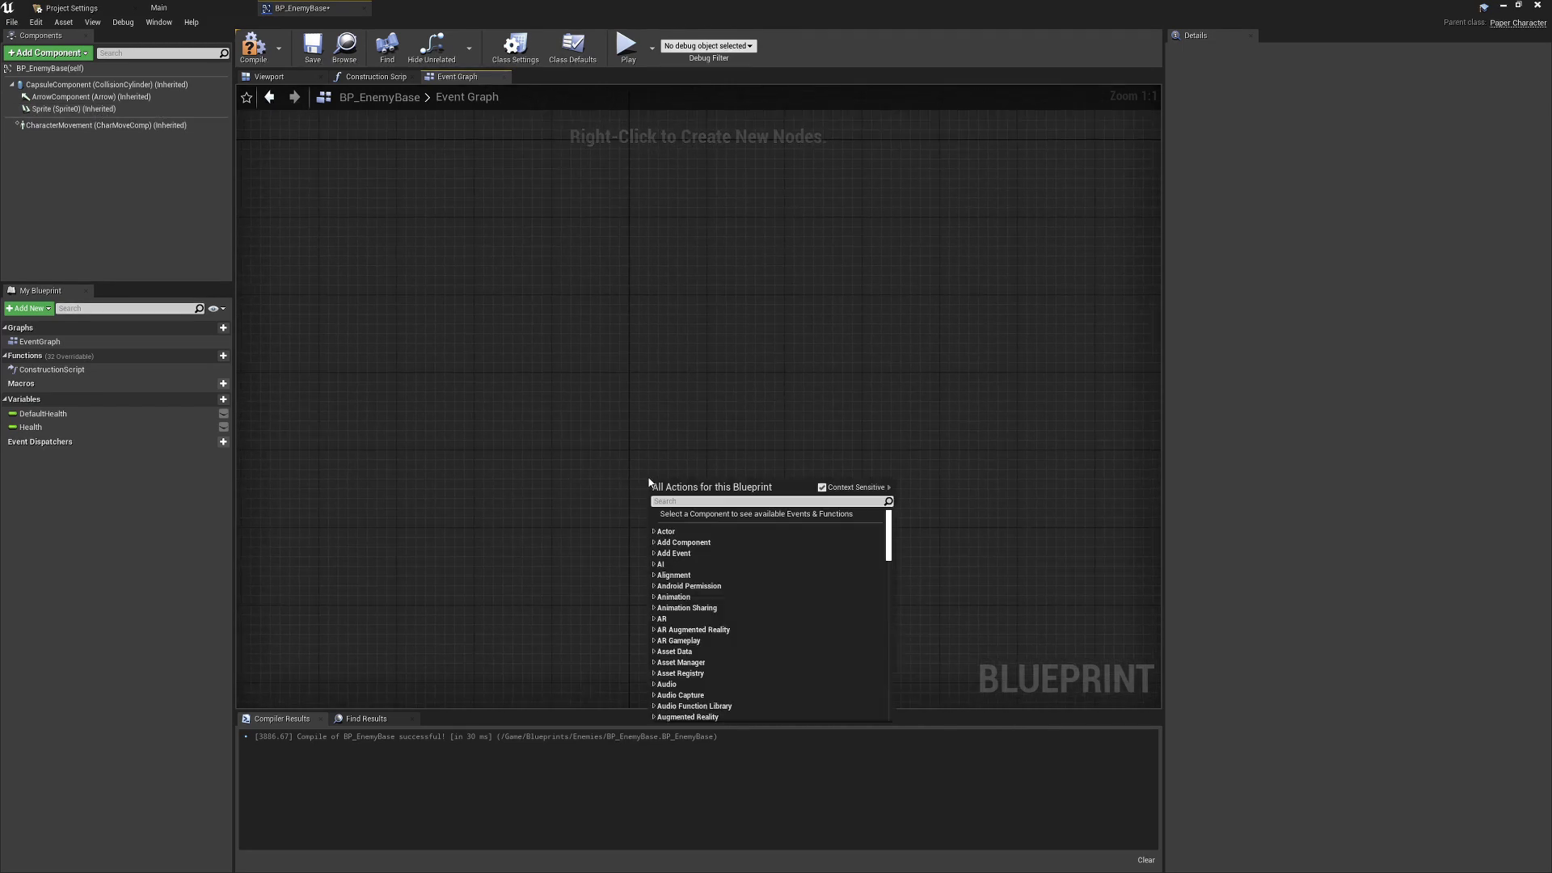
Add Event AnyDamage and copy the Health subtract/Clamp/SET nodes from BP_PlayerBase
{"action": "type", "text": "anydama"}
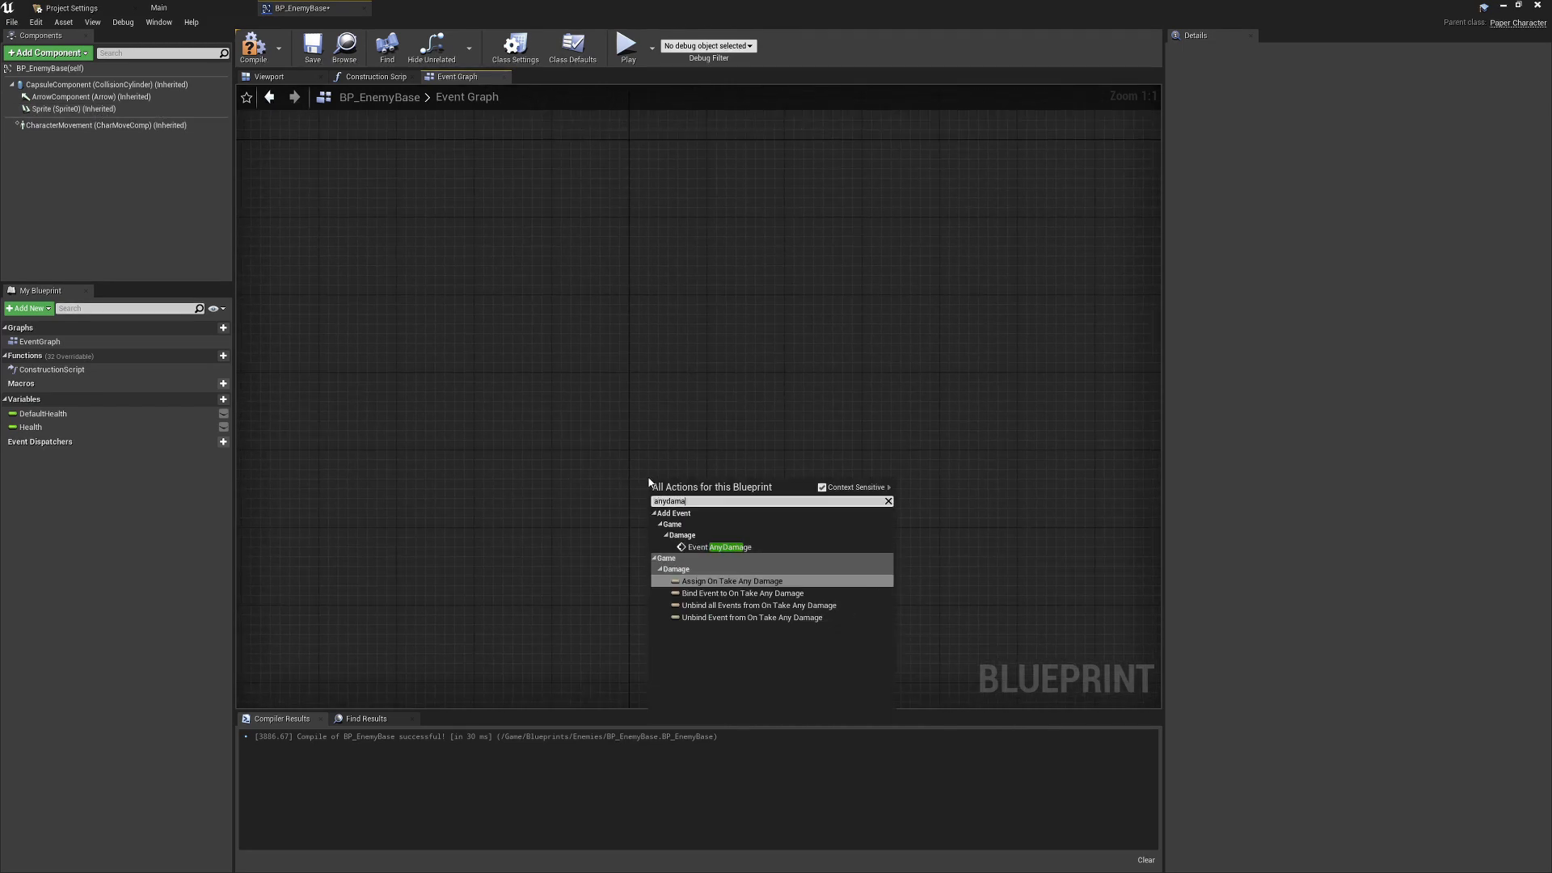
{"action": "left_click", "coordinate": [719, 547]}
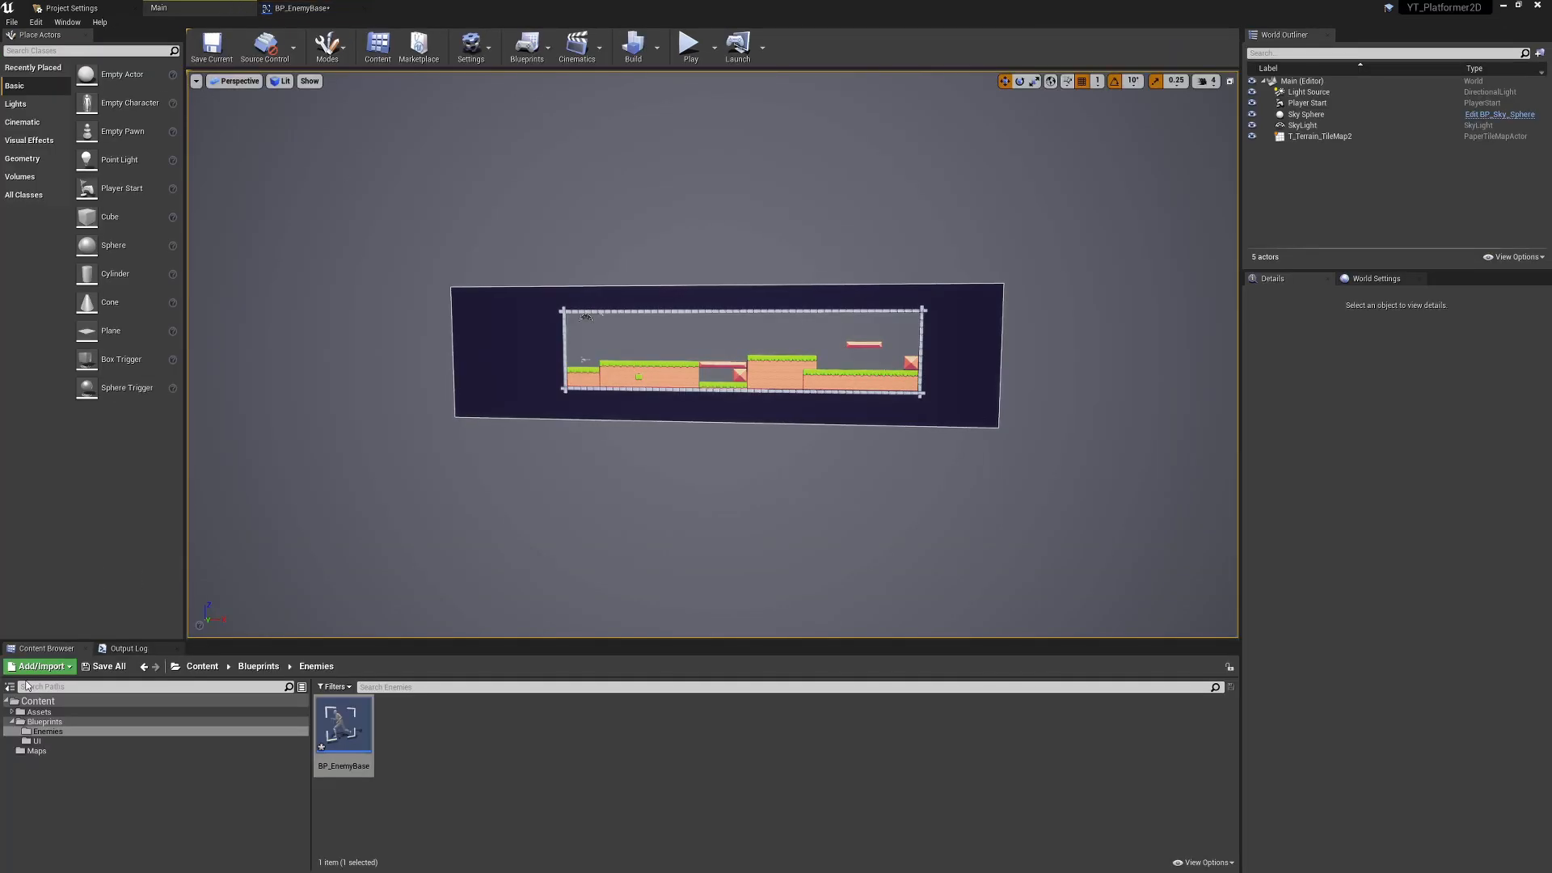
{"action": "left_click", "coordinate": [46, 721]}
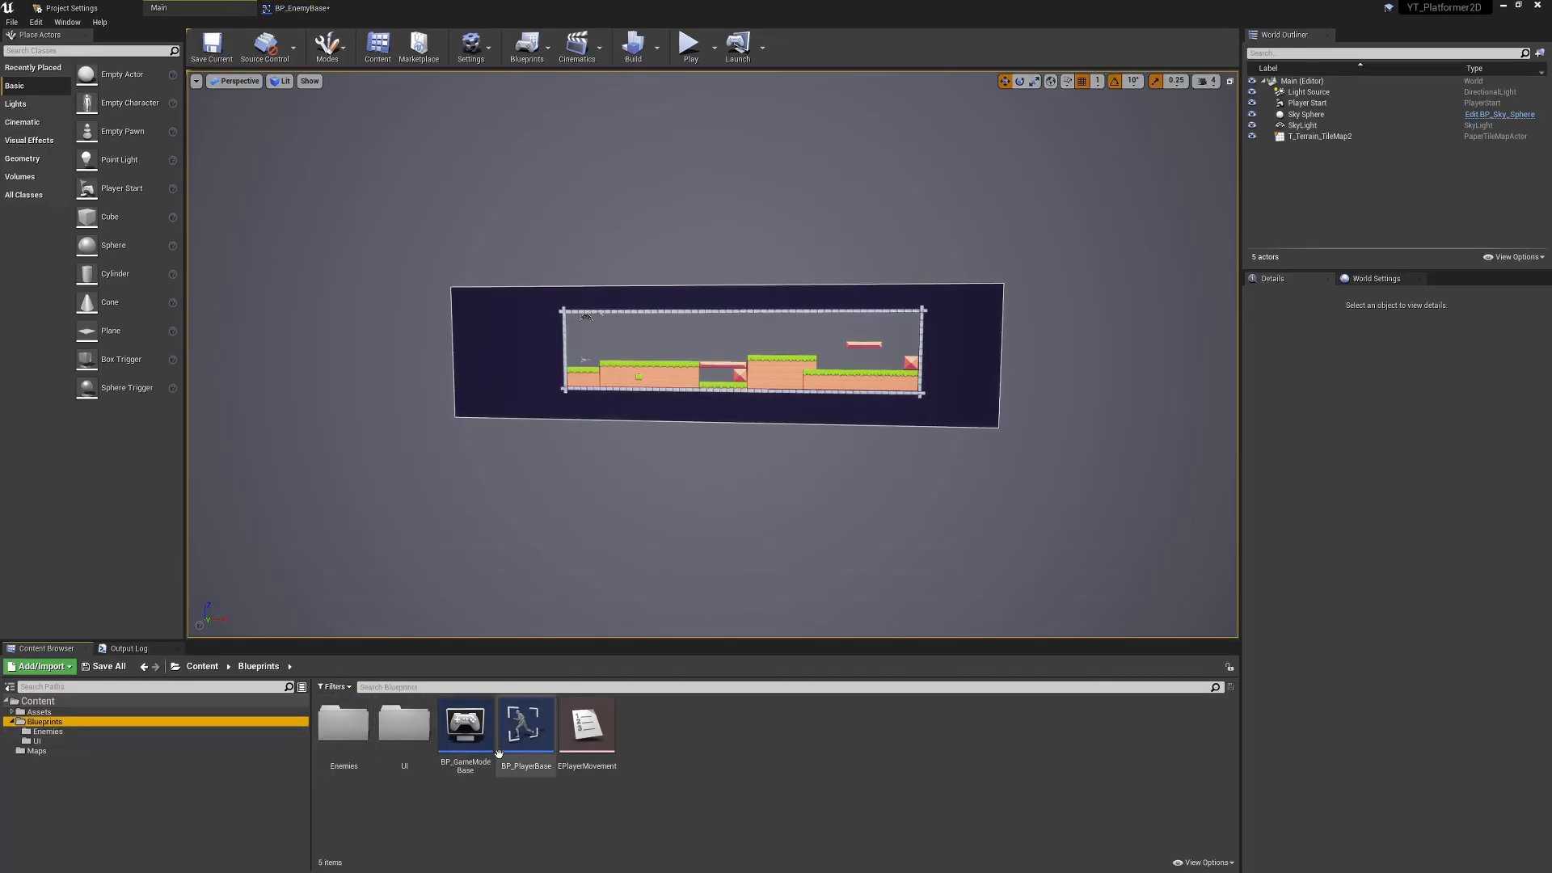
{"action": "double_click", "coordinate": [525, 722]}
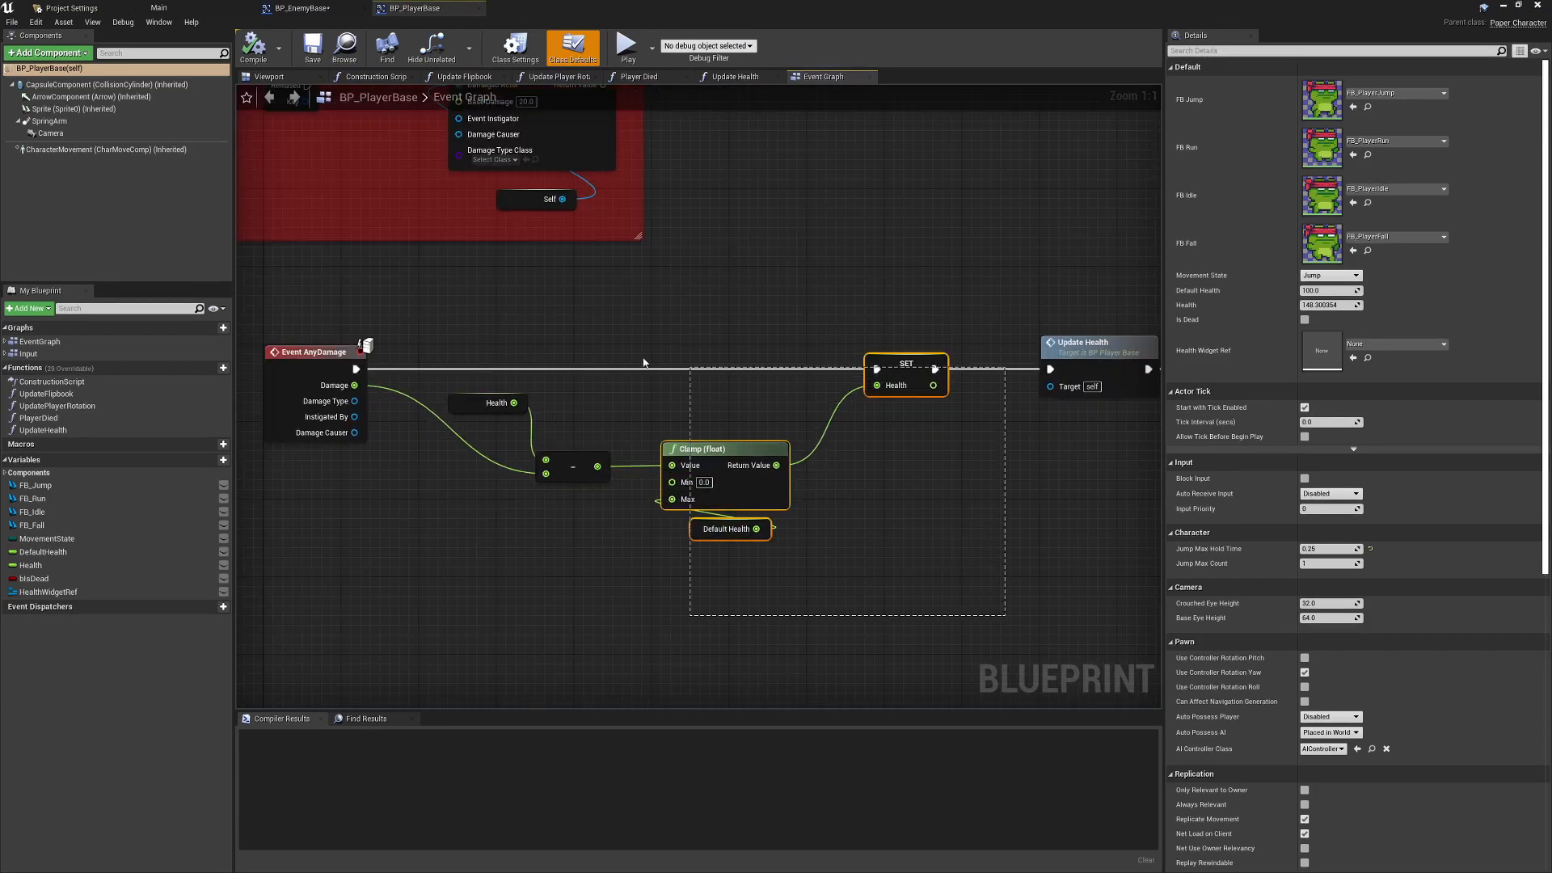
{"action": "left_click", "coordinate": [572, 47]}
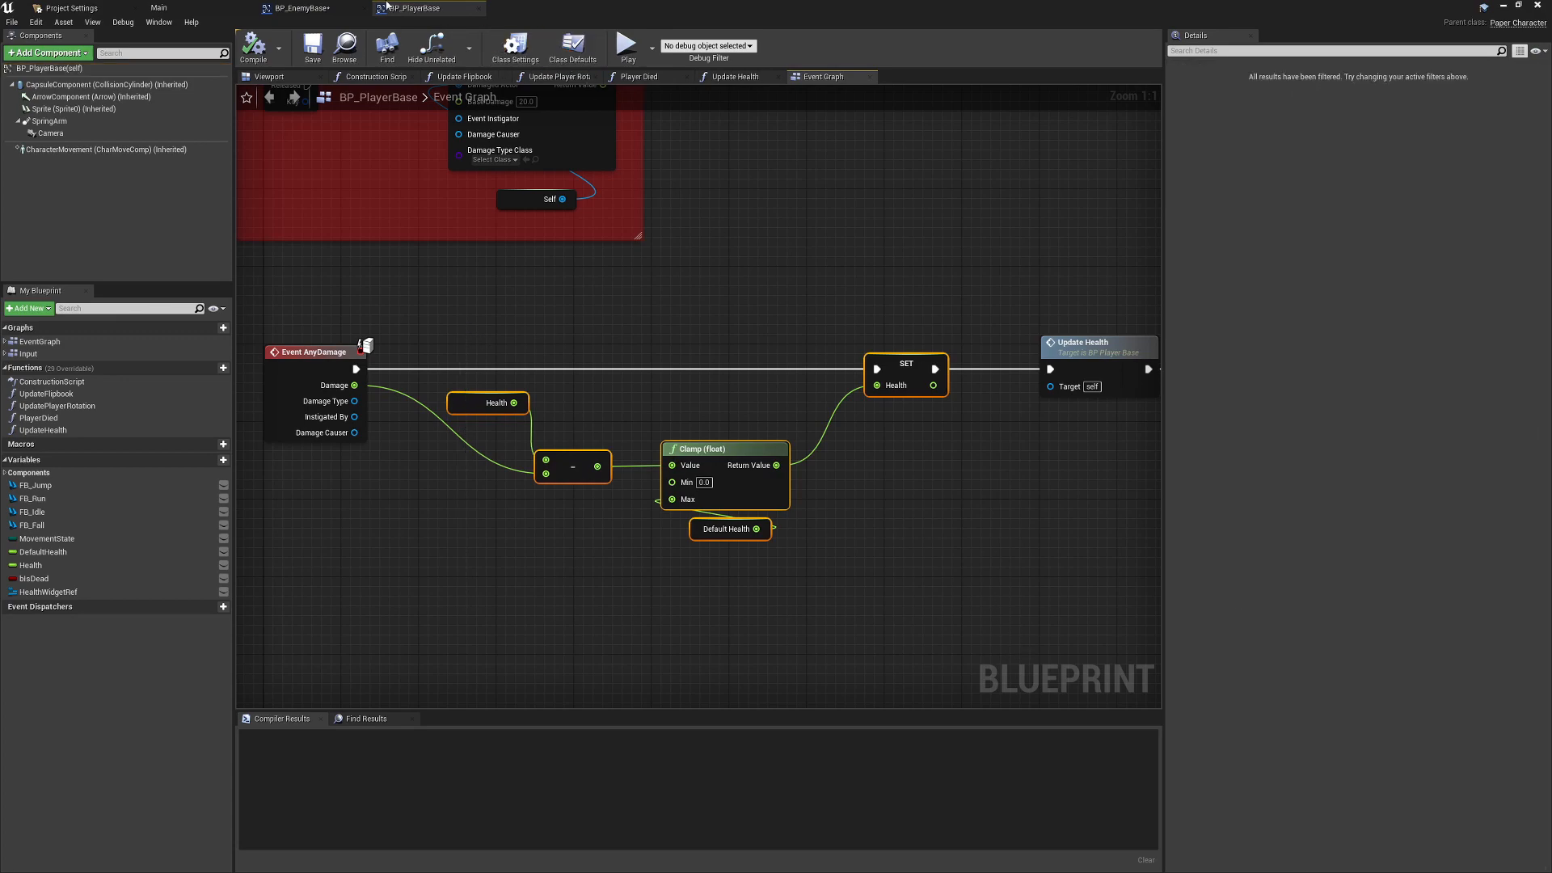
{"action": "left_click", "coordinate": [302, 8]}
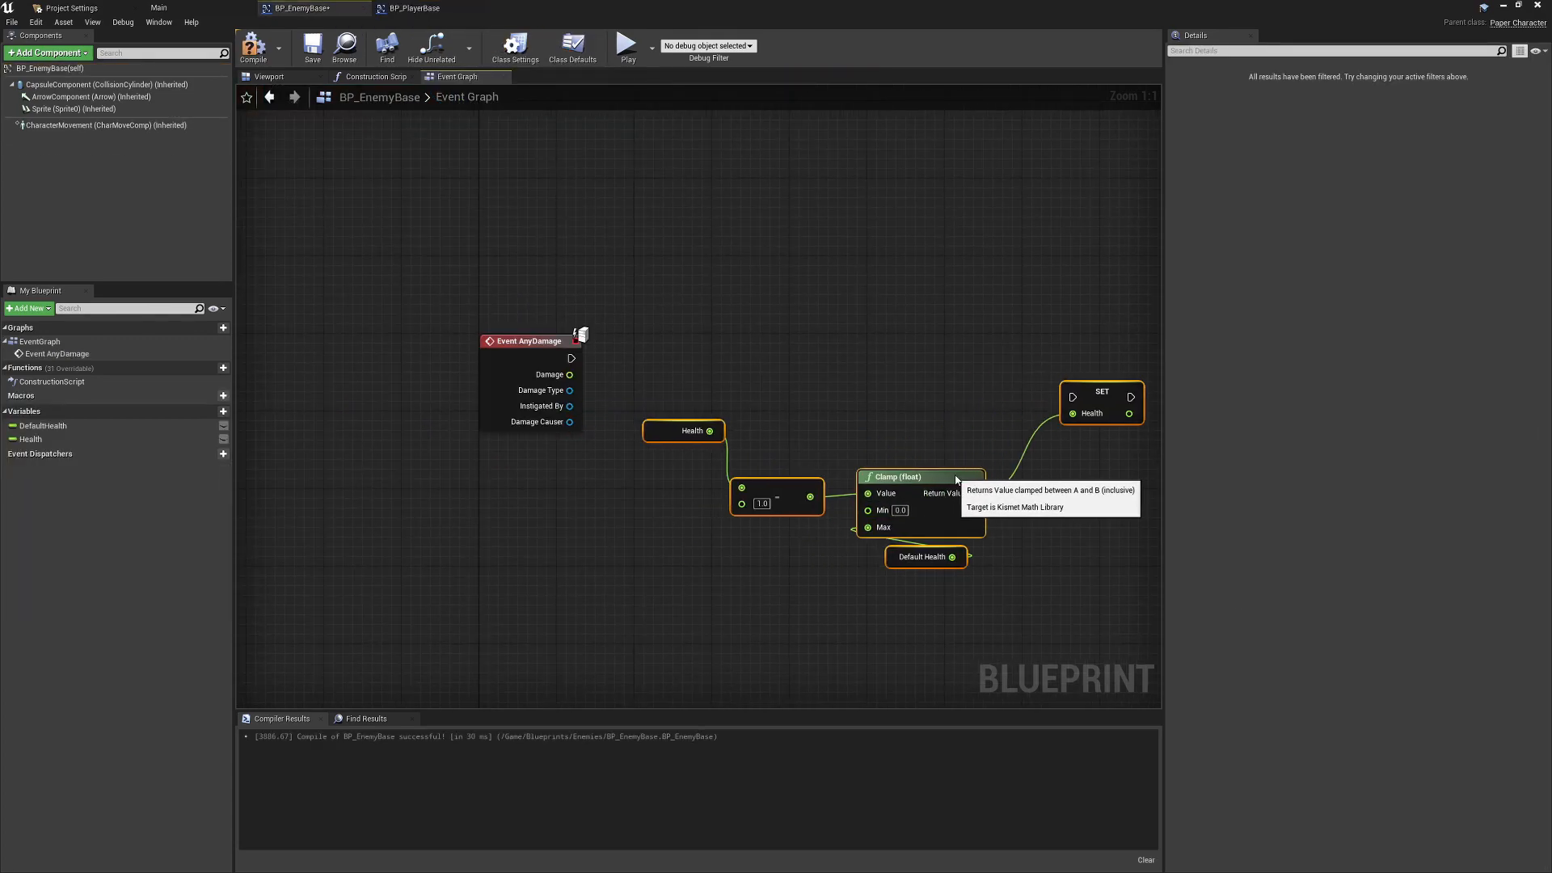
Wire AnyDamage's exec and Damage pins into the pasted Health setter, checking against BP_PlayerBase
{"action": "left_click_drag", "start_coordinate": [572, 359], "coordinate": [1071, 396]}
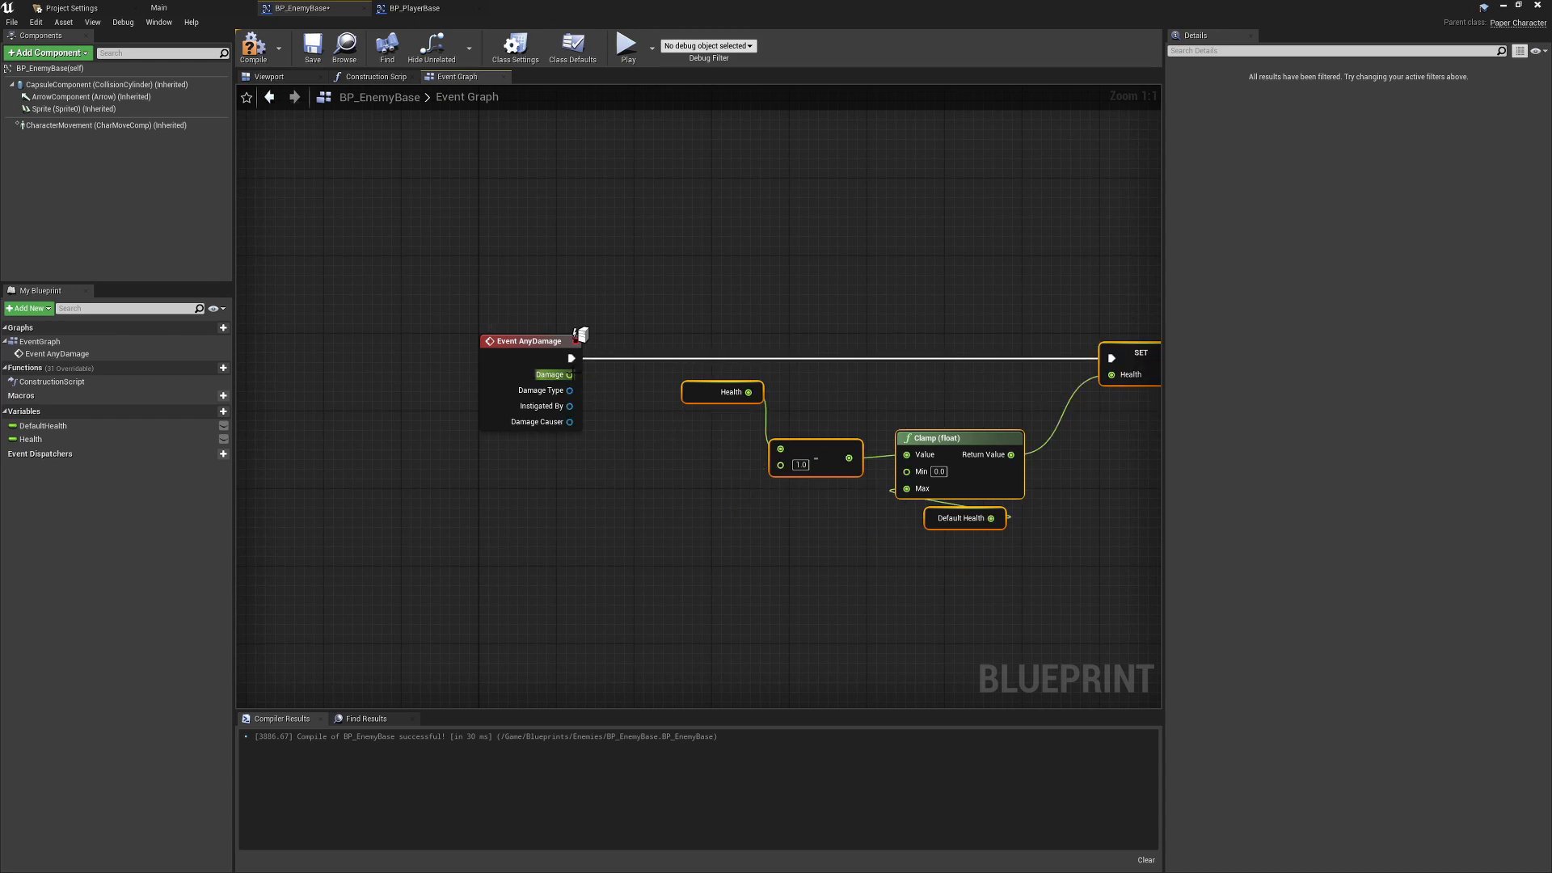
{"action": "left_click_drag", "start_coordinate": [570, 373], "coordinate": [725, 469]}
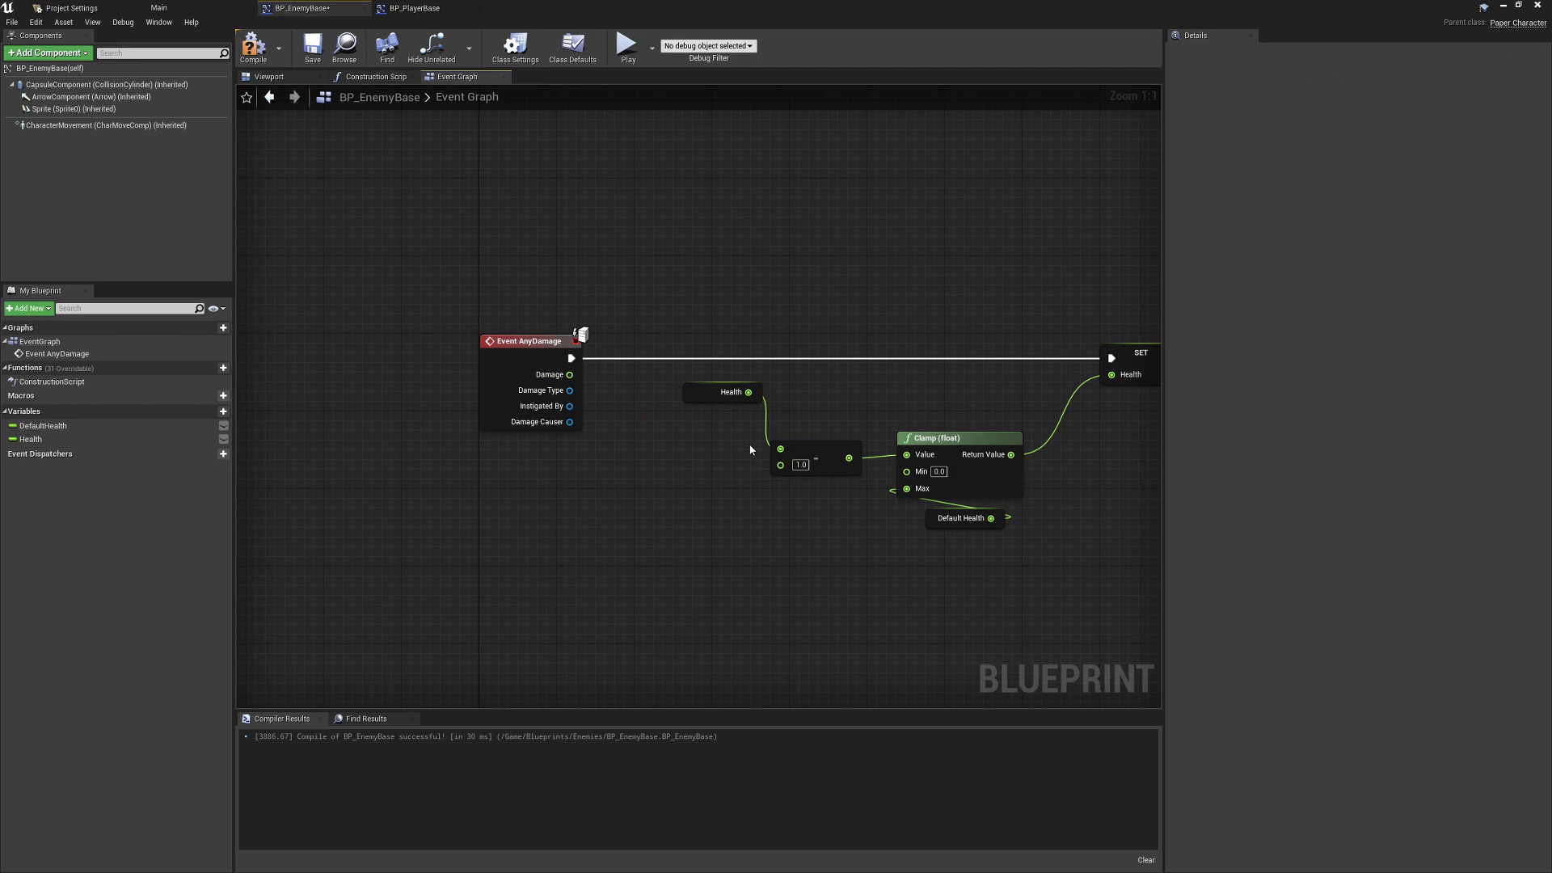
{"action": "mouse_move", "coordinate": [404, 108]}
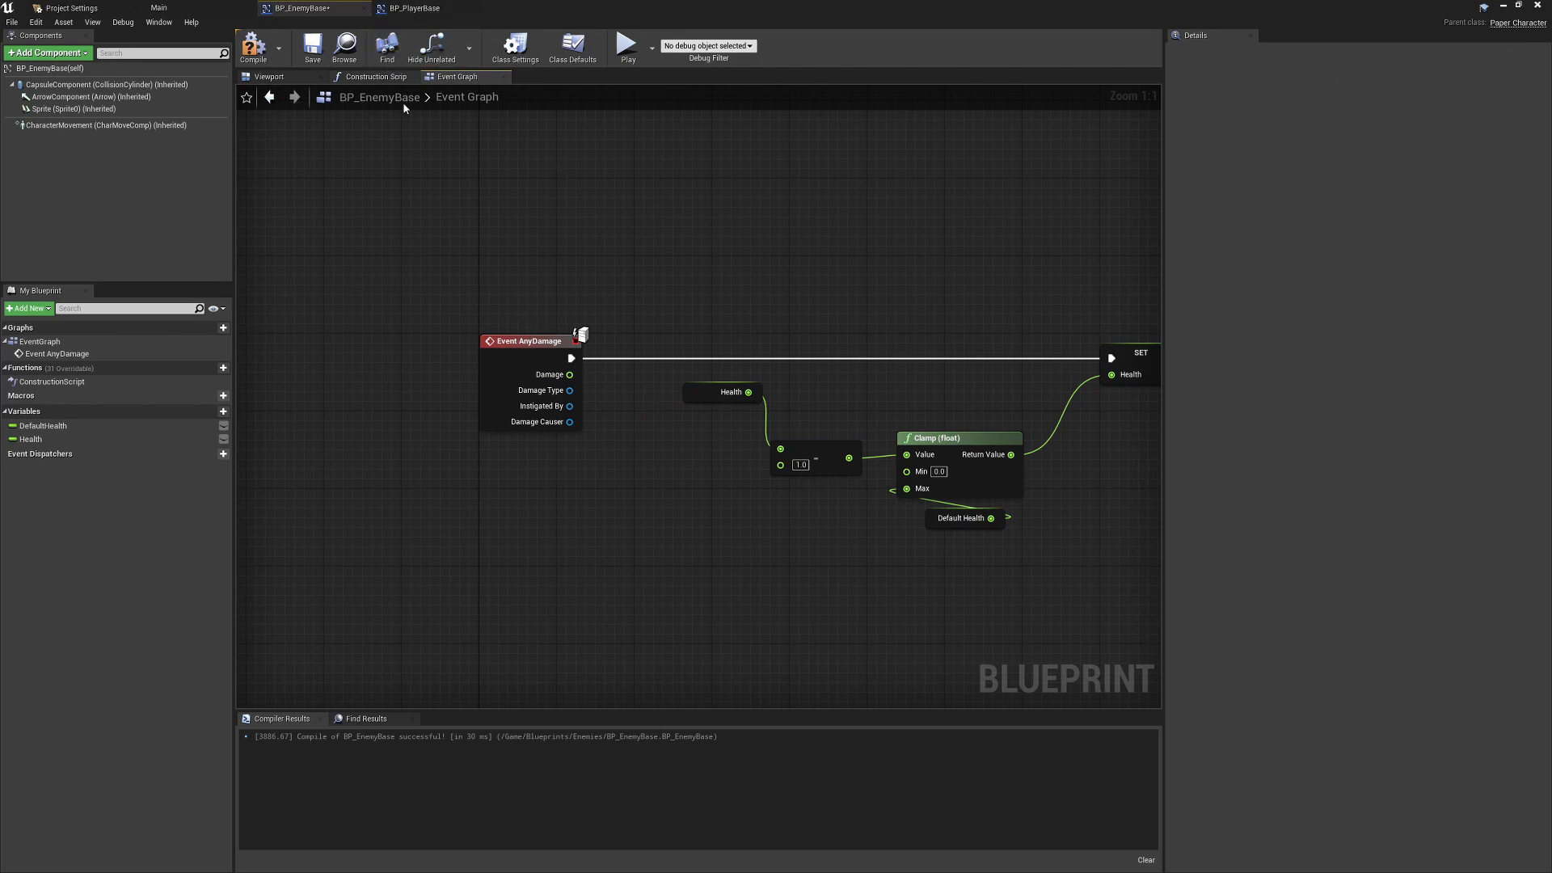
{"action": "mouse_move", "coordinate": [570, 373]}
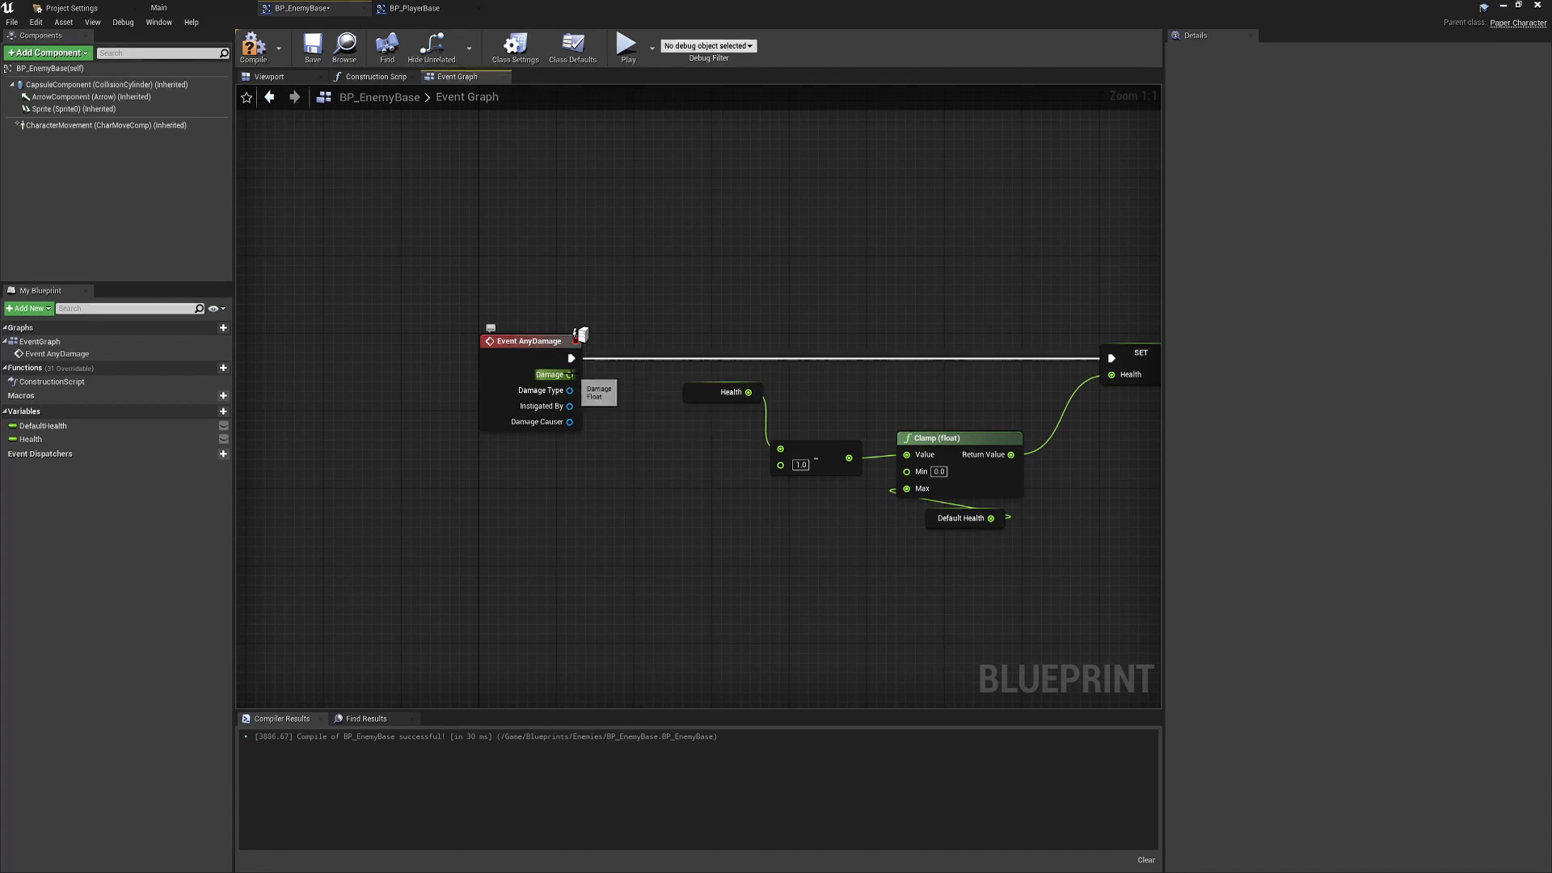
{"action": "mouse_move", "coordinate": [590, 376]}
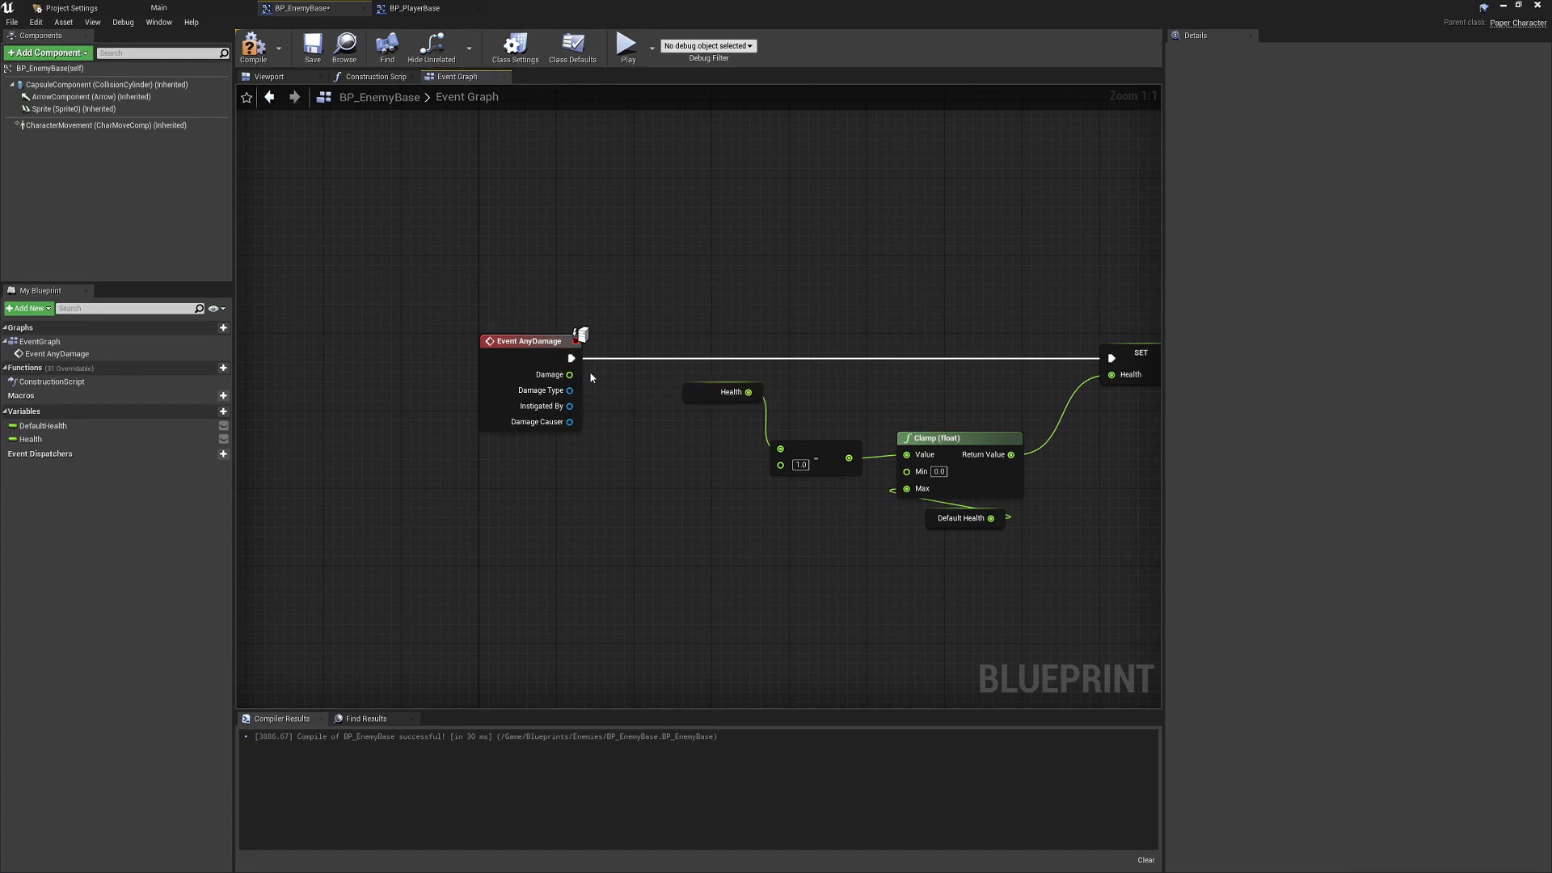
{"action": "left_click", "coordinate": [416, 8]}
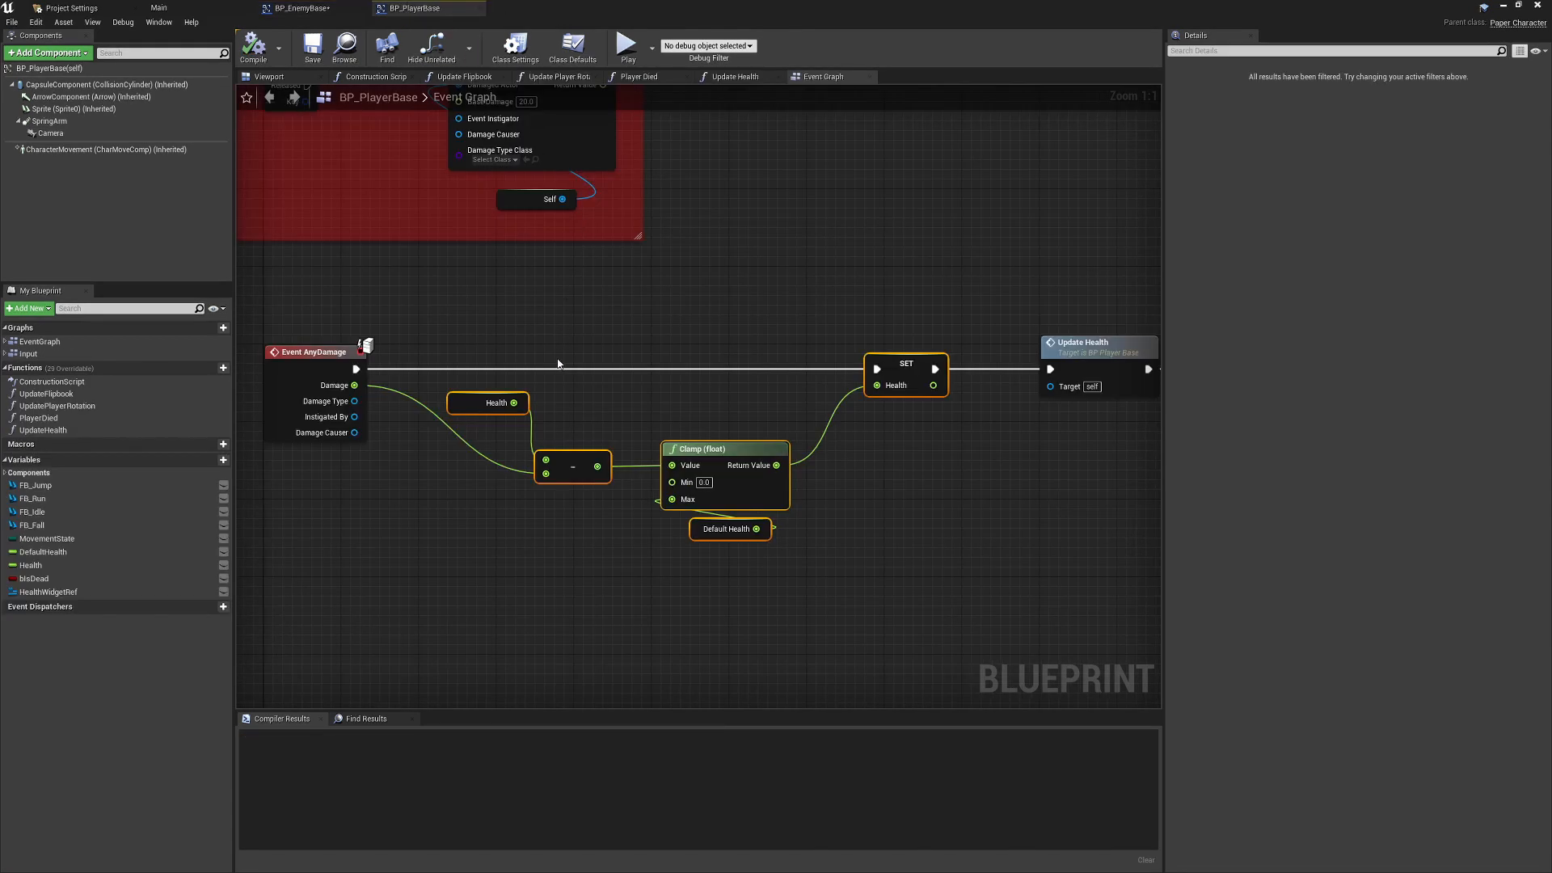
{"action": "left_click", "coordinate": [298, 8]}
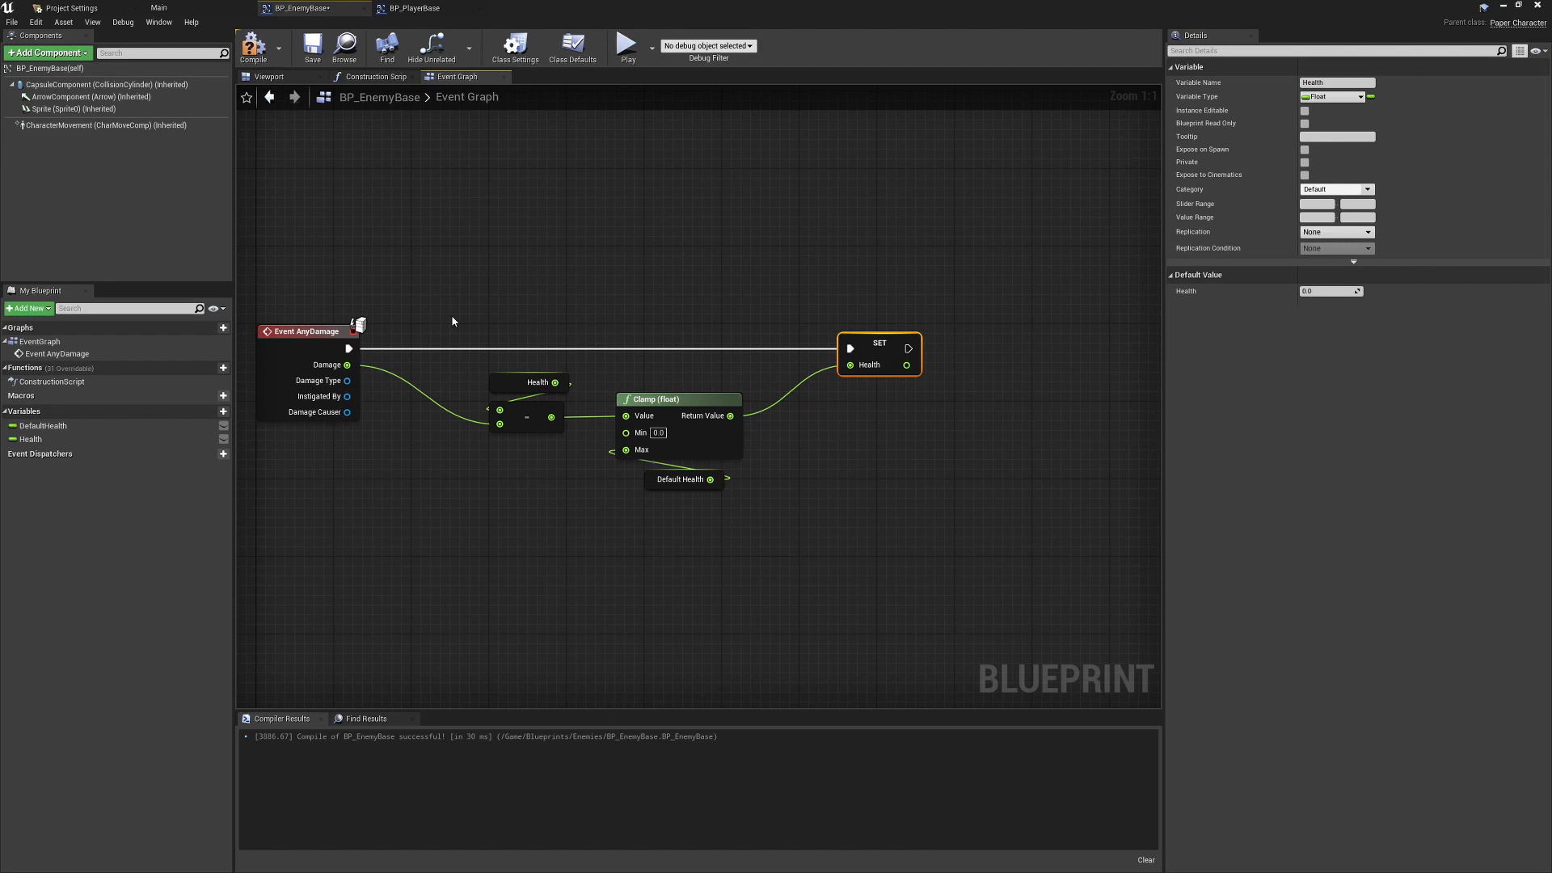
{"action": "mouse_move", "coordinate": [543, 391]}
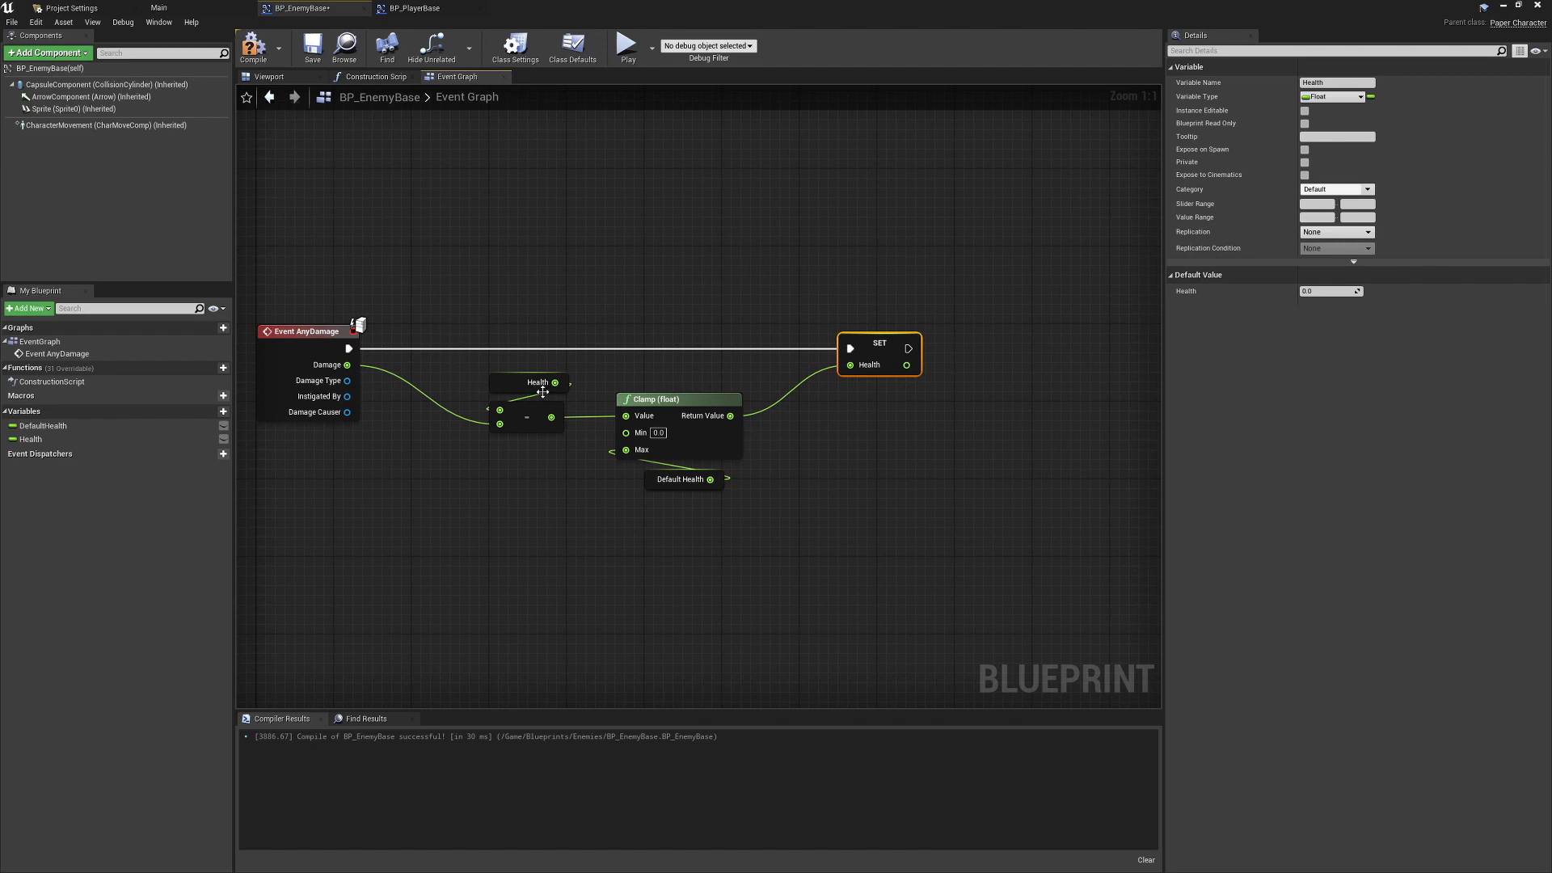
{"action": "left_click", "coordinate": [432, 47]}
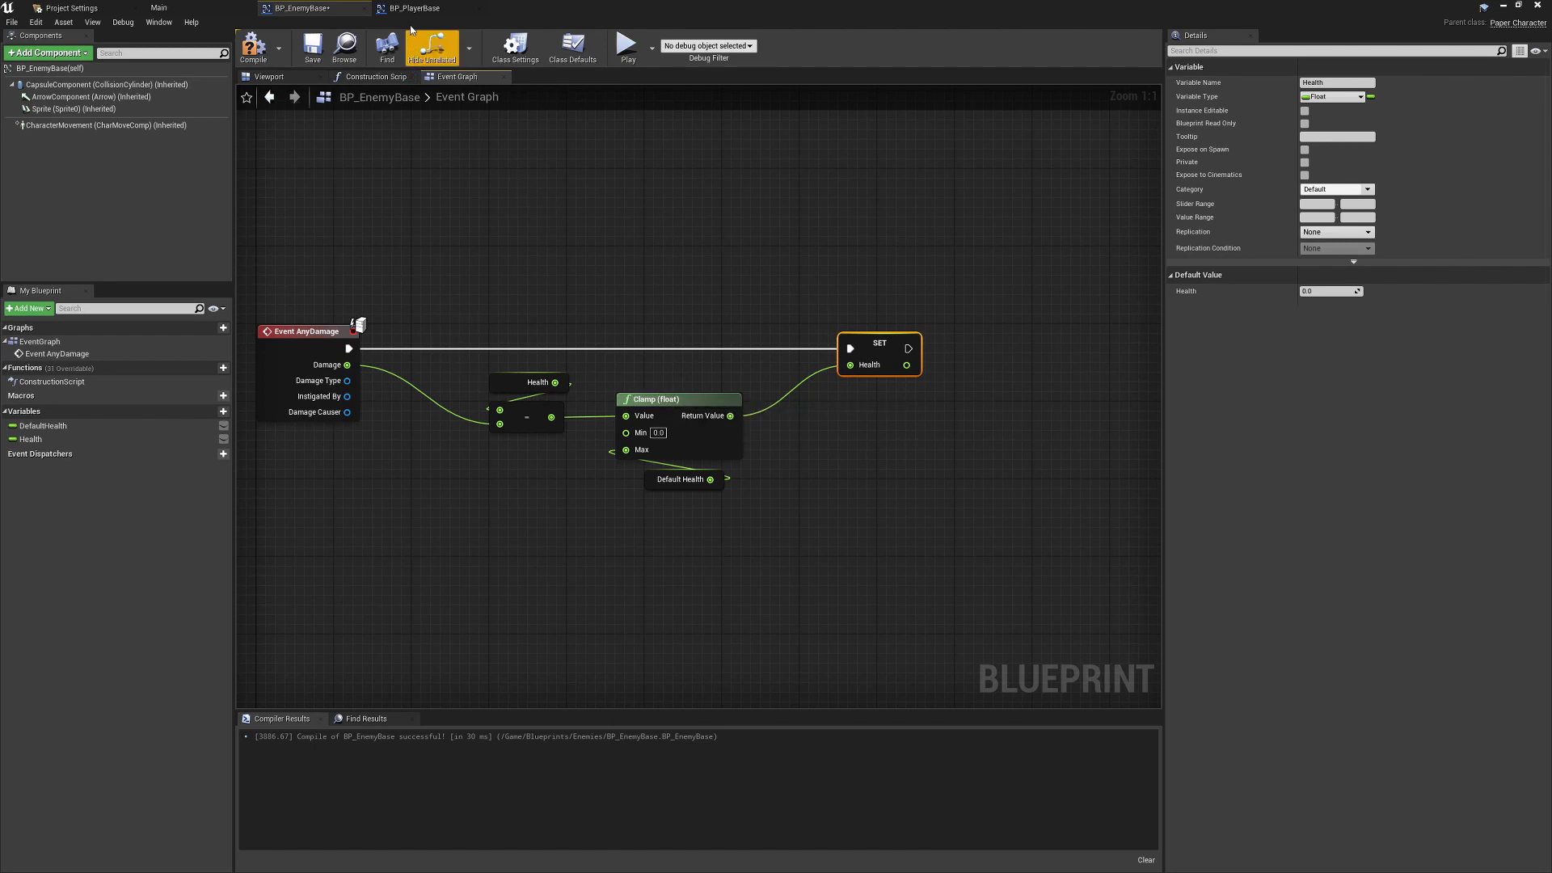
{"action": "left_click", "coordinate": [415, 9]}
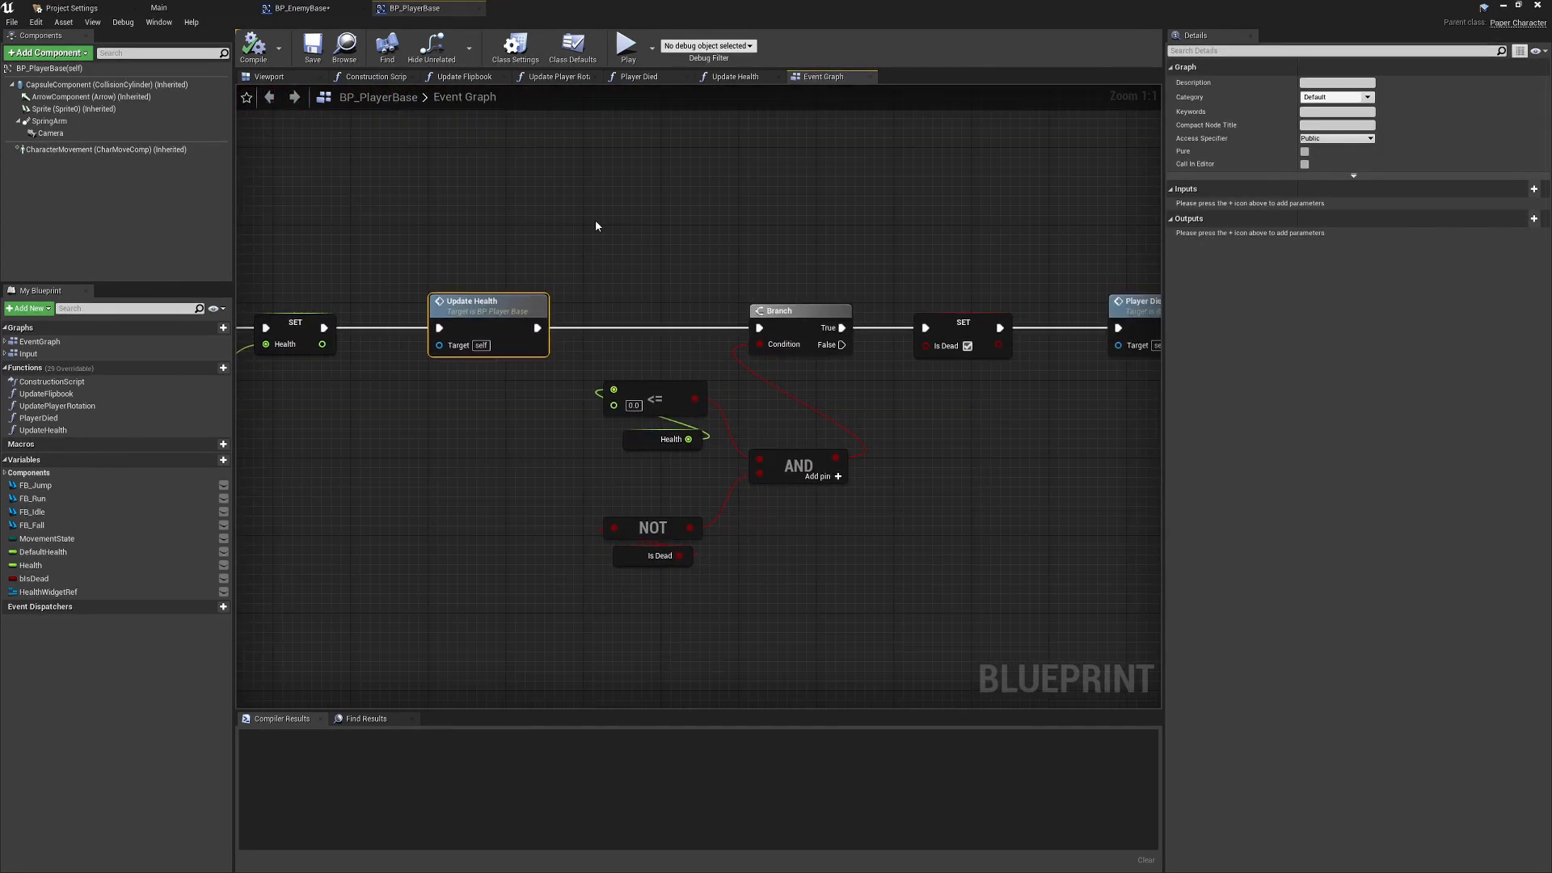
Copy BP_PlayerBase's death-check nodes (<=, NOT, AND, Branch, SET Is Dead) to BP_EnemyBase
{"action": "left_click_drag", "start_coordinate": [596, 184], "coordinate": [868, 578]}
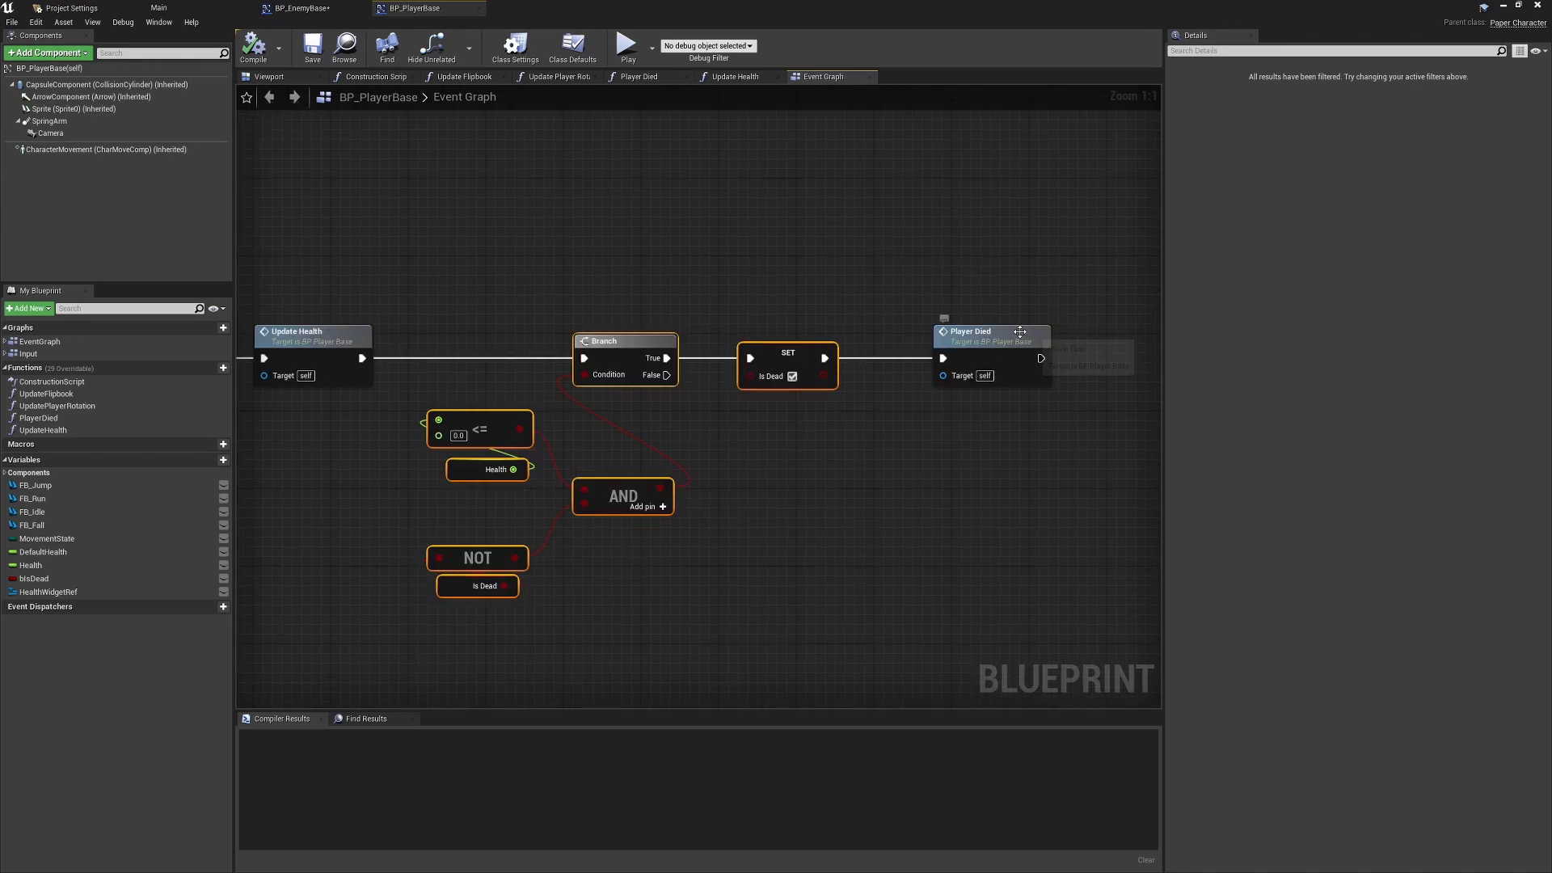
{"action": "mouse_move", "coordinate": [904, 315]}
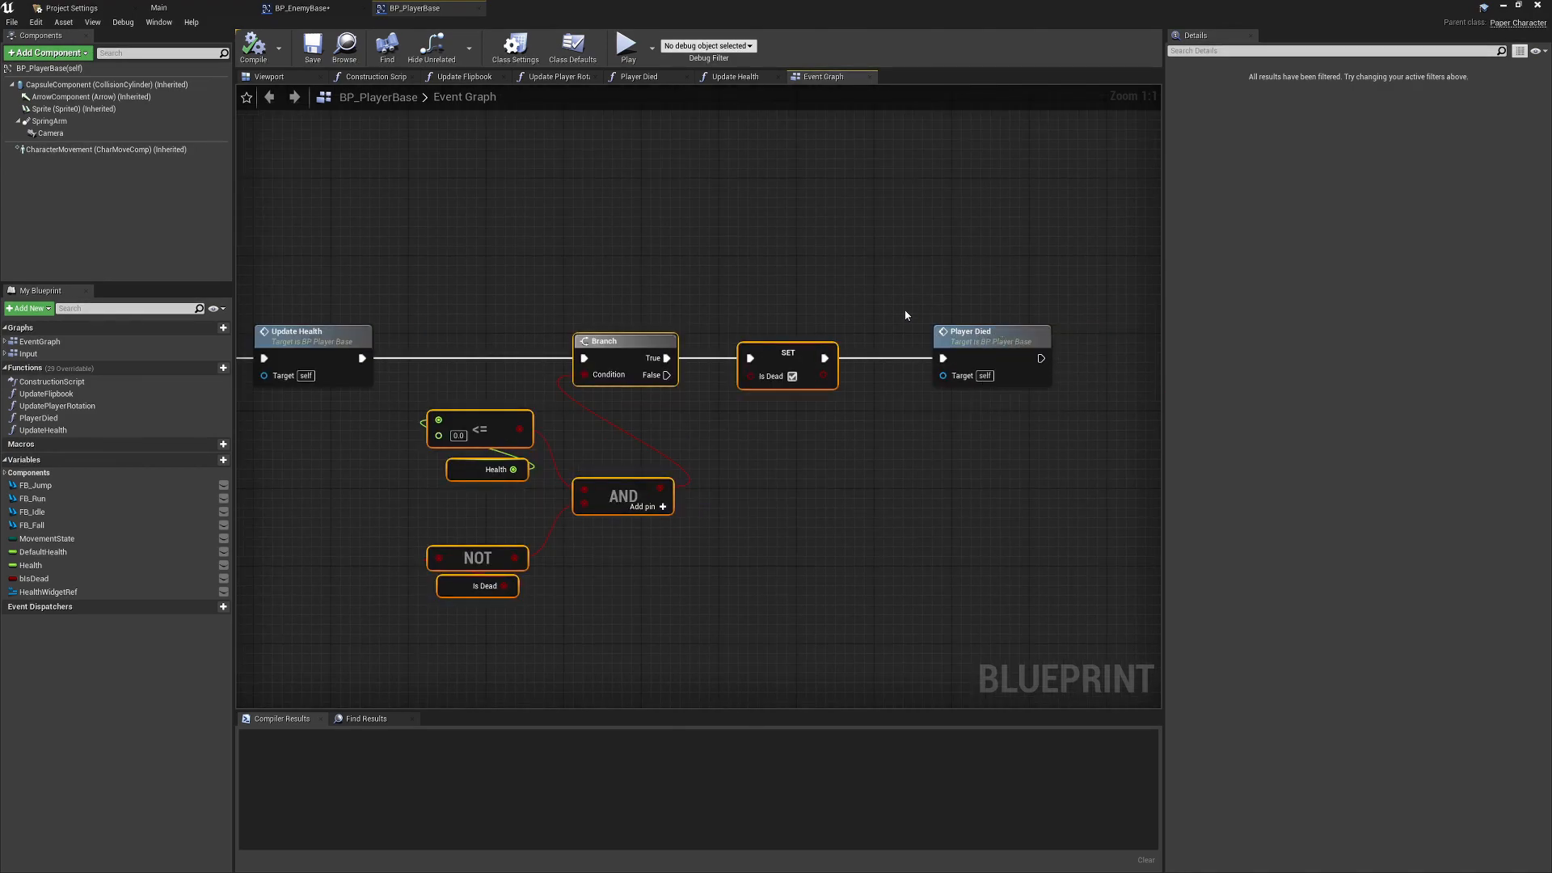
{"action": "mouse_move", "coordinate": [775, 480]}
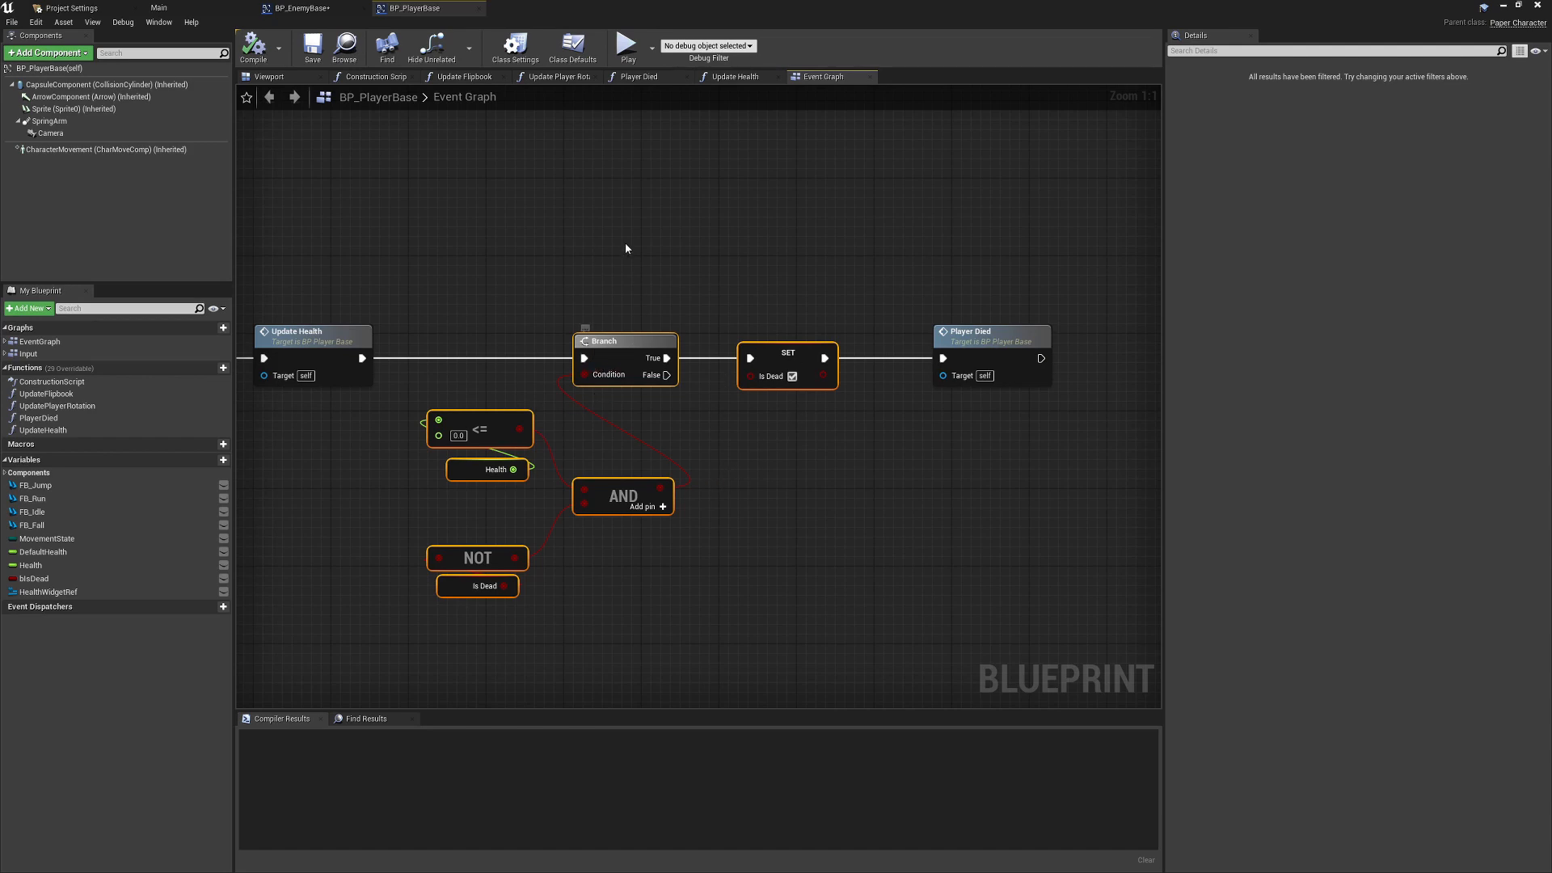
{"action": "left_click", "coordinate": [307, 9]}
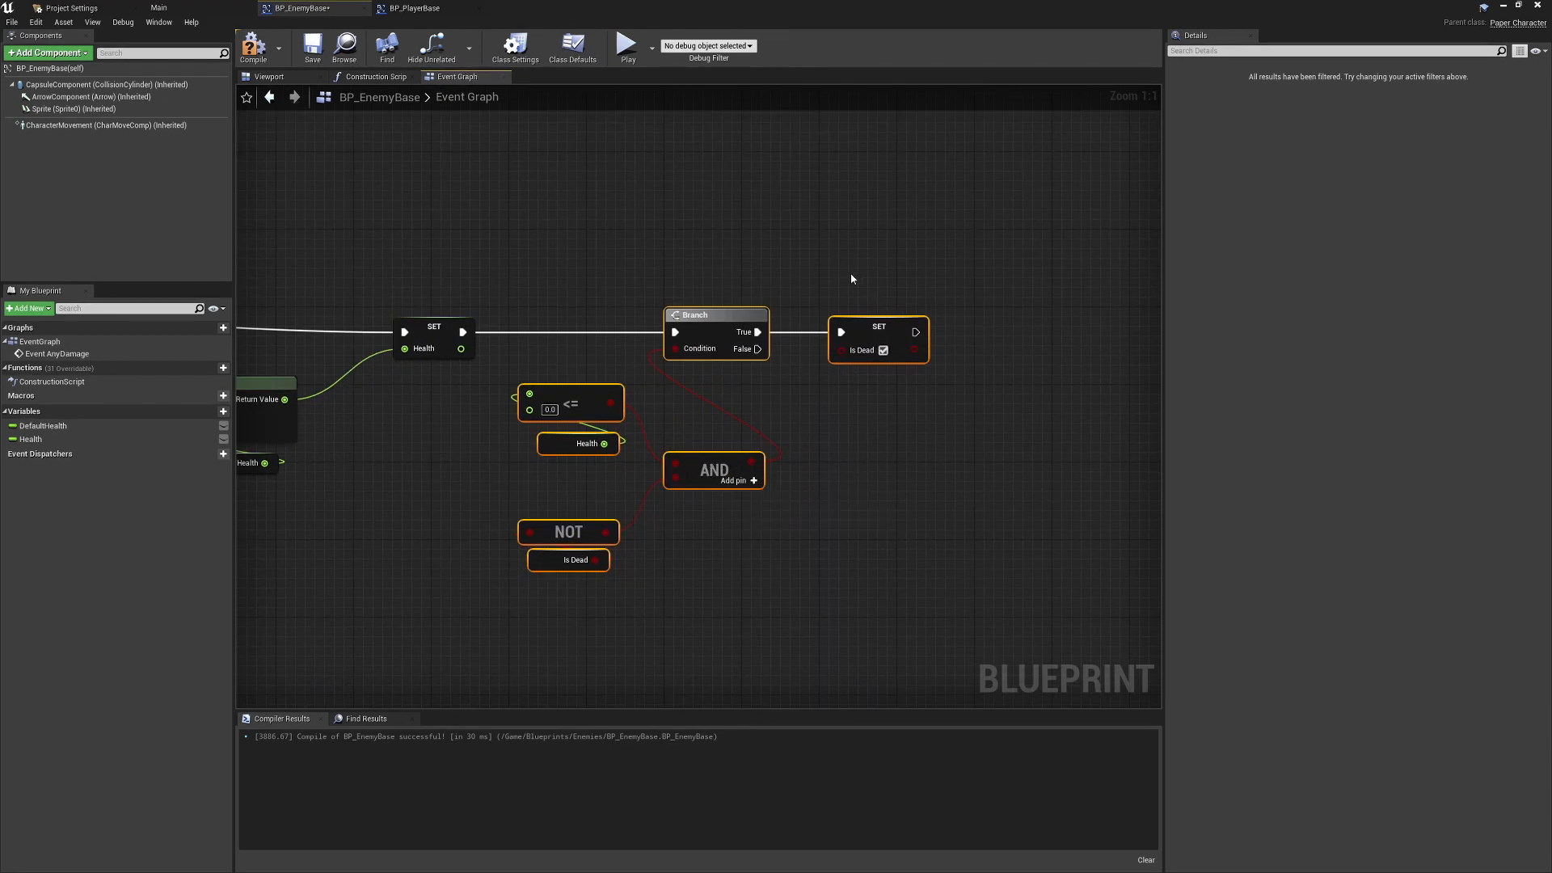
{"action": "mouse_move", "coordinate": [887, 318]}
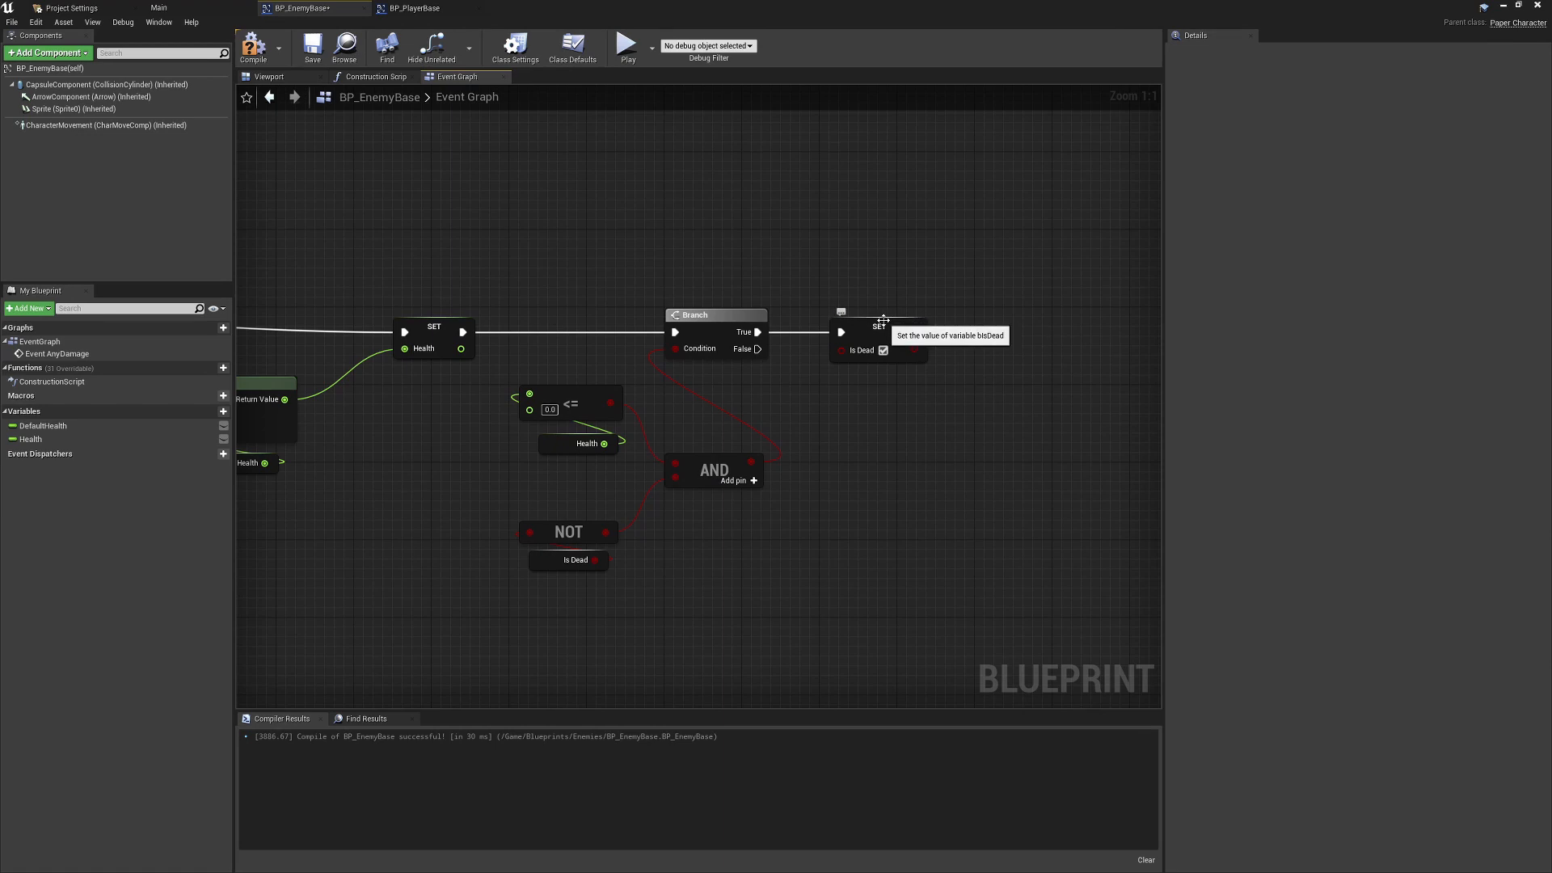
Create the missing bIsDead boolean from the pasted Is Dead setter and compile
{"action": "left_click", "coordinate": [254, 45]}
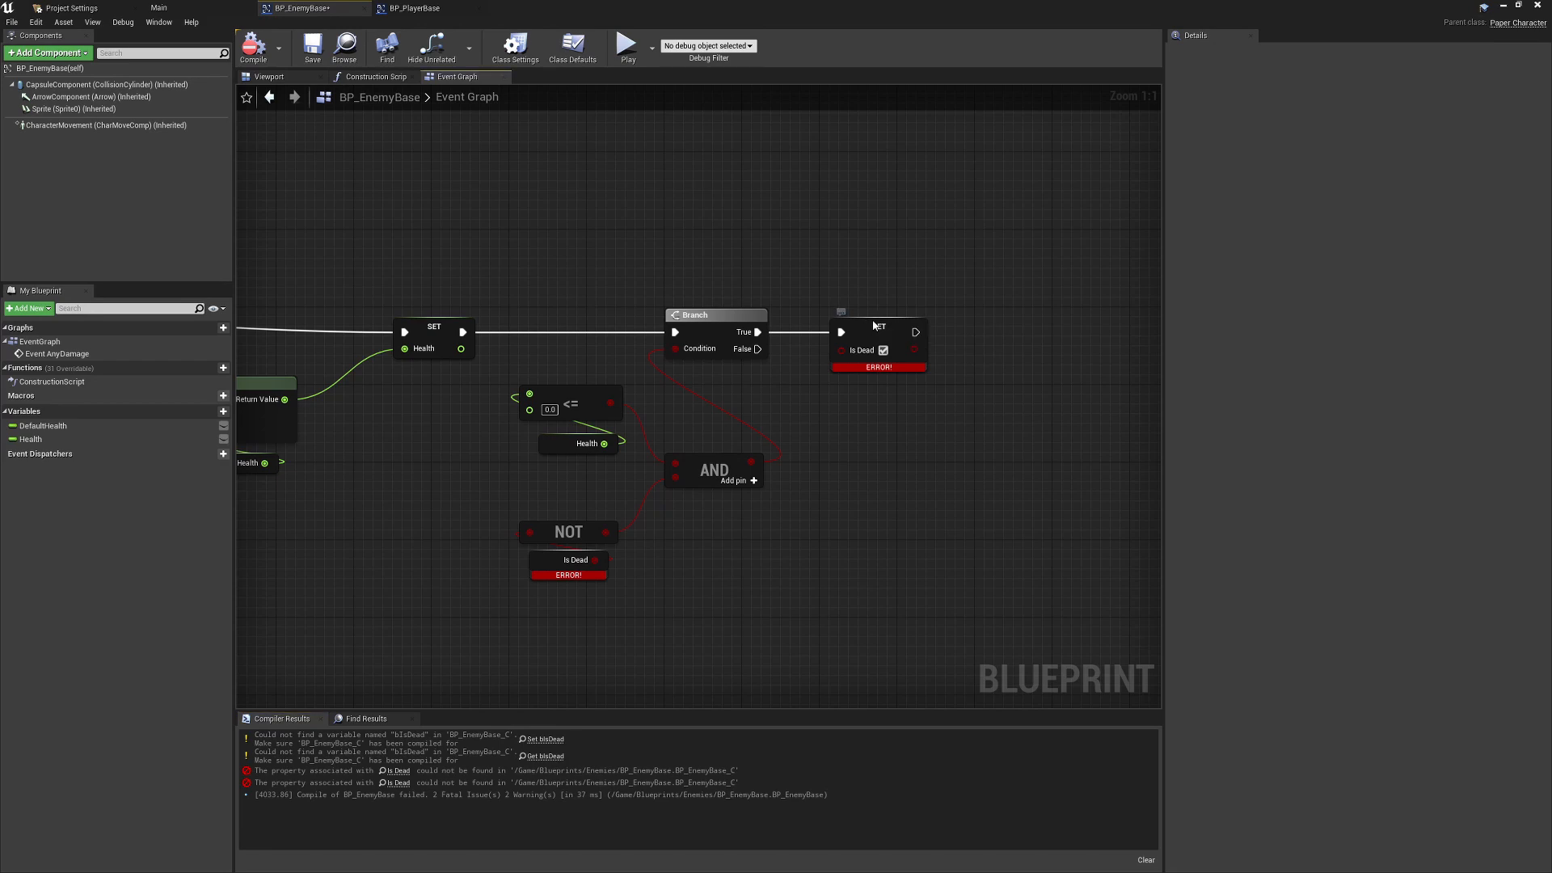
{"action": "right_click", "coordinate": [876, 349]}
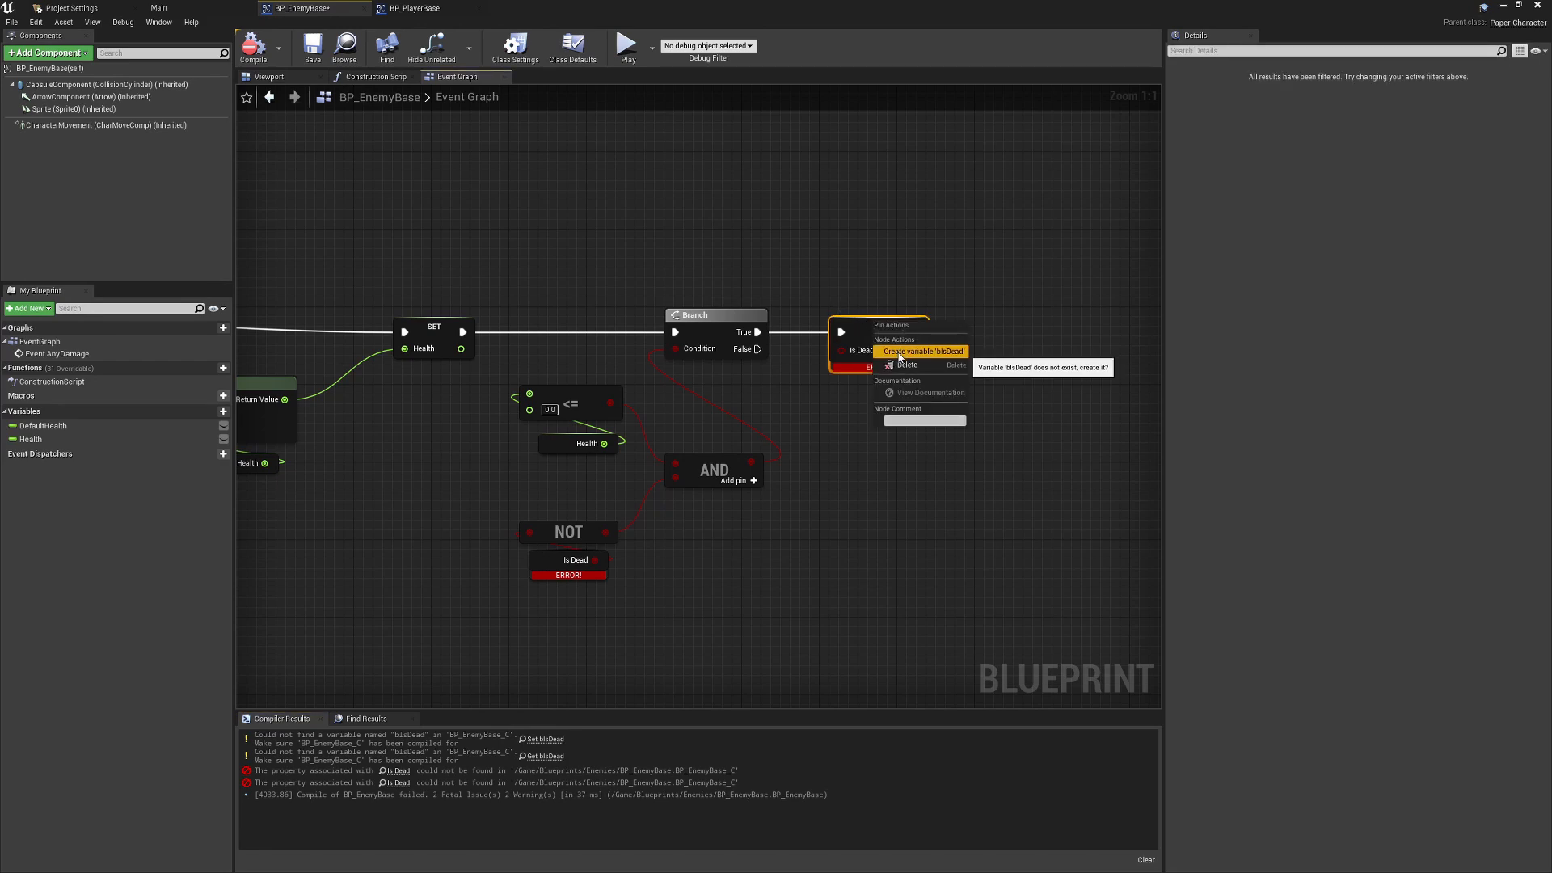
{"action": "left_click", "coordinate": [921, 351]}
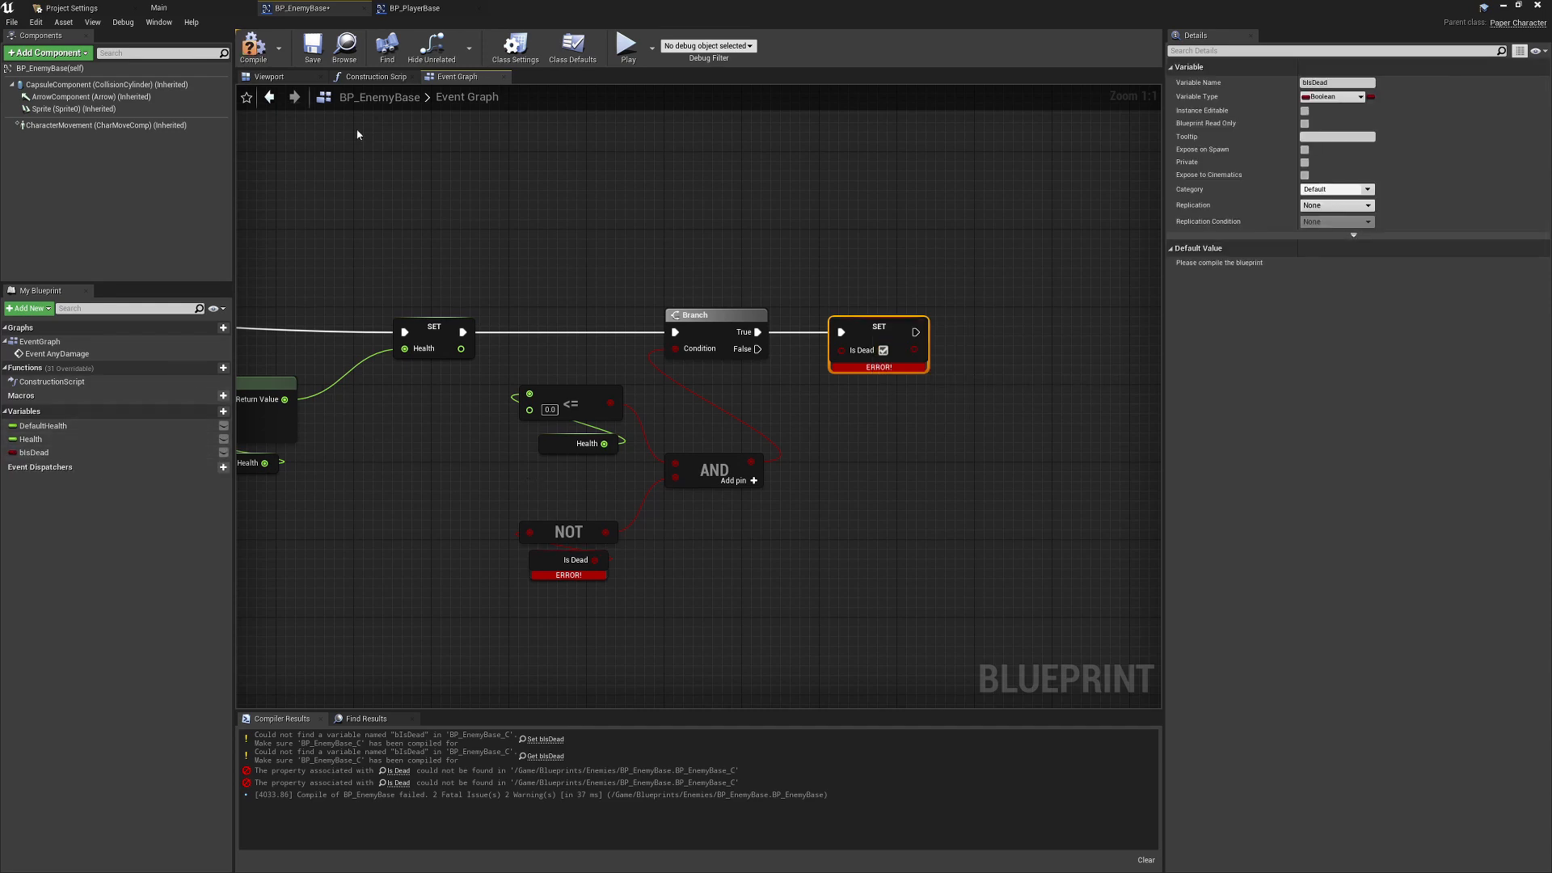
{"action": "left_click", "coordinate": [253, 47]}
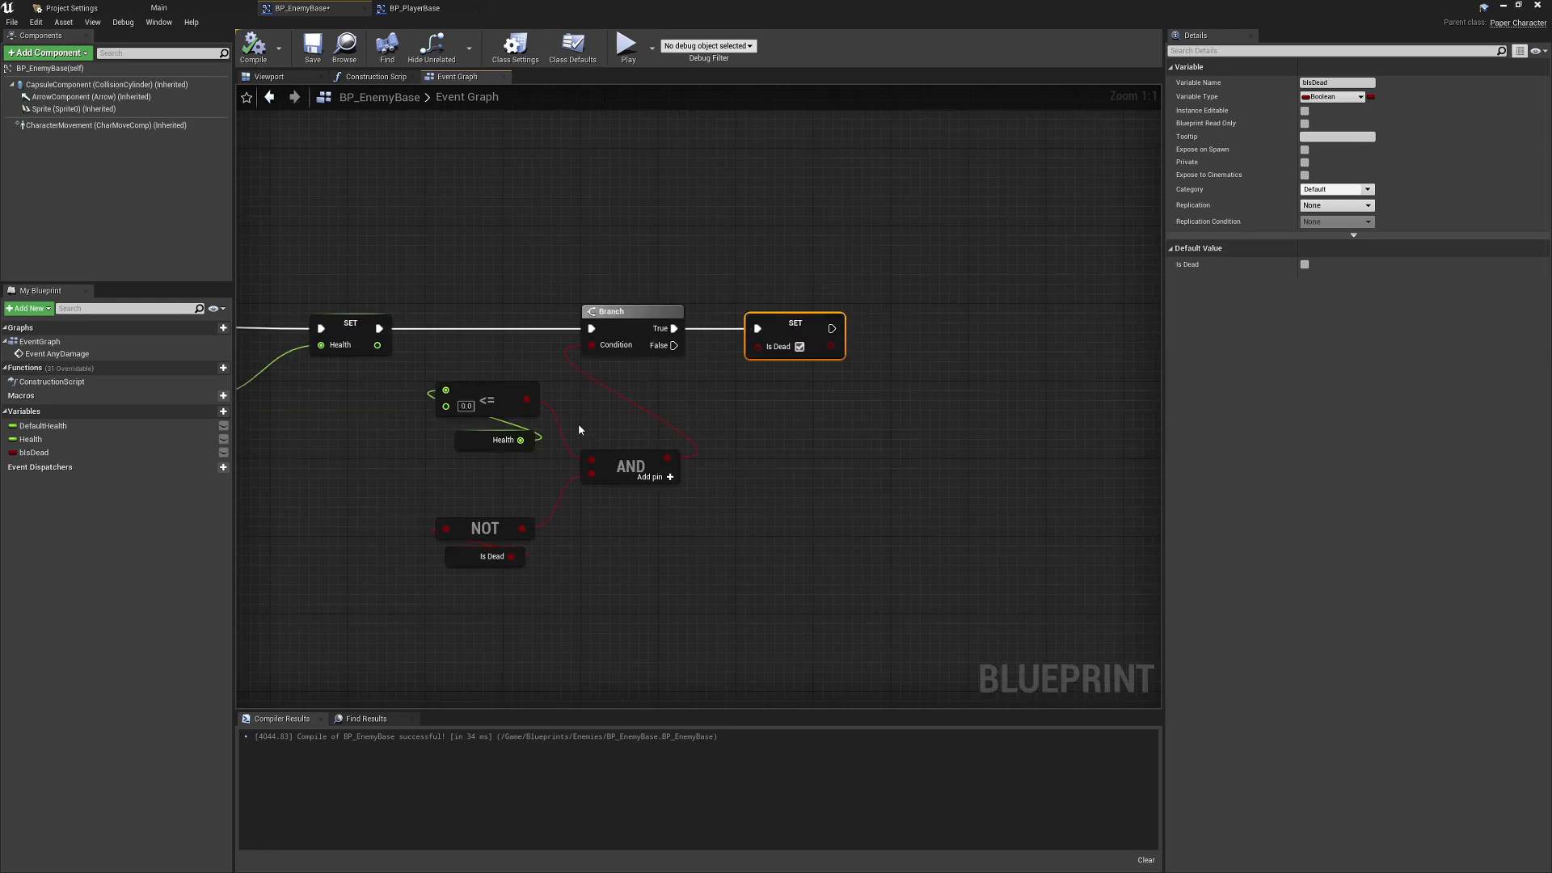
Add a new empty function to BP_EnemyBase
{"action": "left_click", "coordinate": [499, 439]}
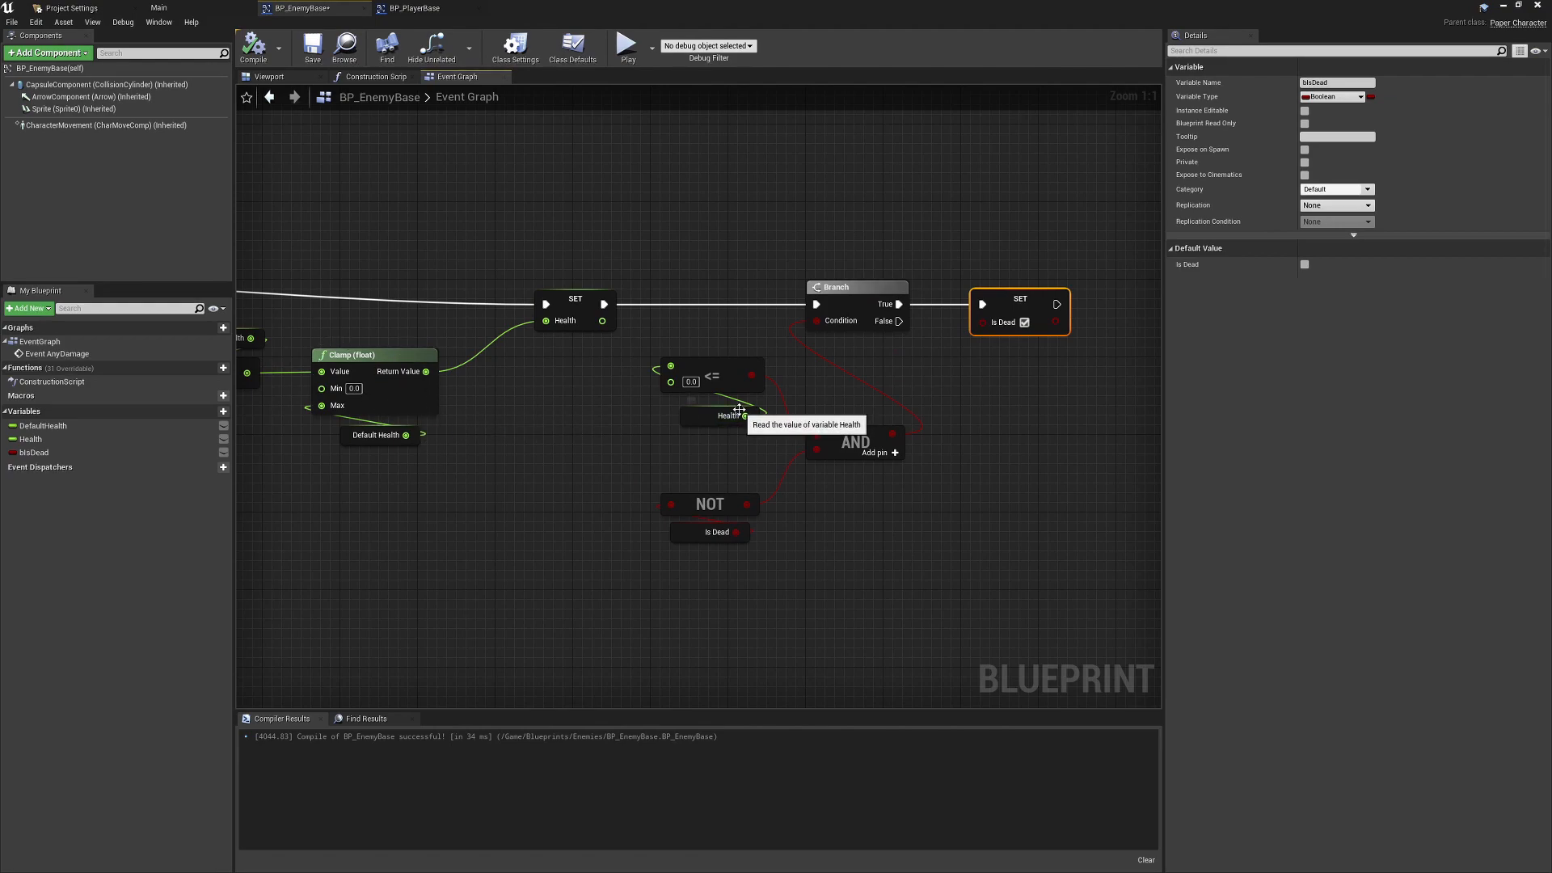
{"action": "mouse_move", "coordinate": [804, 440]}
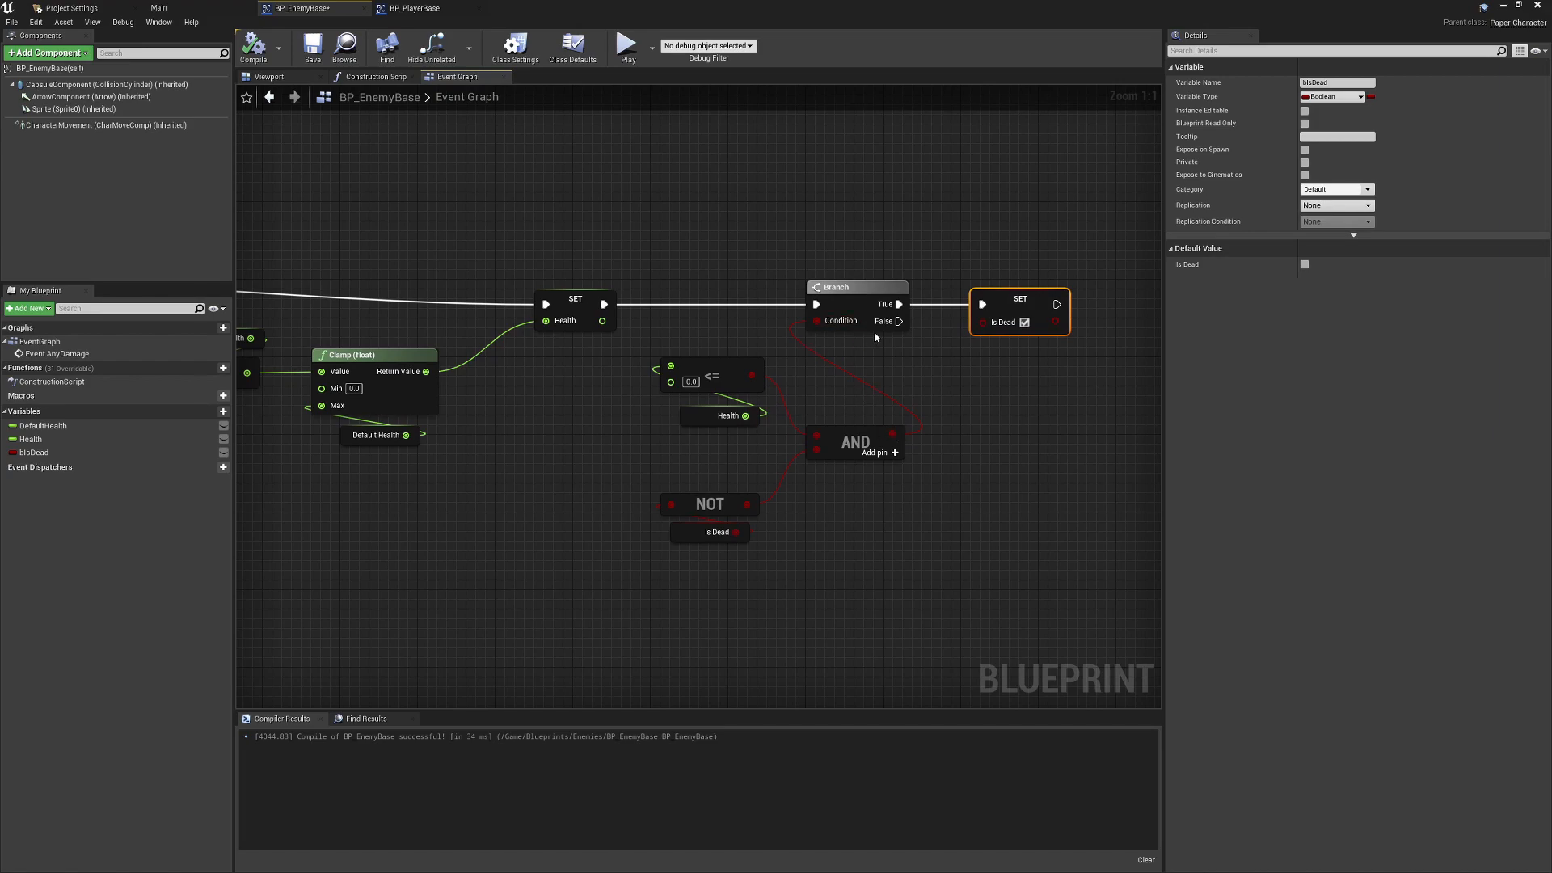
{"action": "mouse_move", "coordinate": [907, 376]}
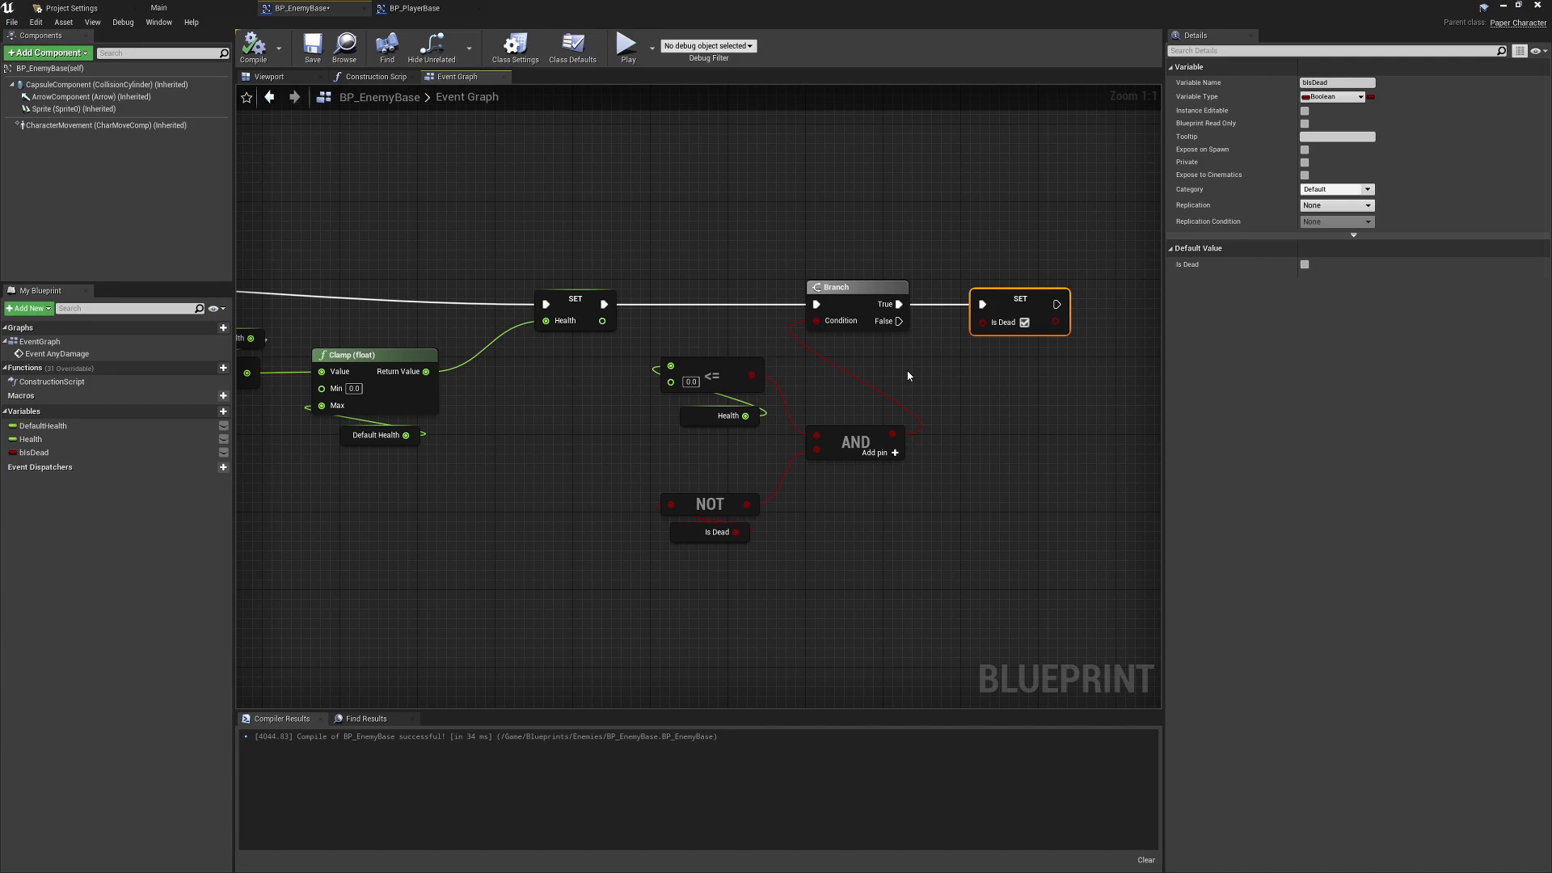
{"action": "mouse_move", "coordinate": [700, 498]}
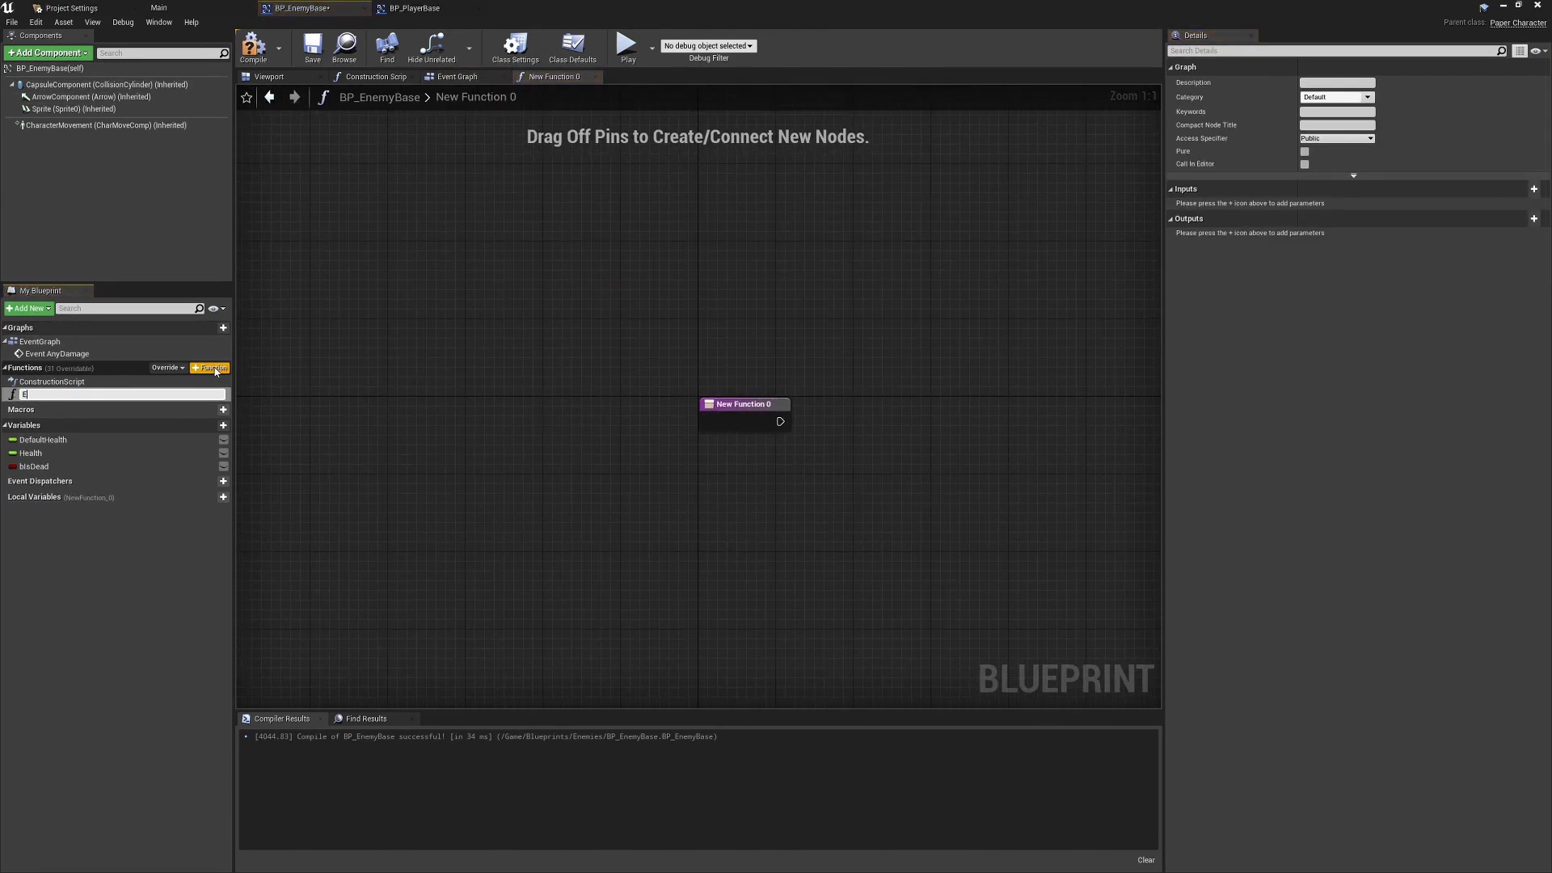
Name the function Enemy Died and reroute its exec output for a child-effects note
{"action": "type", "text": "Enemy Died"}
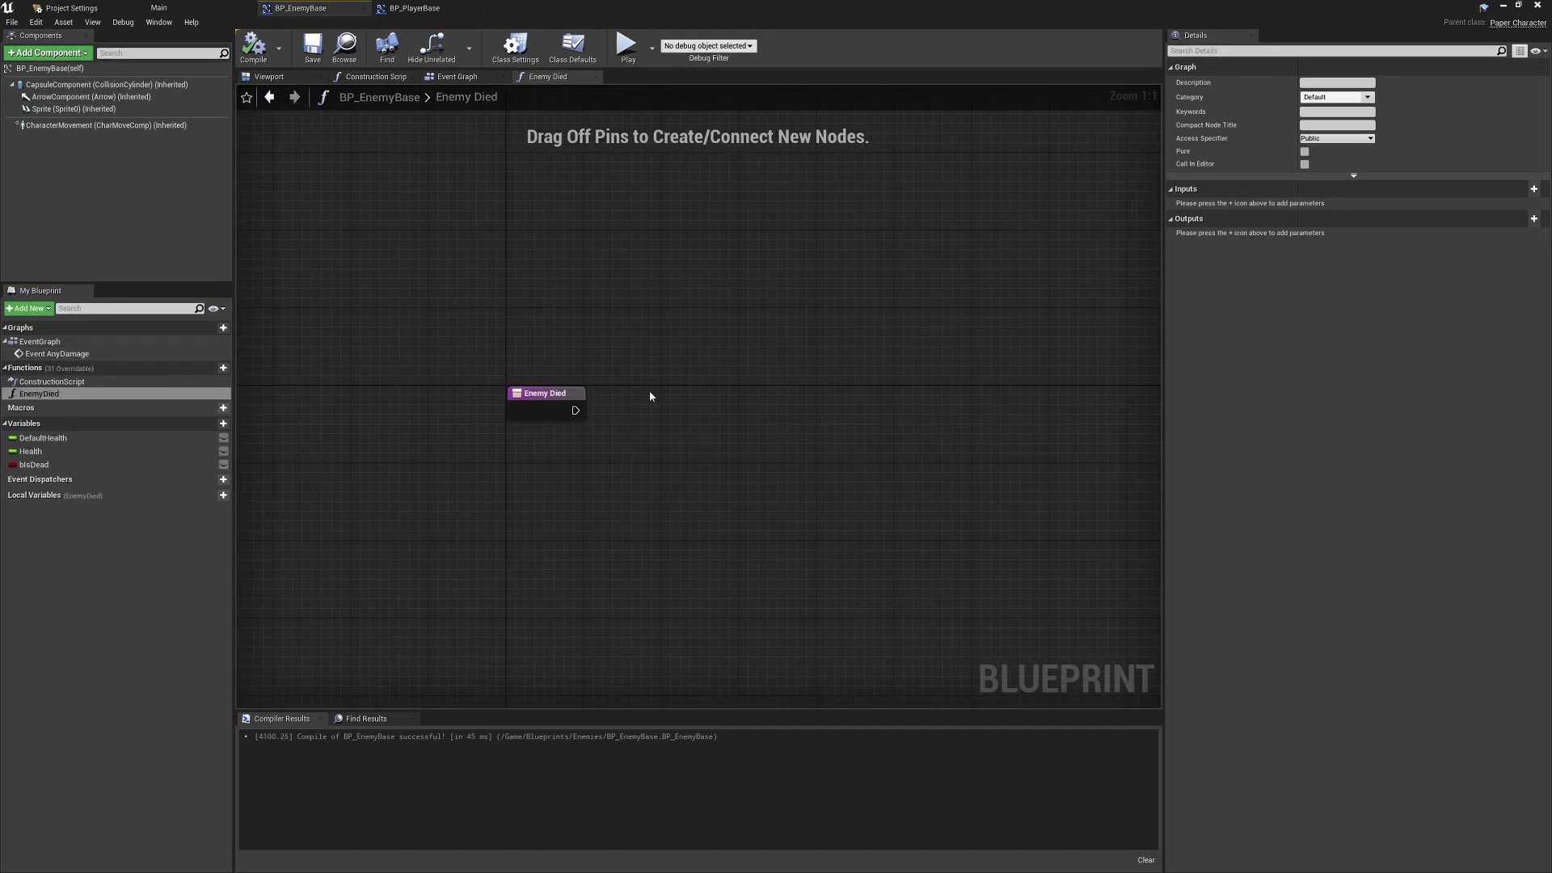
{"action": "left_click_drag", "start_coordinate": [583, 410], "coordinate": [653, 415]}
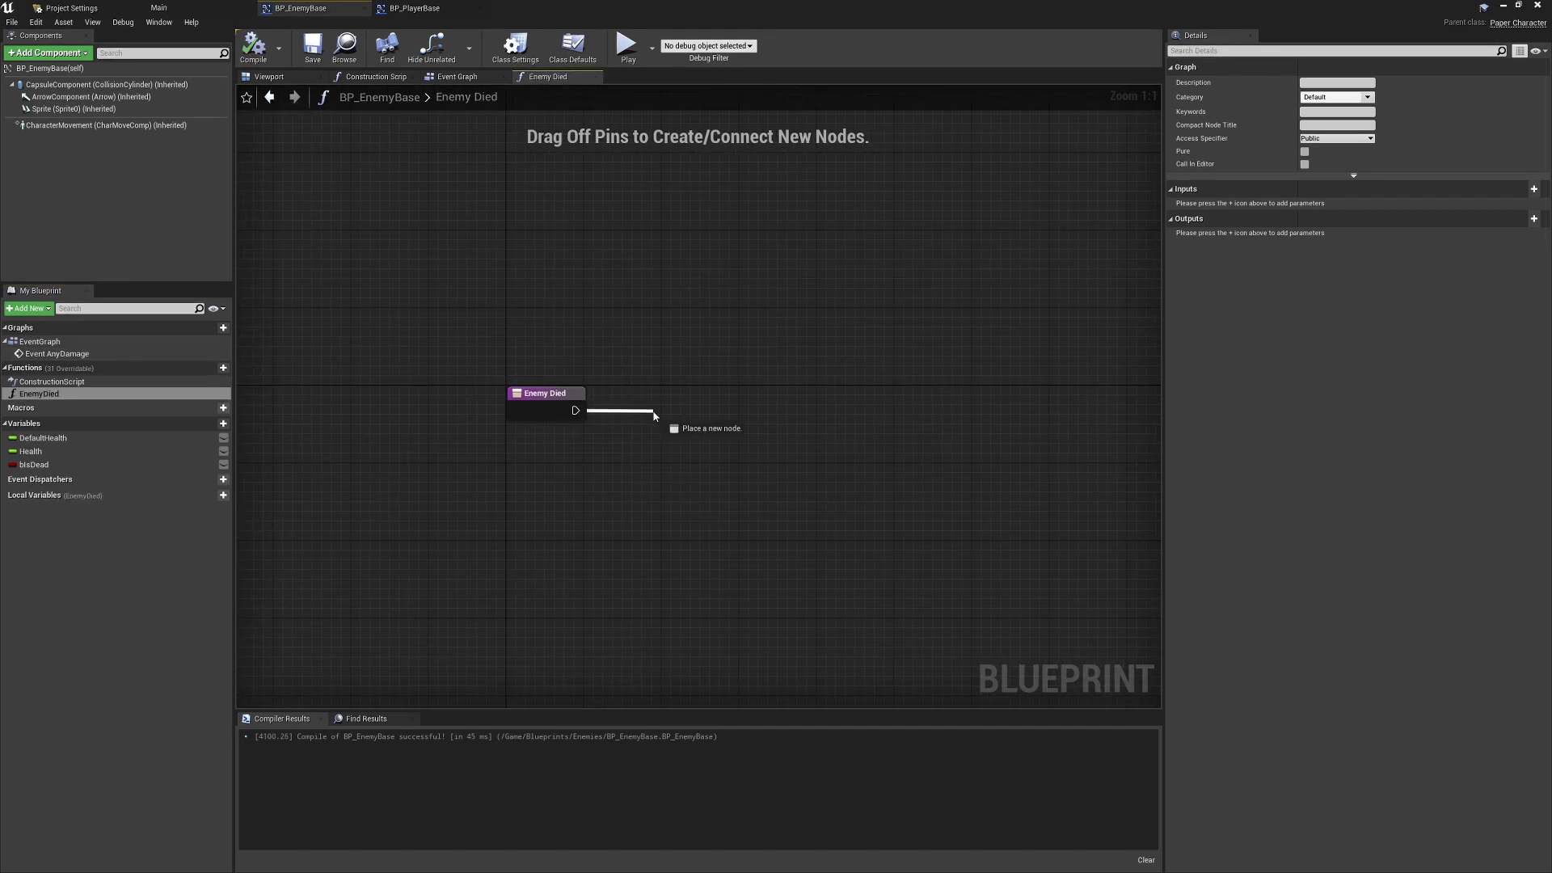
{"action": "left_click", "coordinate": [666, 413]}
{"action": "type", "text": "Place Child specific logic here. Particles, sound, animations etc."}
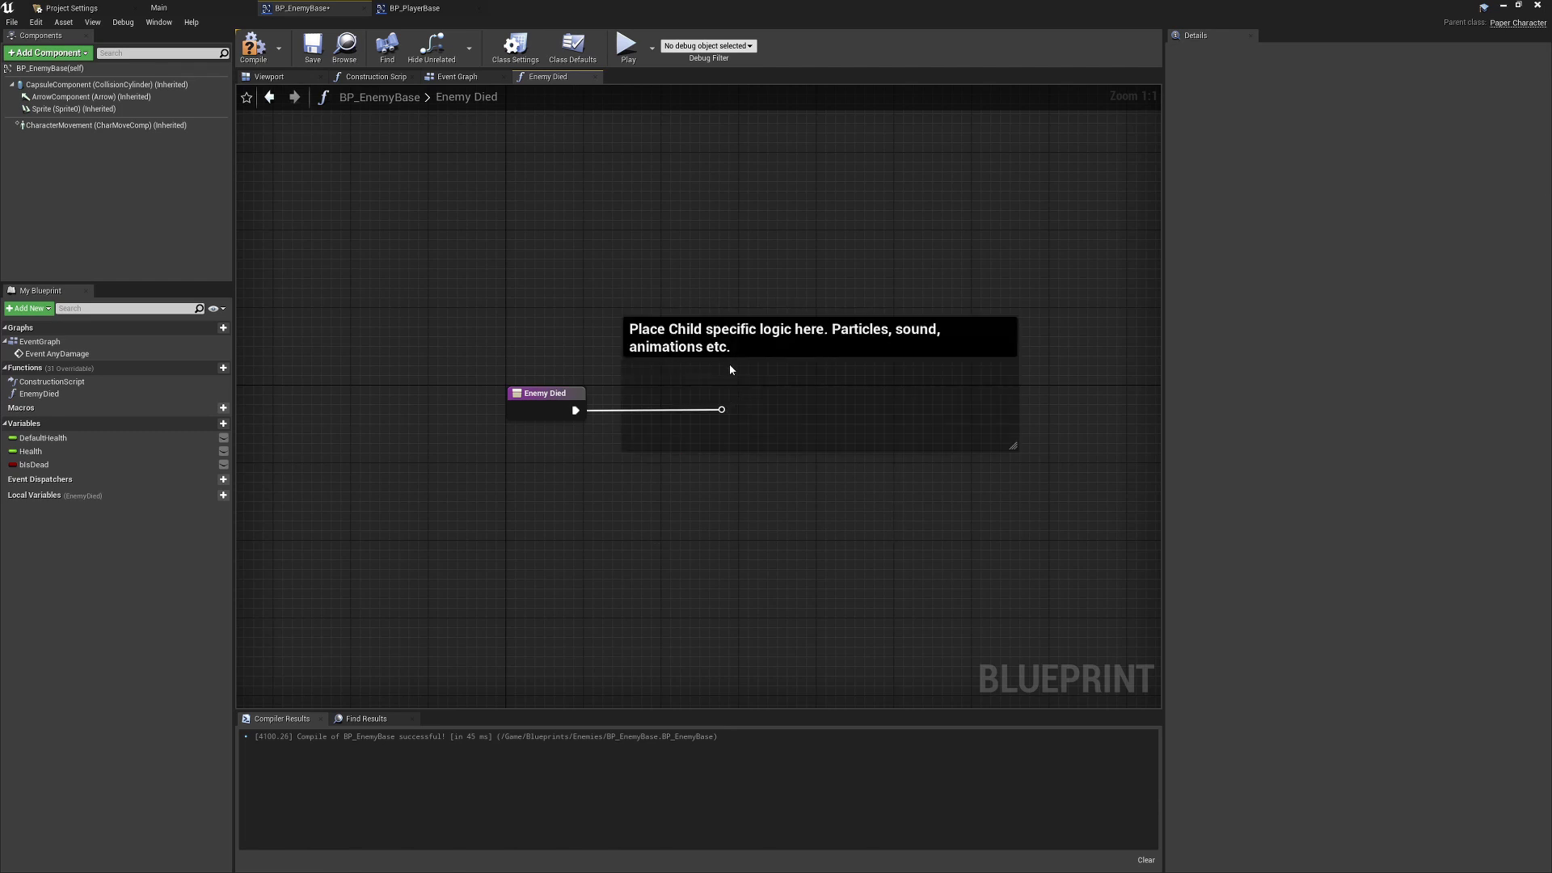
{"action": "mouse_move", "coordinate": [668, 385]}
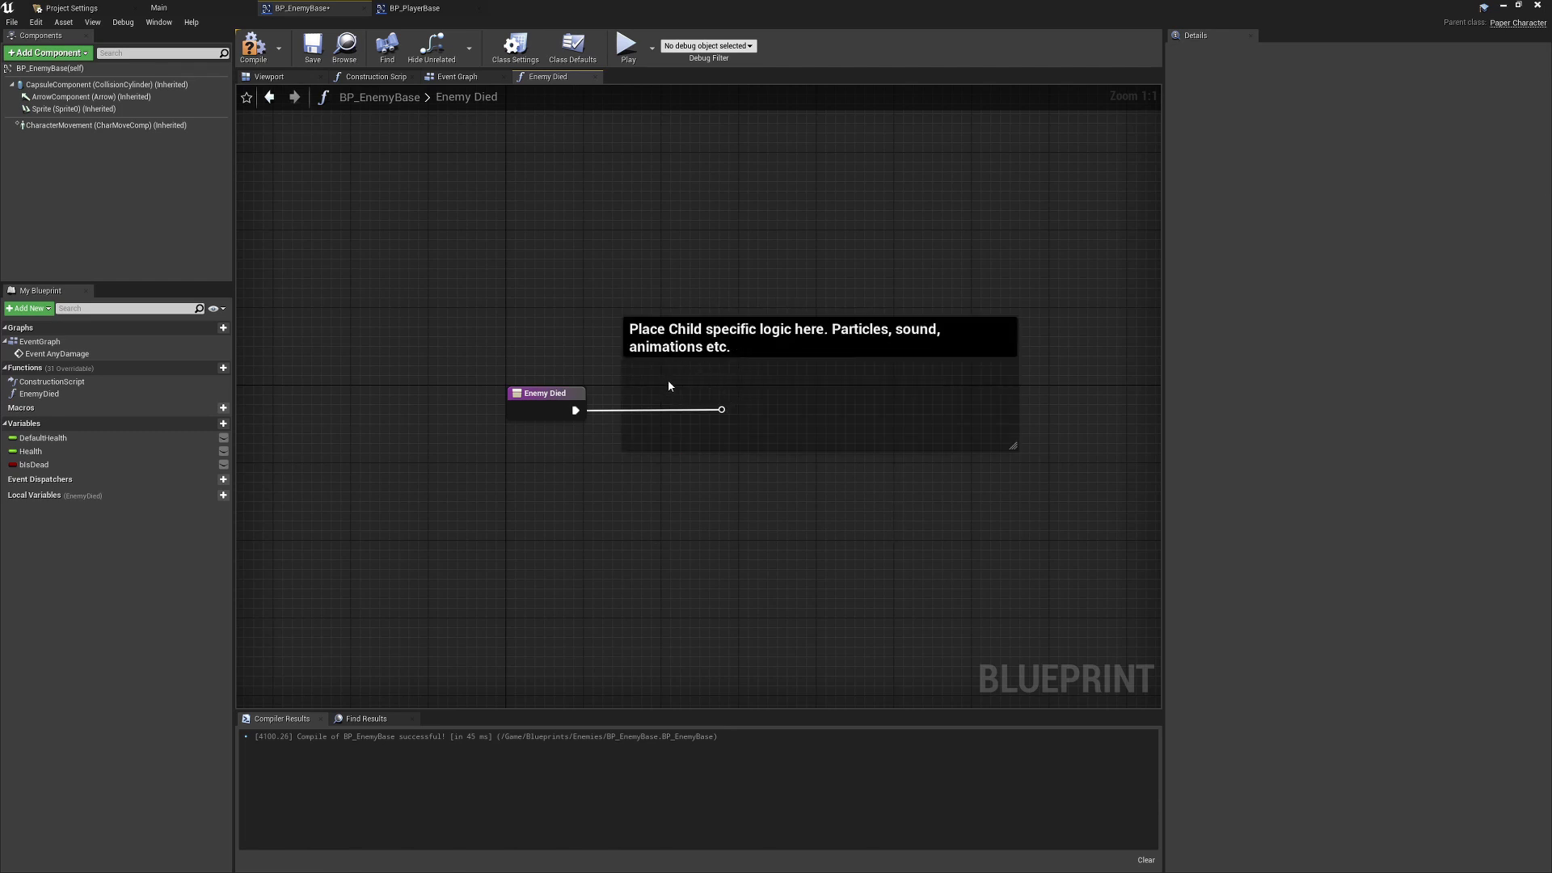
{"action": "mouse_move", "coordinate": [598, 420]}
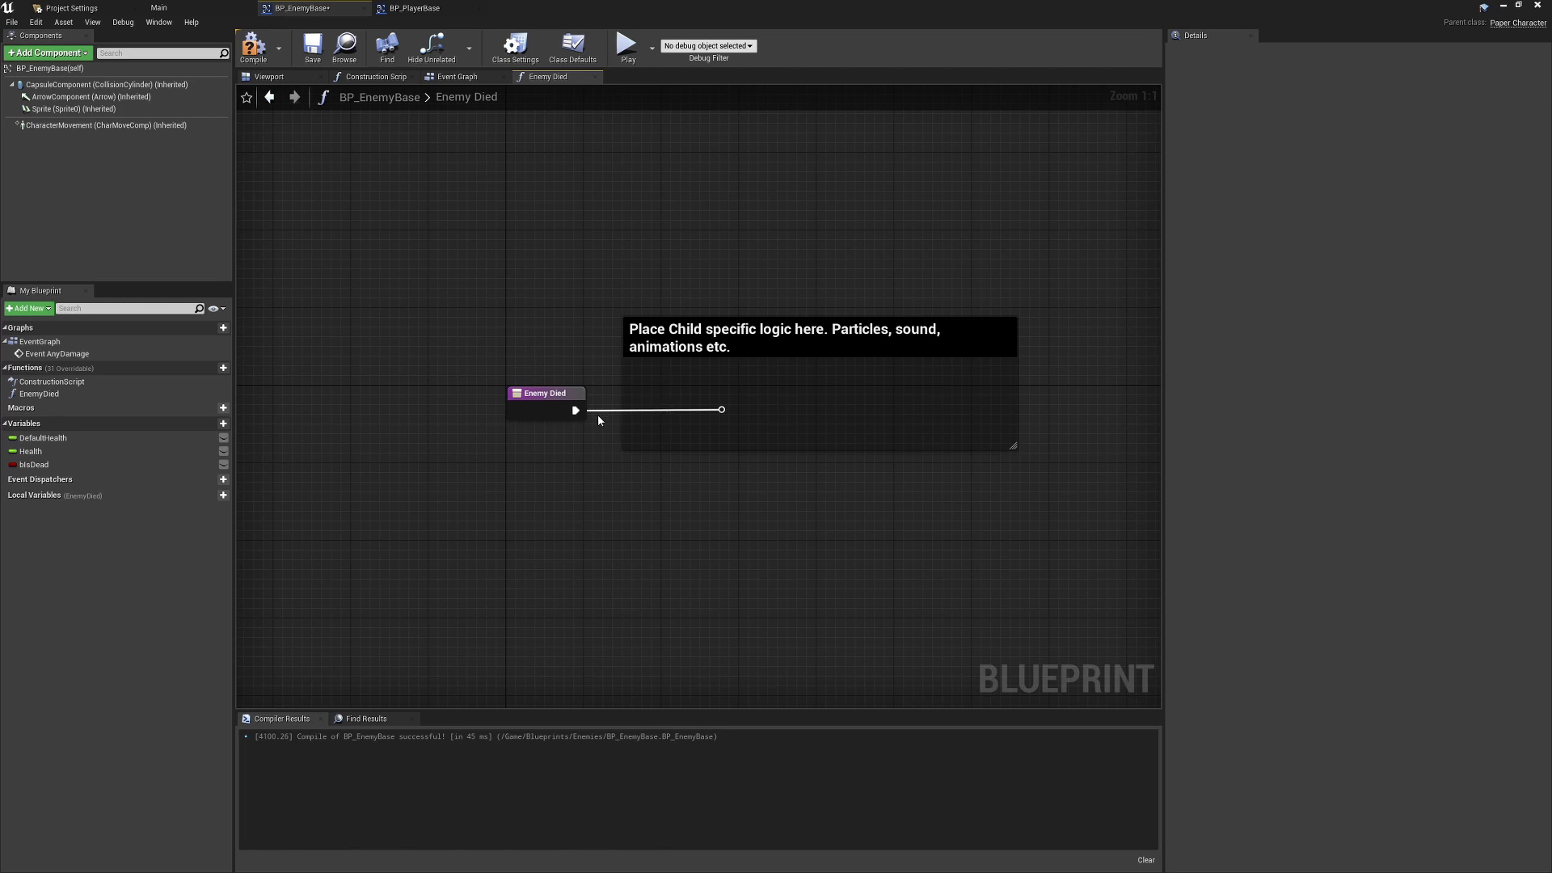
{"action": "mouse_move", "coordinate": [722, 416]}
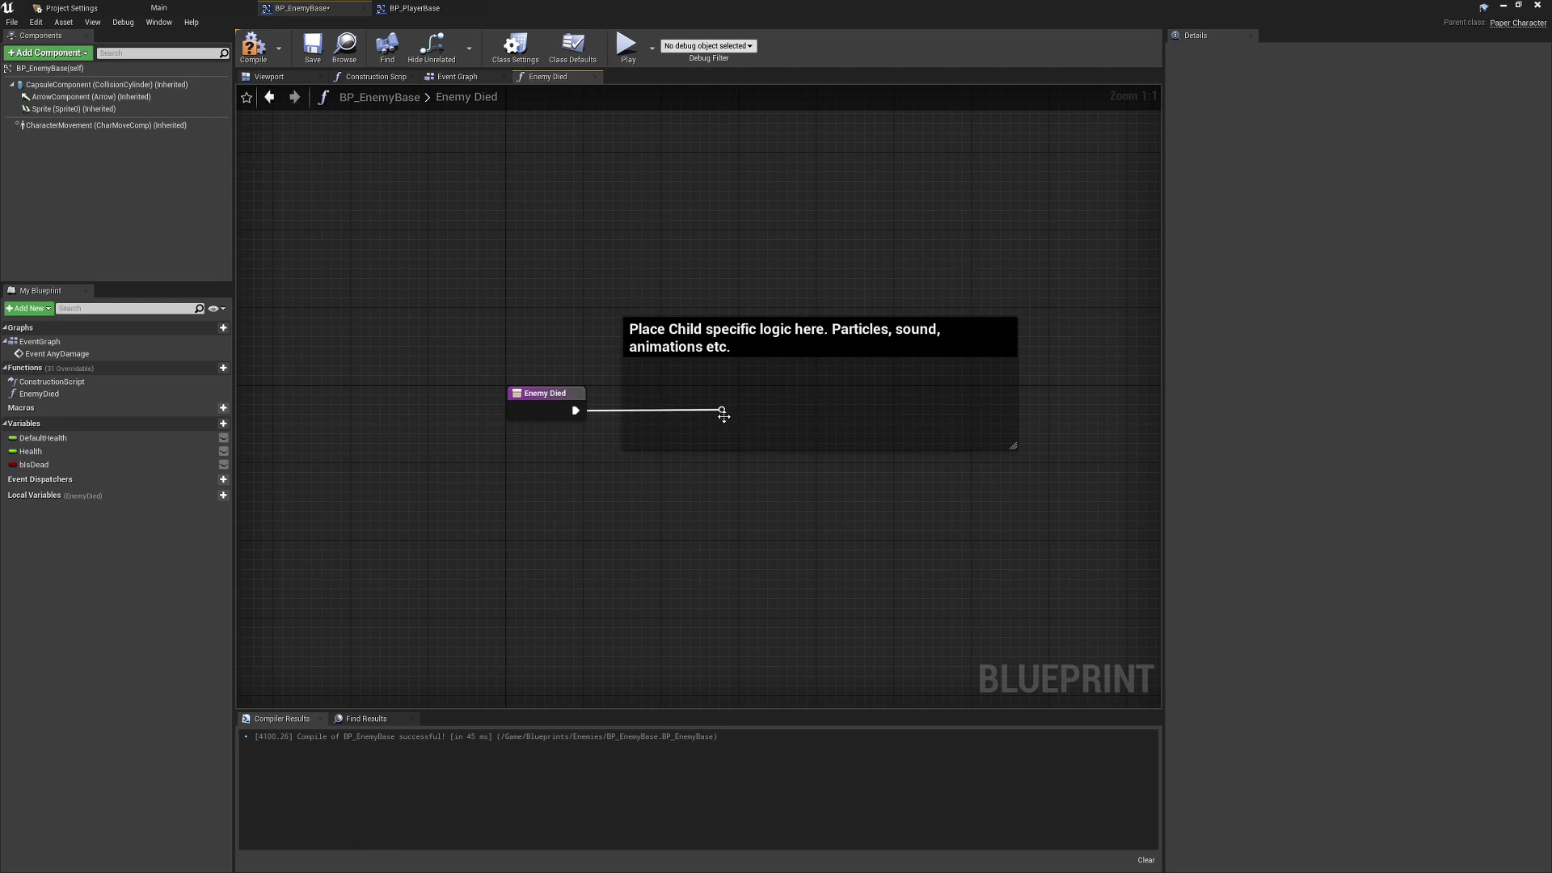
{"action": "mouse_move", "coordinate": [817, 407]}
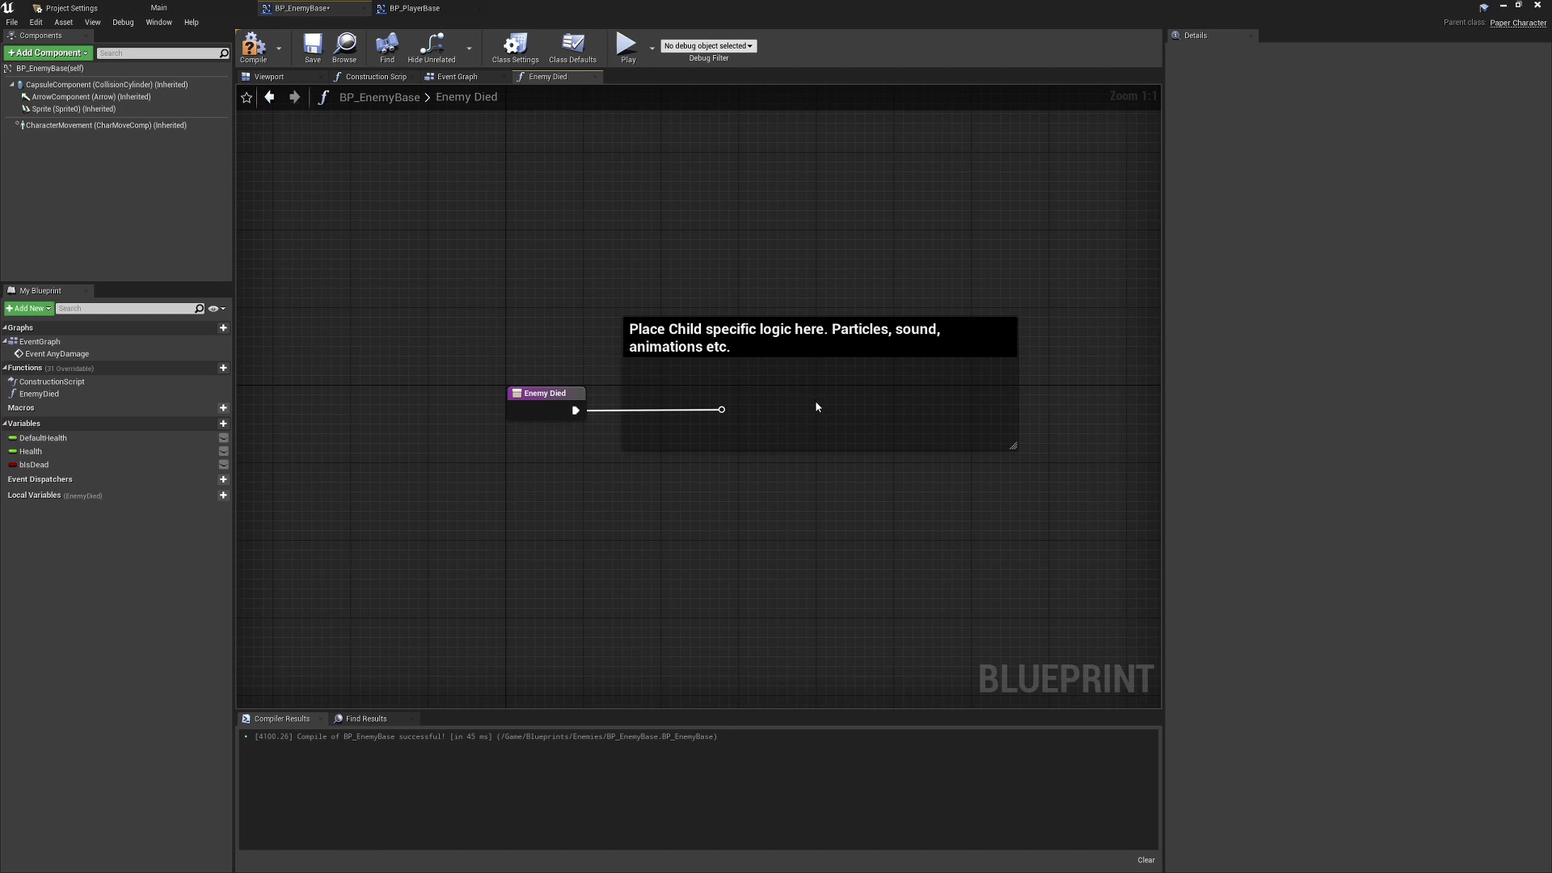
{"action": "mouse_move", "coordinate": [811, 412]}
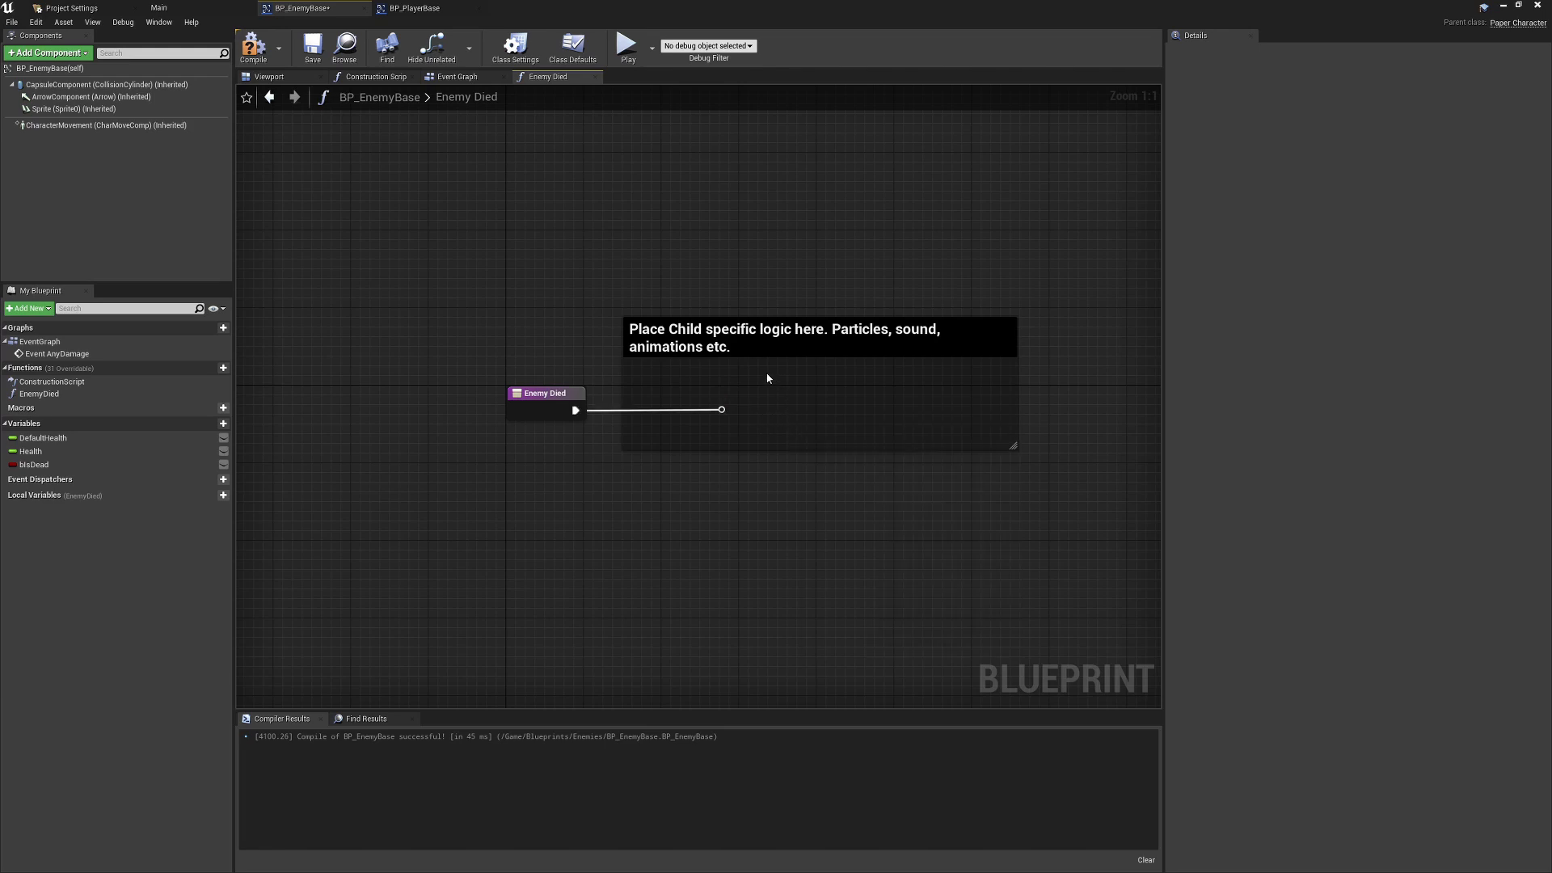
{"action": "mouse_move", "coordinate": [793, 407]}
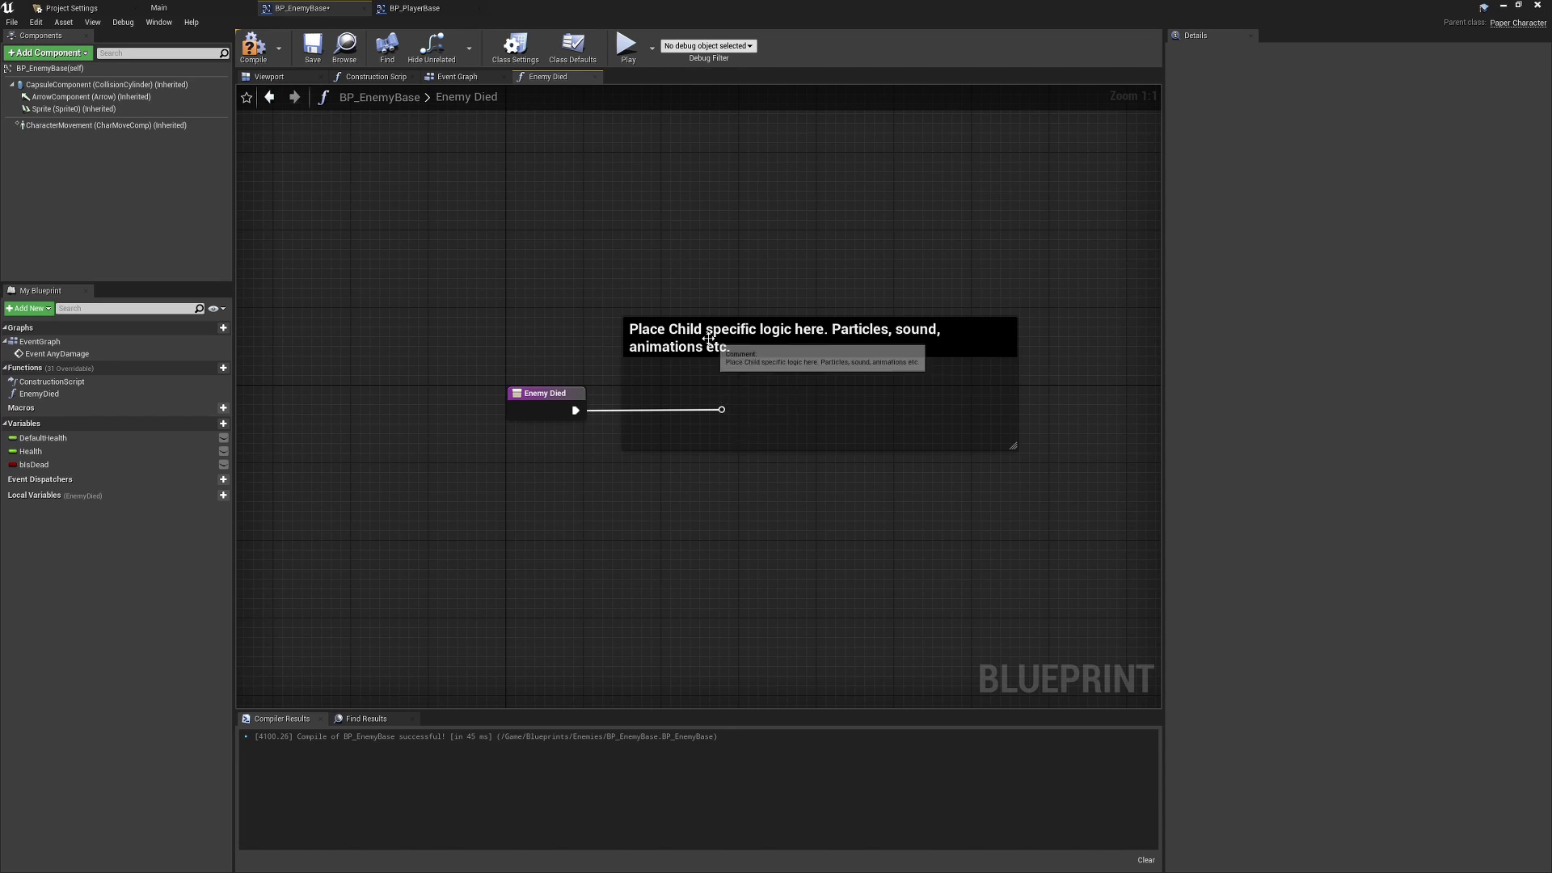
{"action": "mouse_move", "coordinate": [543, 92]}
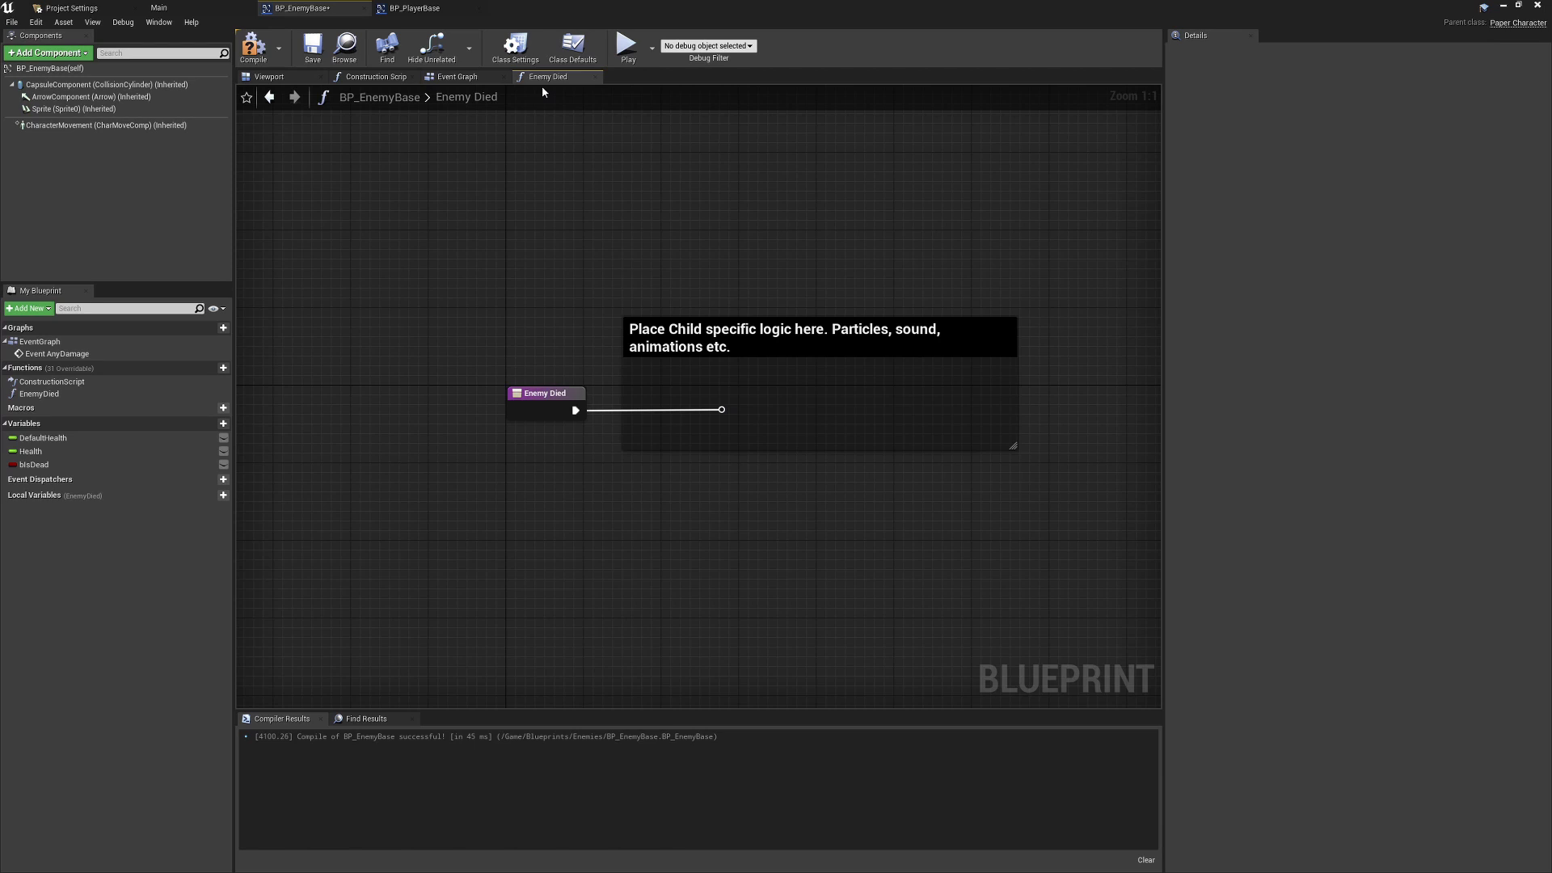
{"action": "mouse_move", "coordinate": [512, 357]}
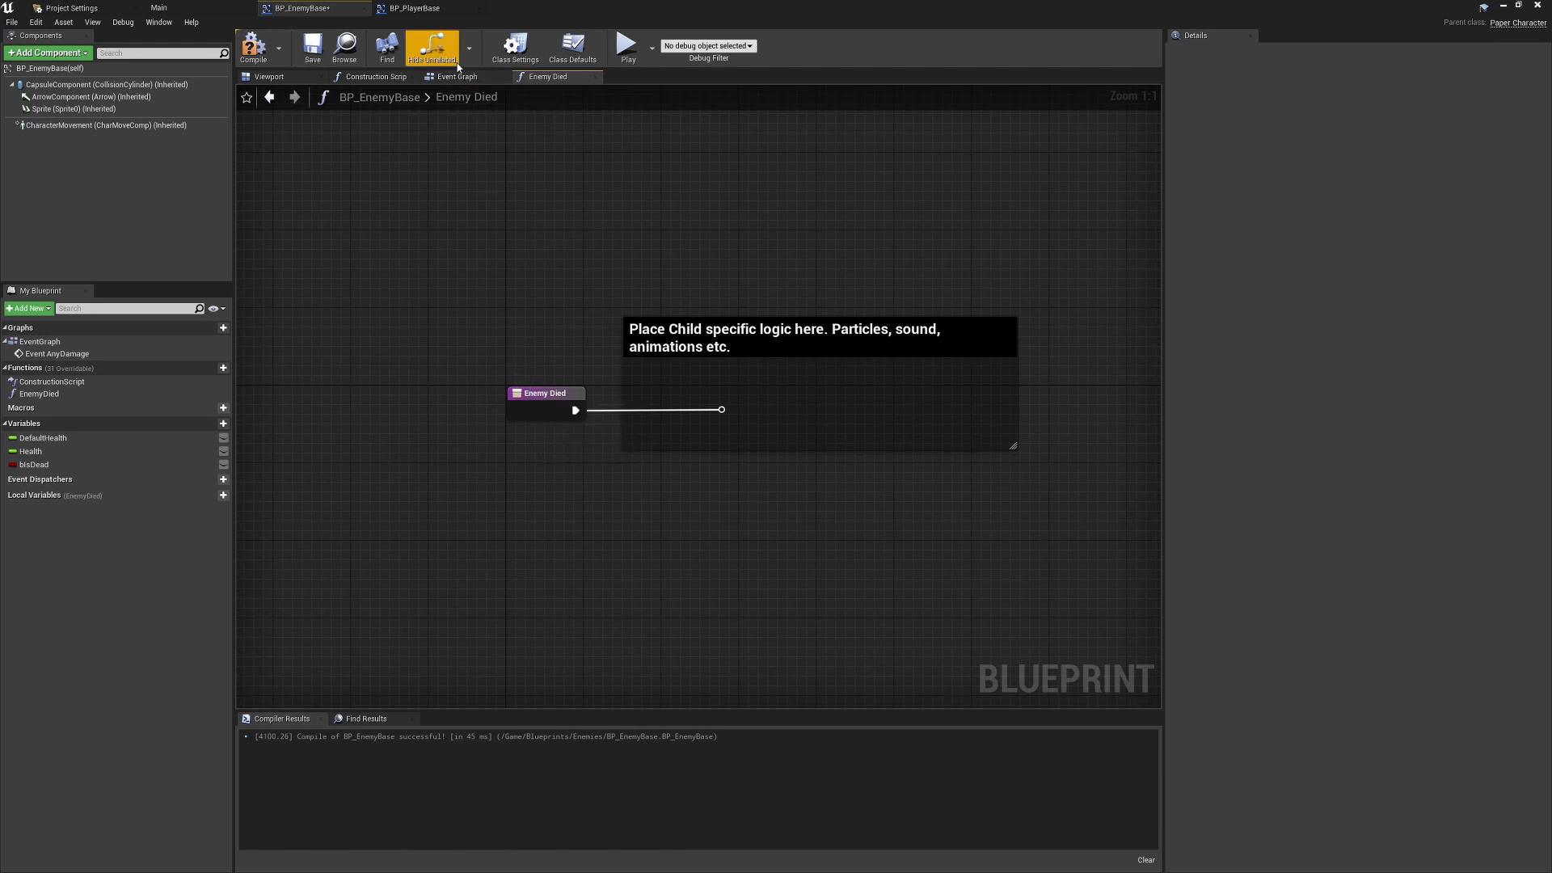
{"action": "left_click", "coordinate": [431, 47]}
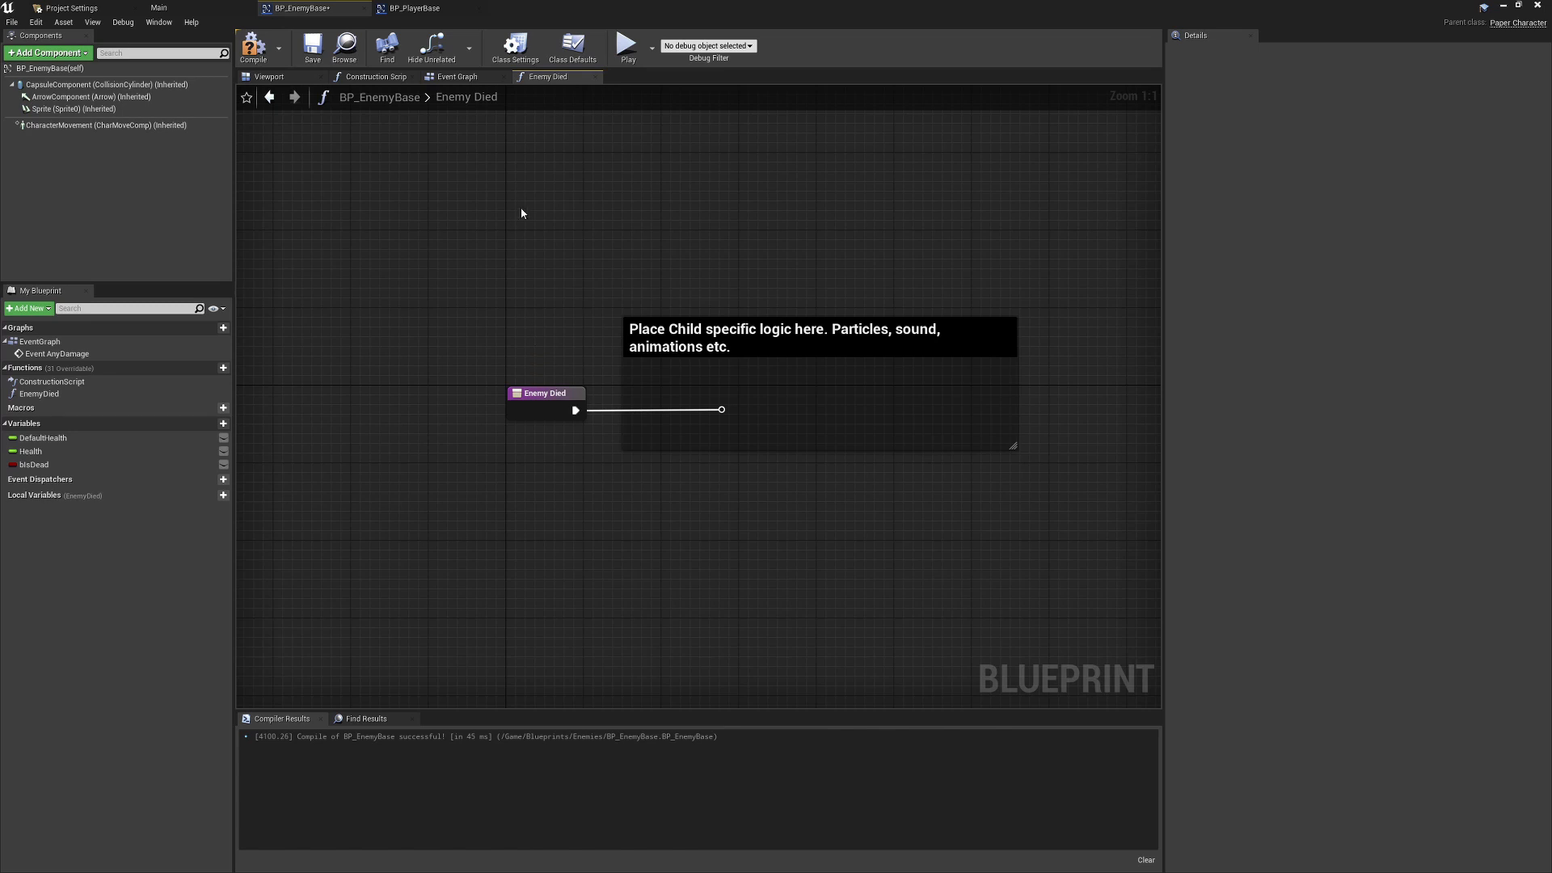
{"action": "left_click", "coordinate": [458, 76]}
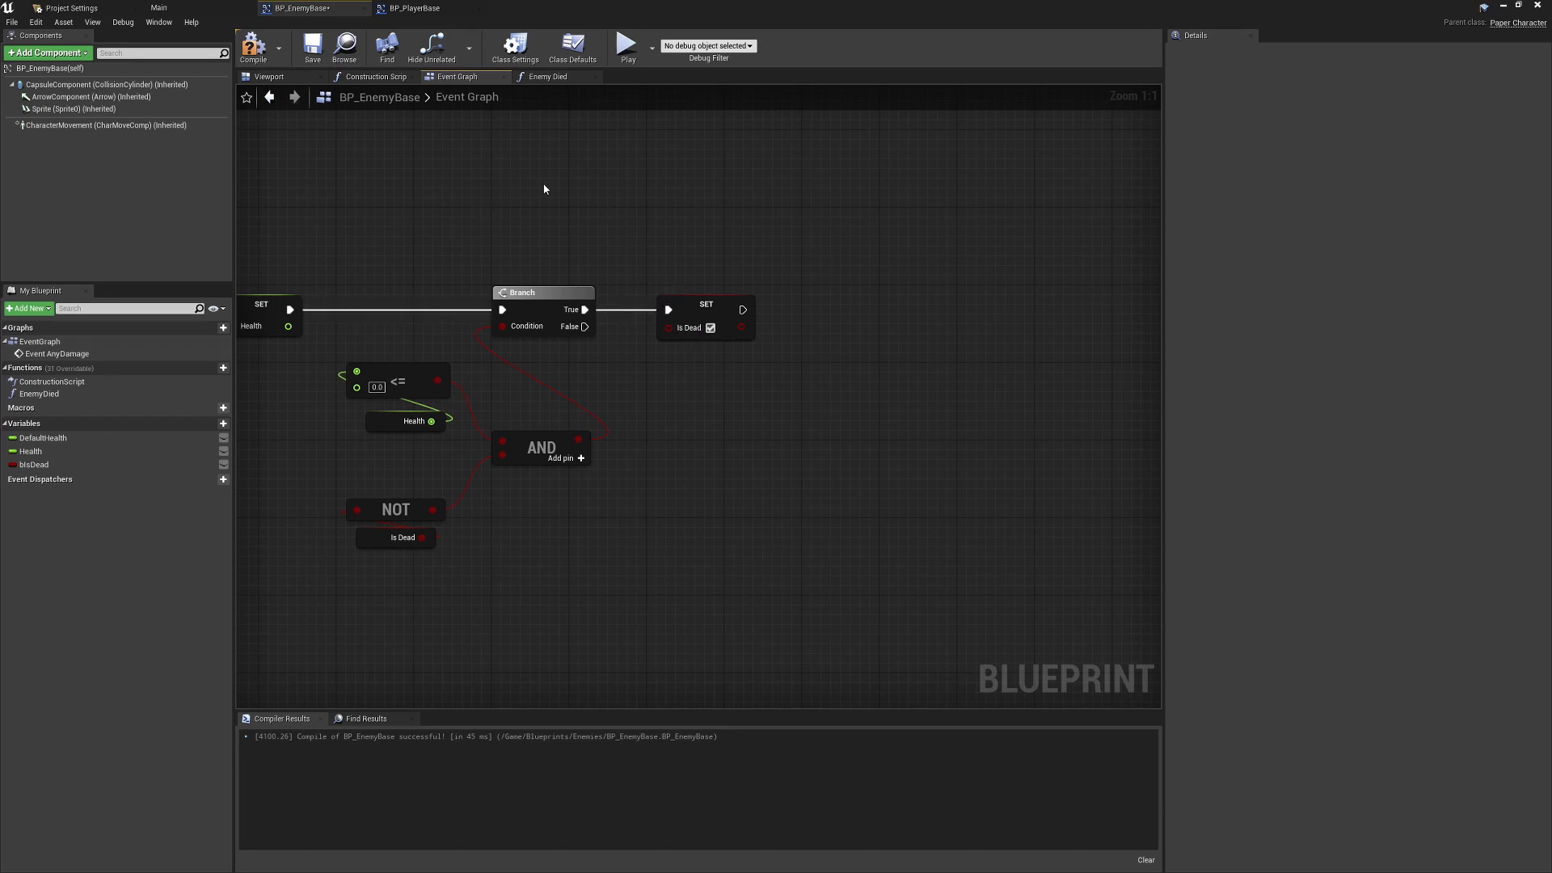
{"action": "mouse_move", "coordinate": [548, 136]}
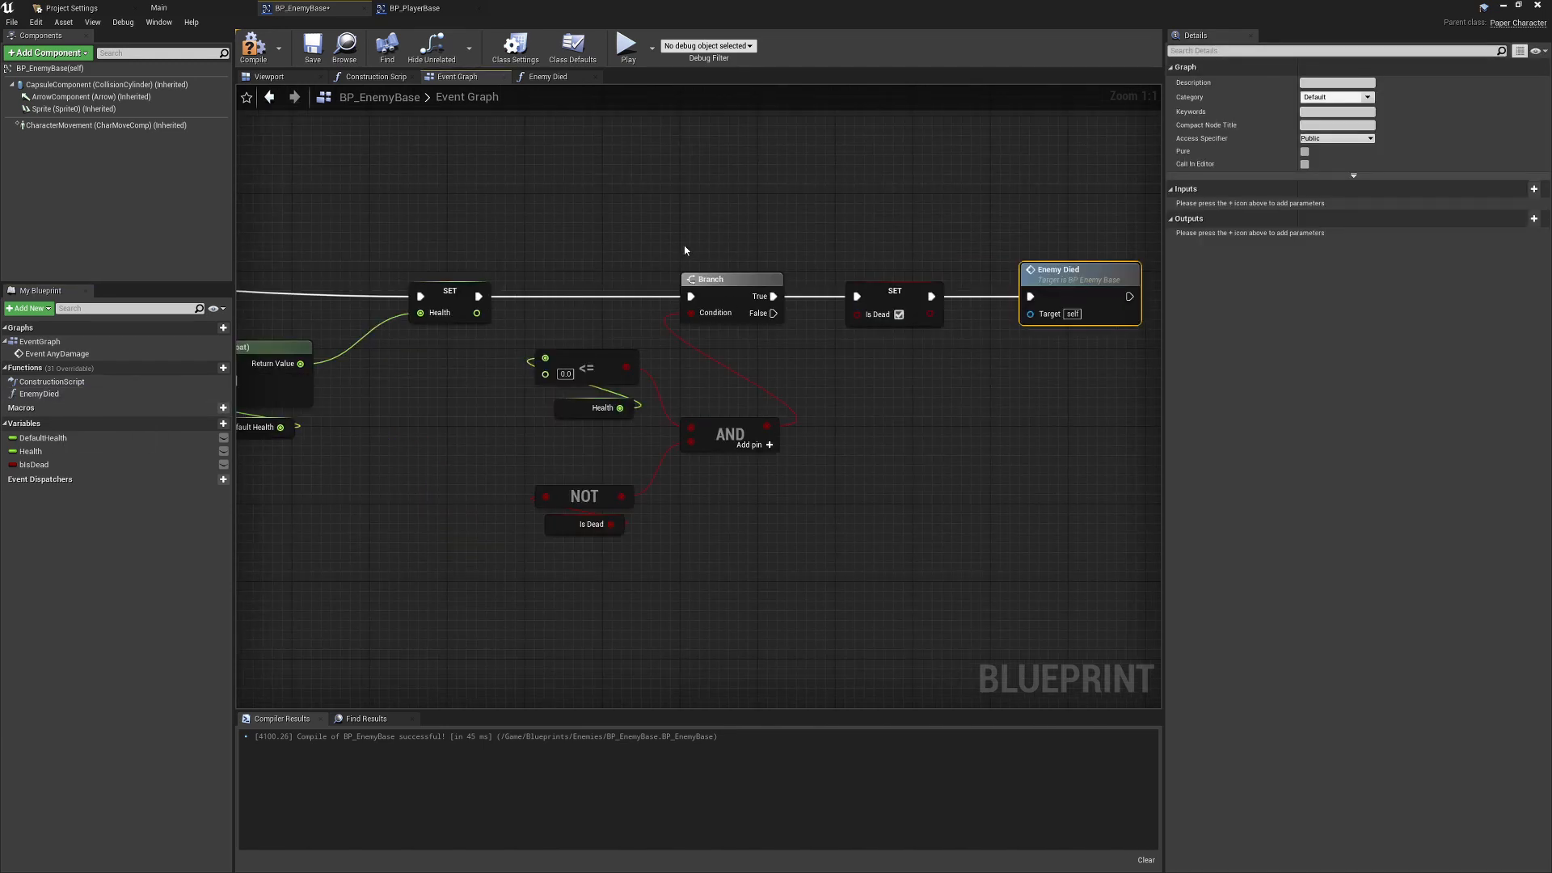
Scroll the Event Graph to reach the SET Is Dead node where Enemy Died is wired in
{"action": "scroll", "scroll_direction": "down", "scroll_amount": 3}
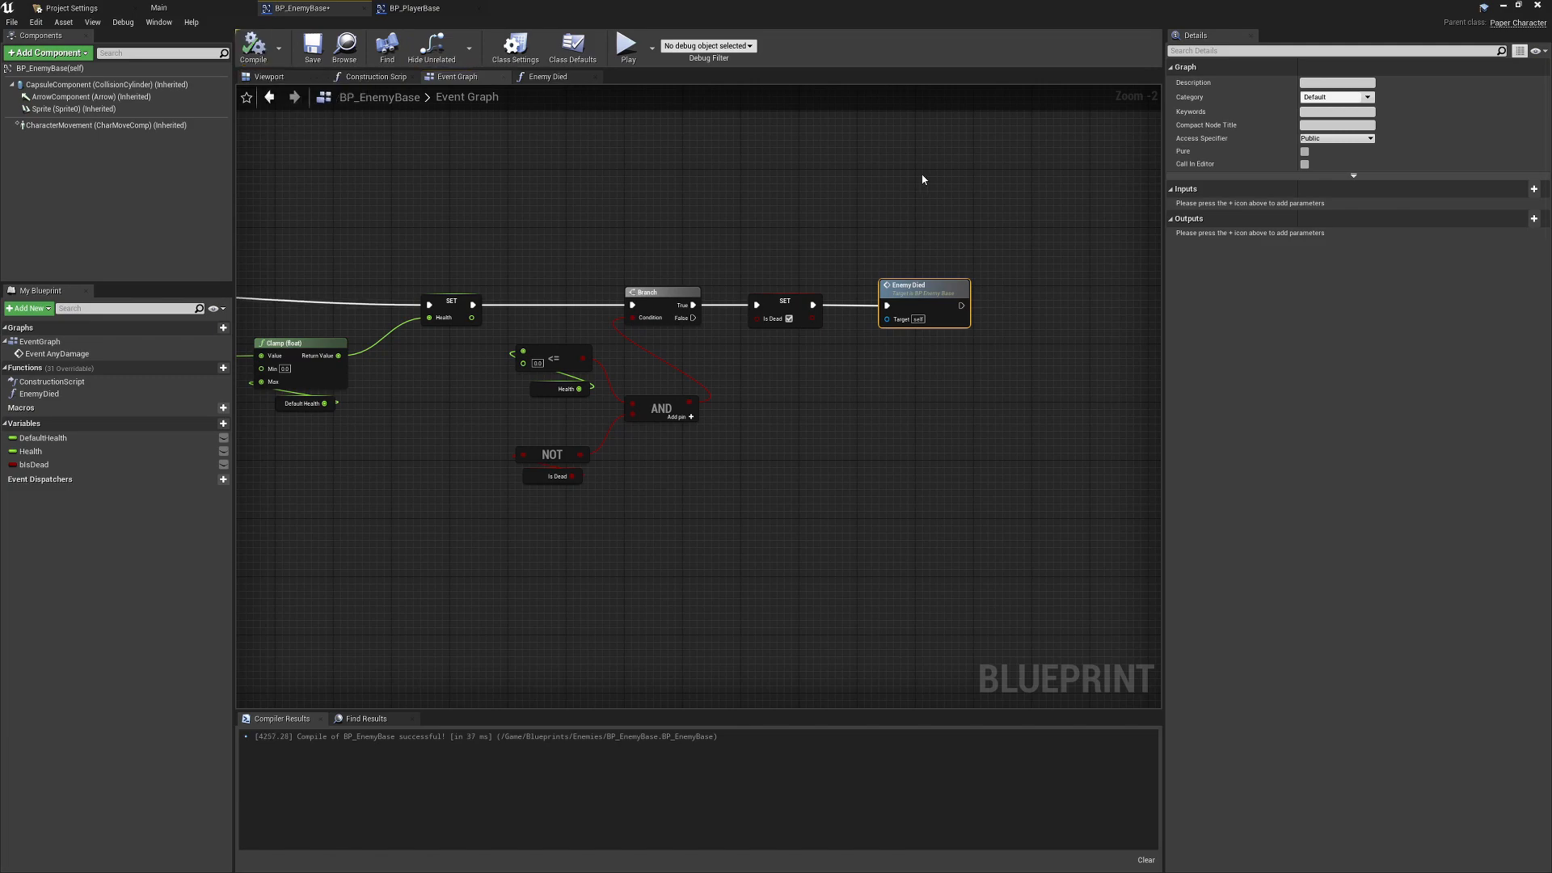
{"action": "scroll", "scroll_direction": "down", "scroll_amount": 3}
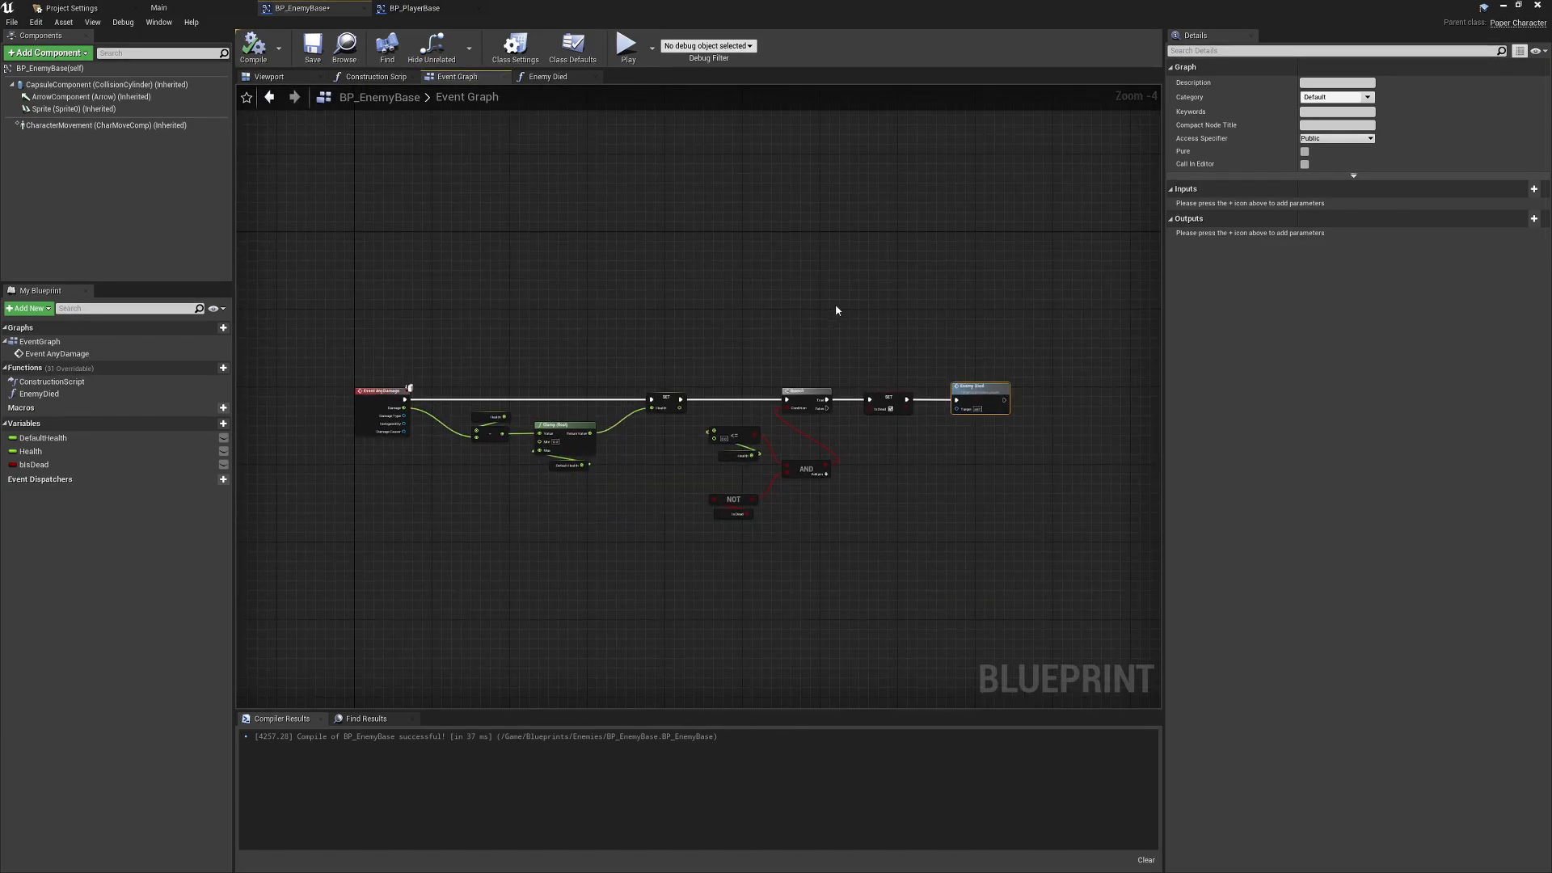
{"action": "mouse_move", "coordinate": [11, 512]}
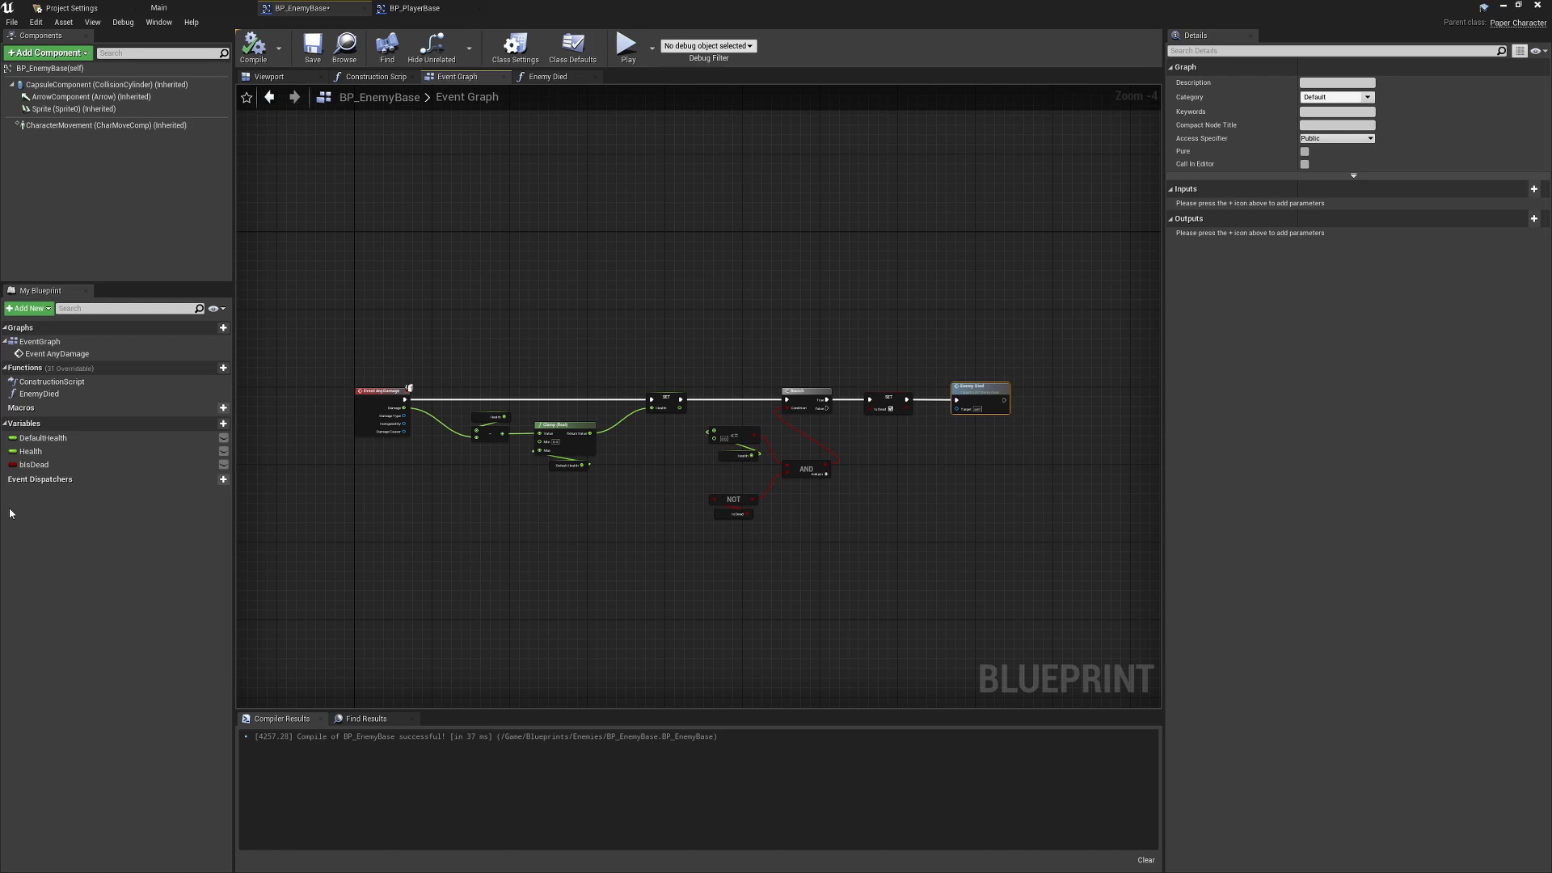
{"action": "mouse_move", "coordinate": [13, 512]}
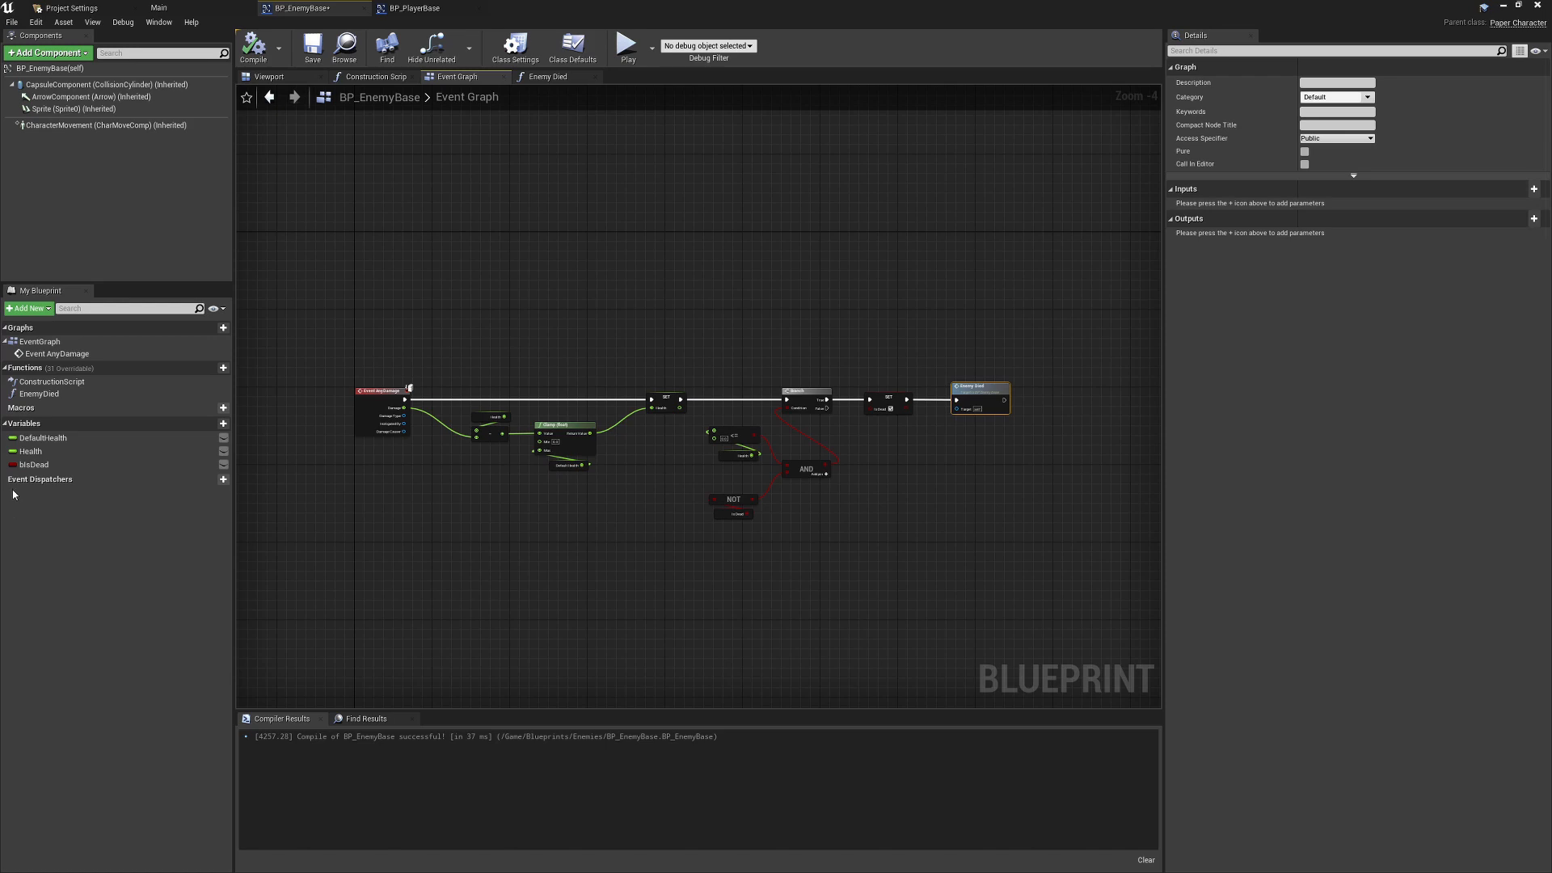
{"action": "mouse_move", "coordinate": [322, 128]}
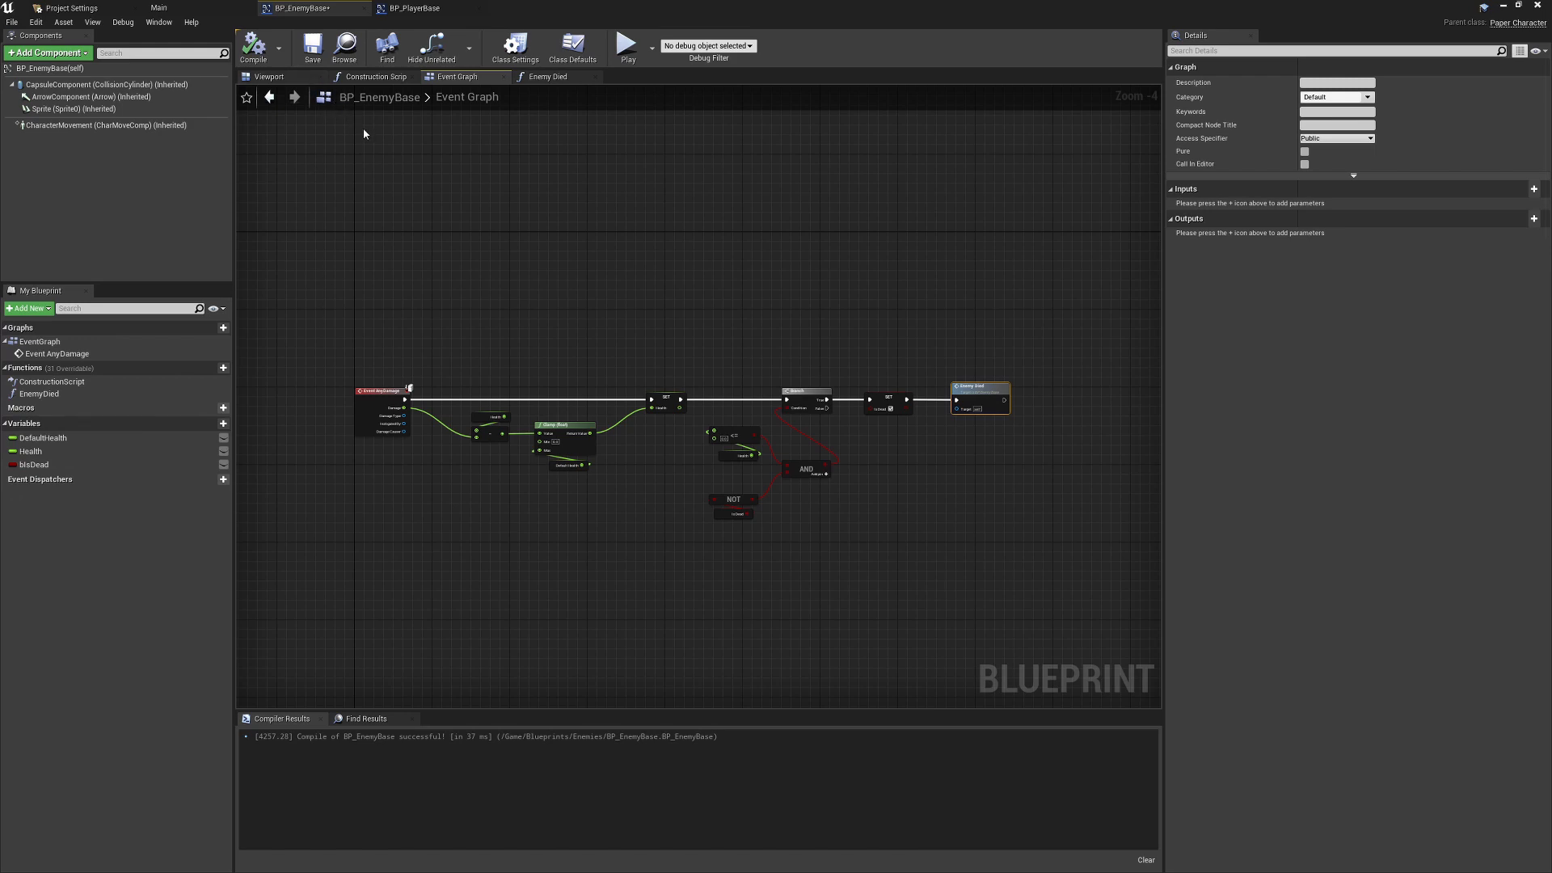
{"action": "left_click", "coordinate": [467, 97]}
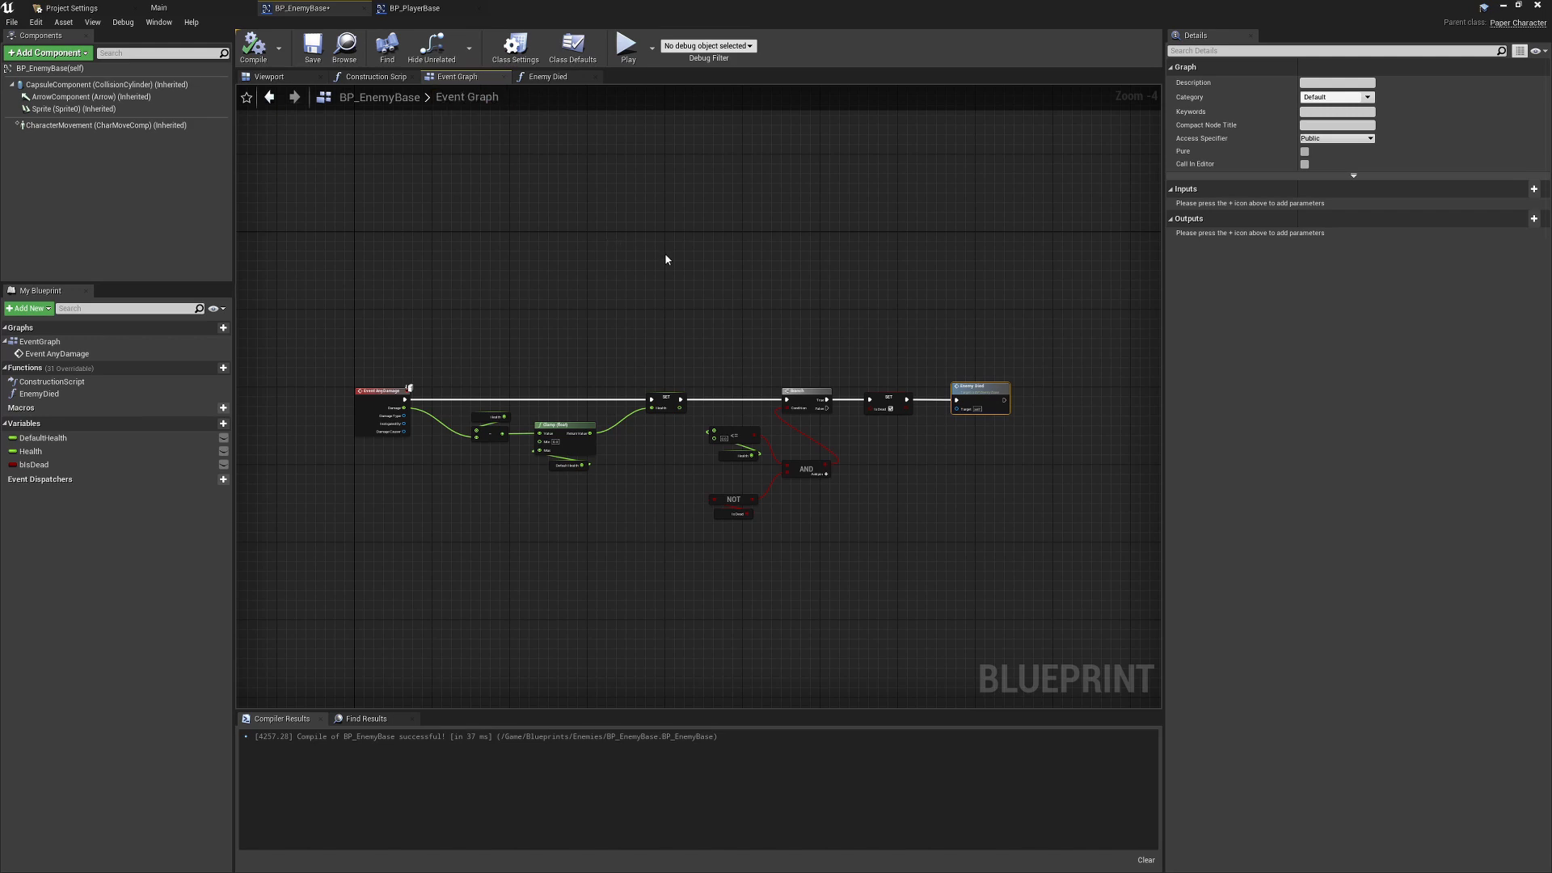
{"action": "mouse_move", "coordinate": [626, 335]}
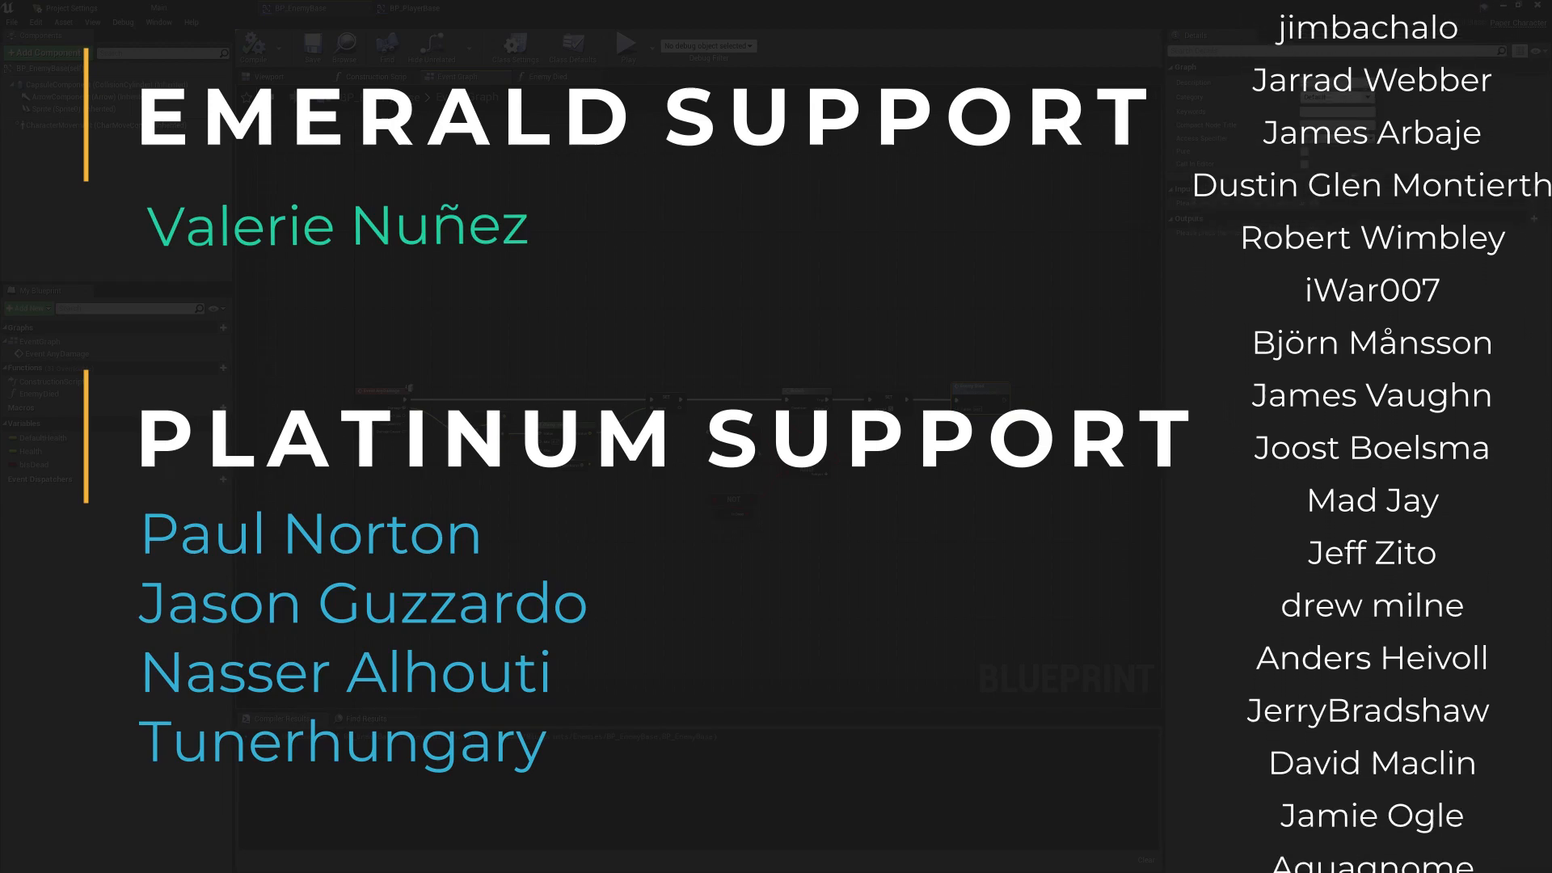
{"action": "scroll", "scroll_direction": "down", "scroll_amount": 3}
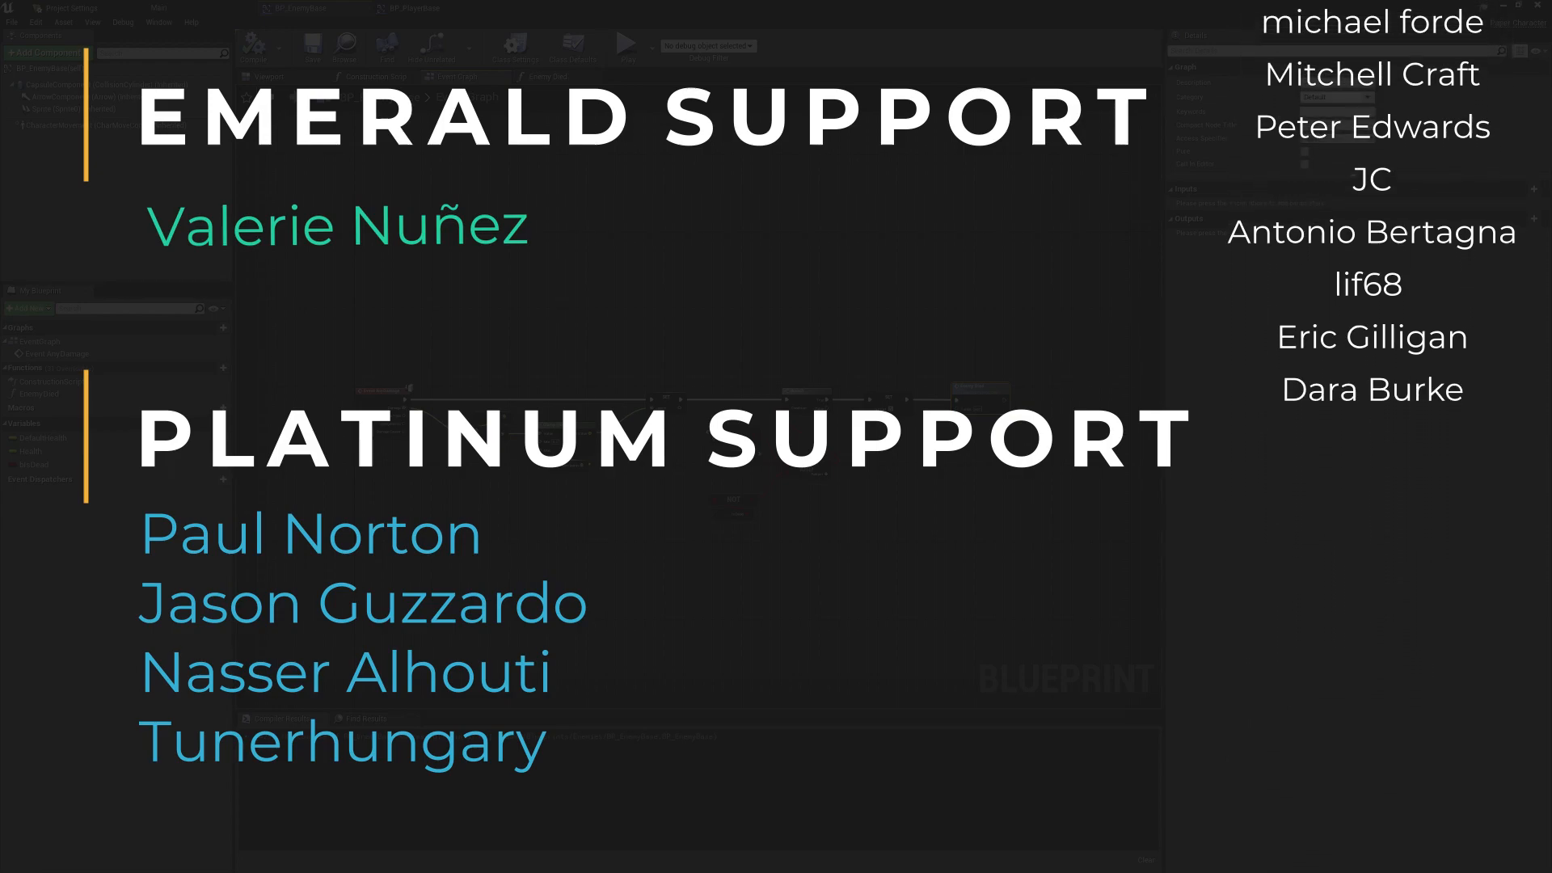
{"action": "scroll", "scroll_direction": "down", "scroll_amount": 3}
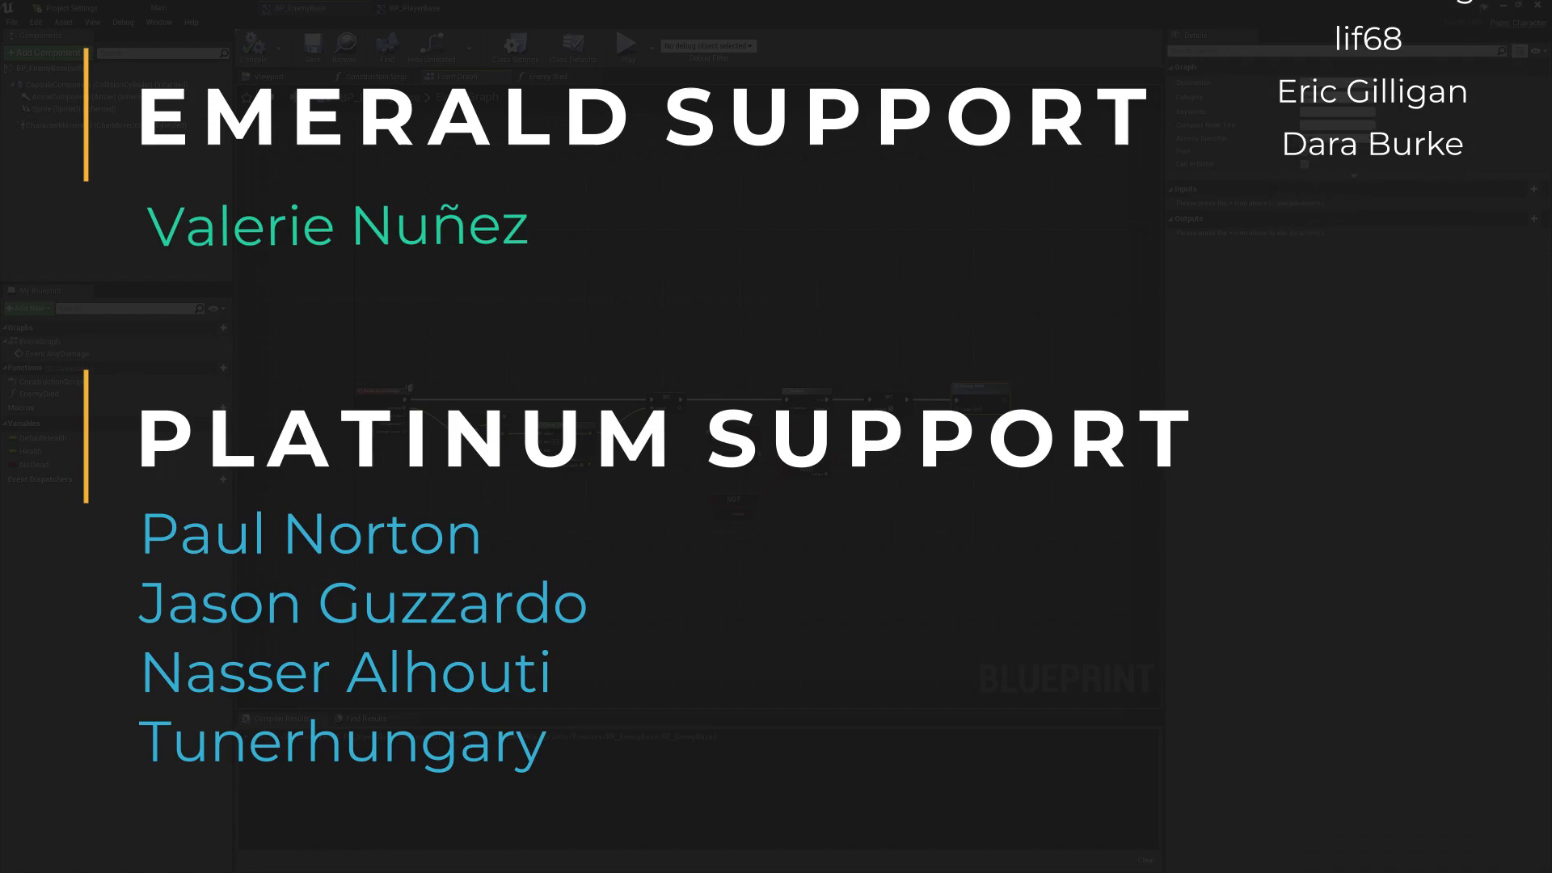